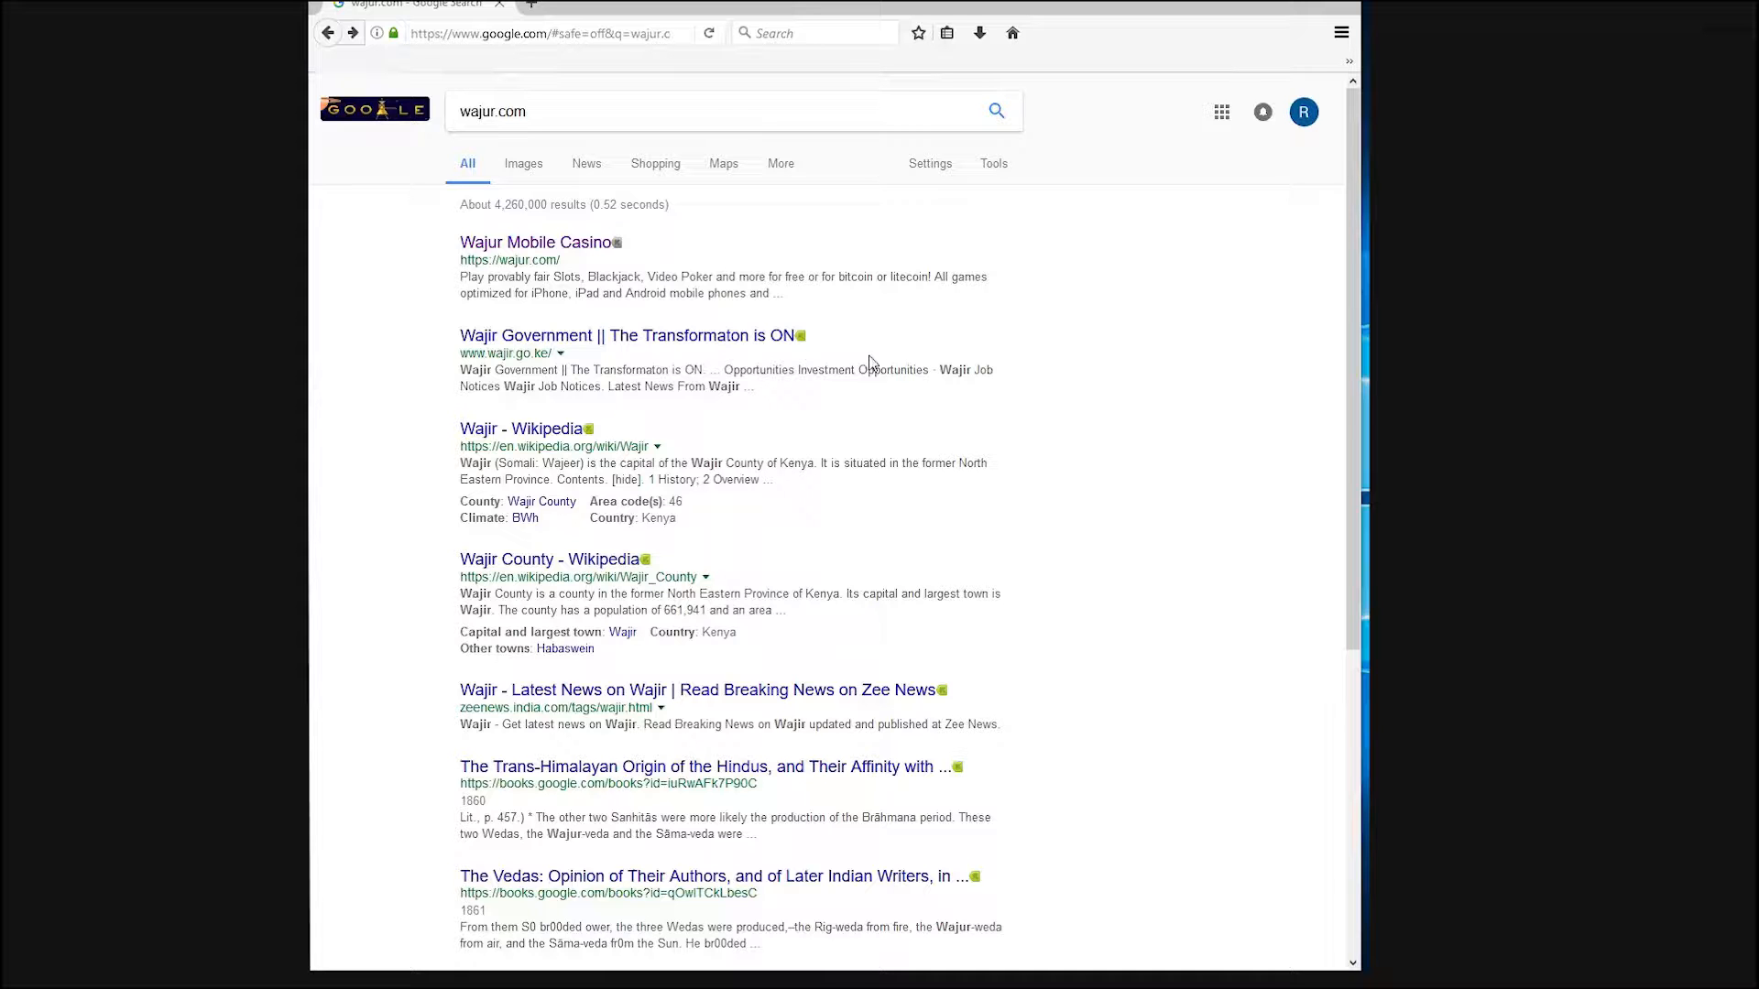
- Go to the Wajur Mobile Casino site from the wajur.com Google results
click(535, 242)
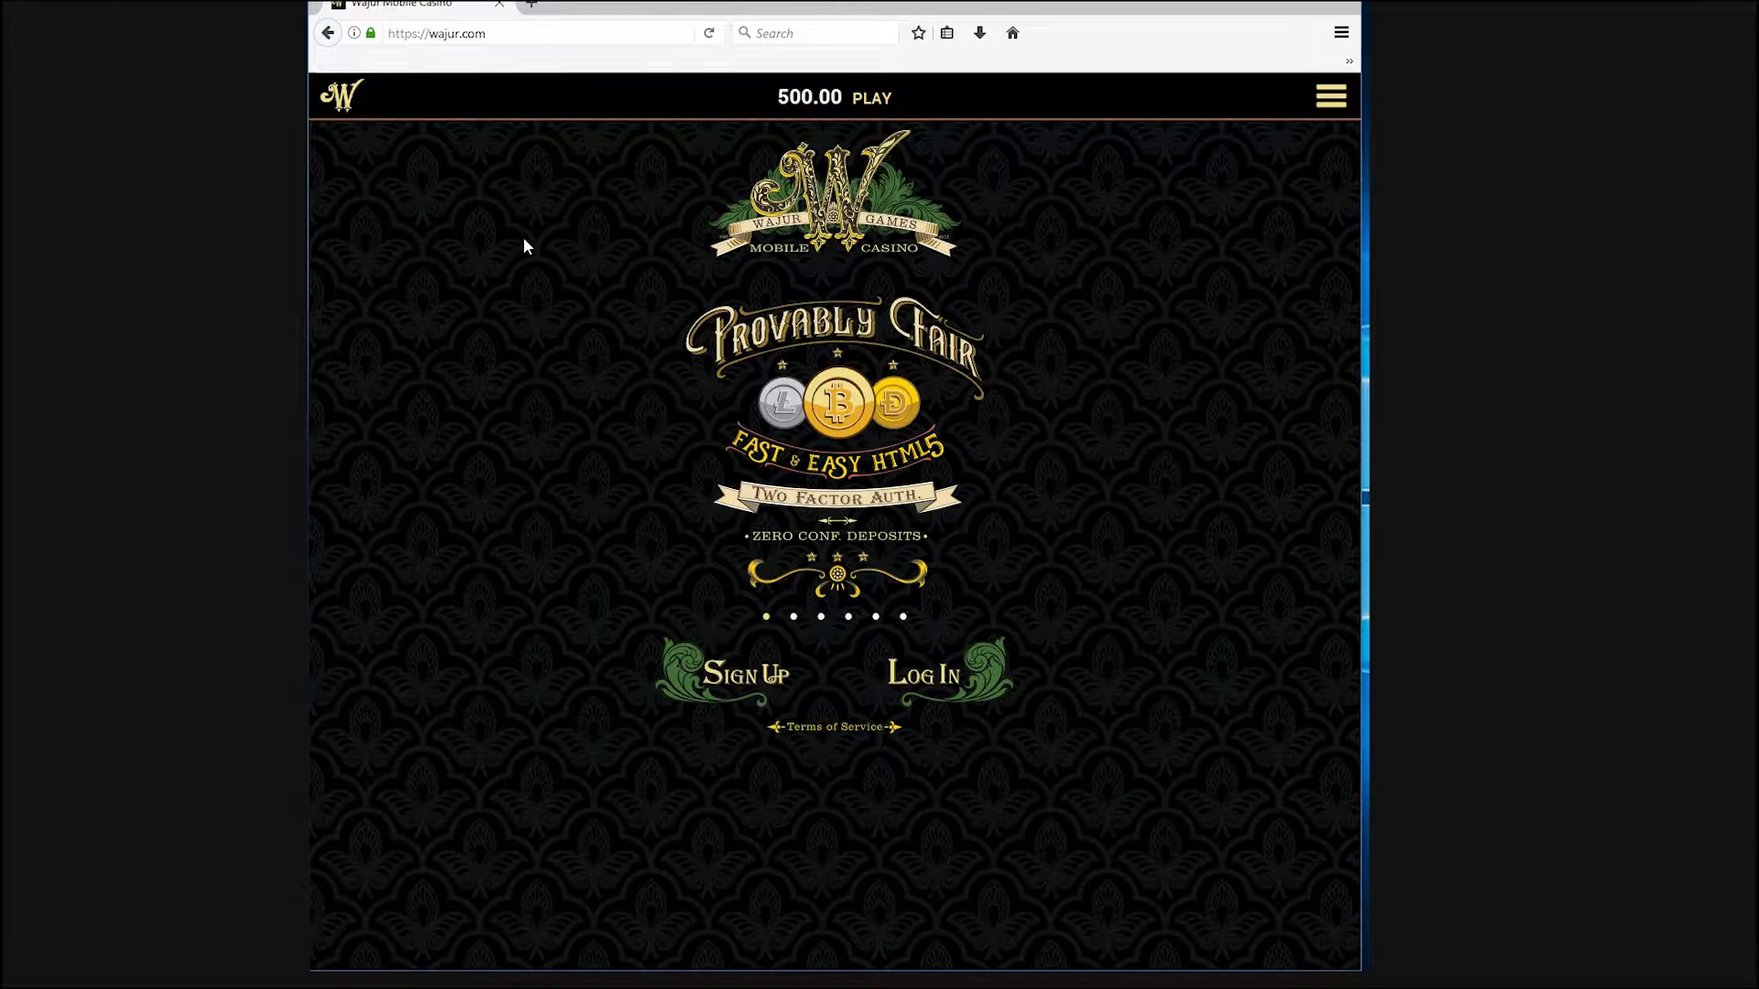
click(743, 673)
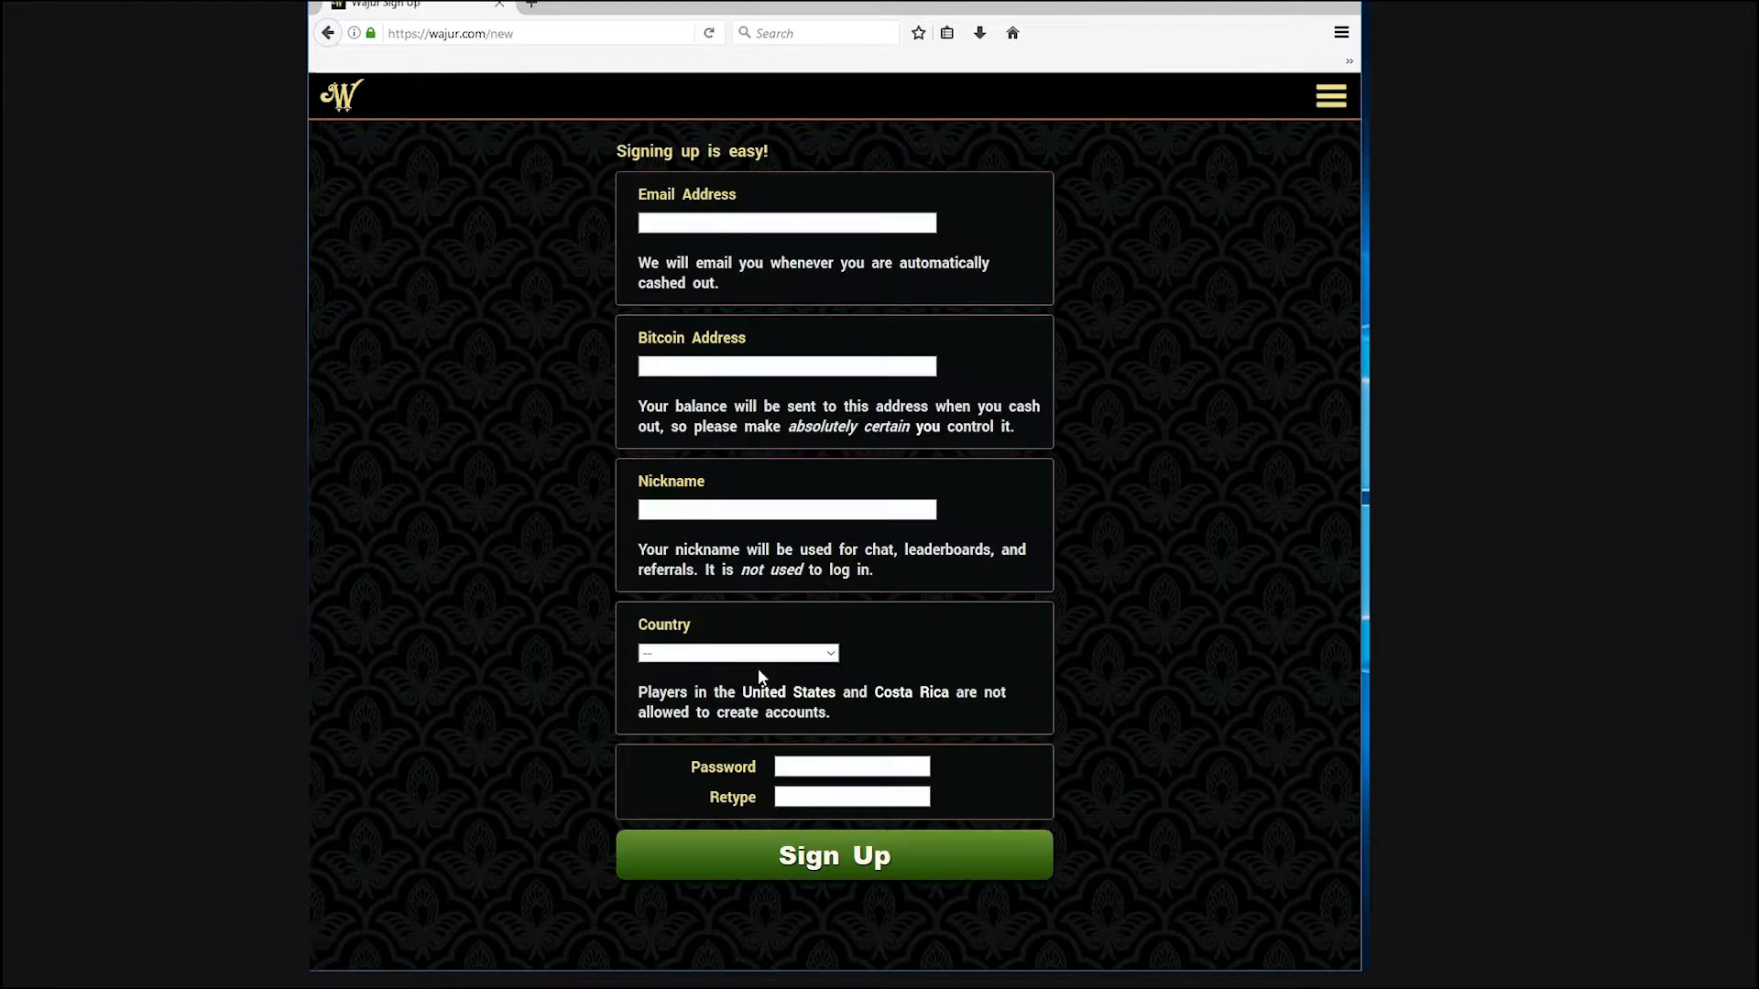
click(785, 222)
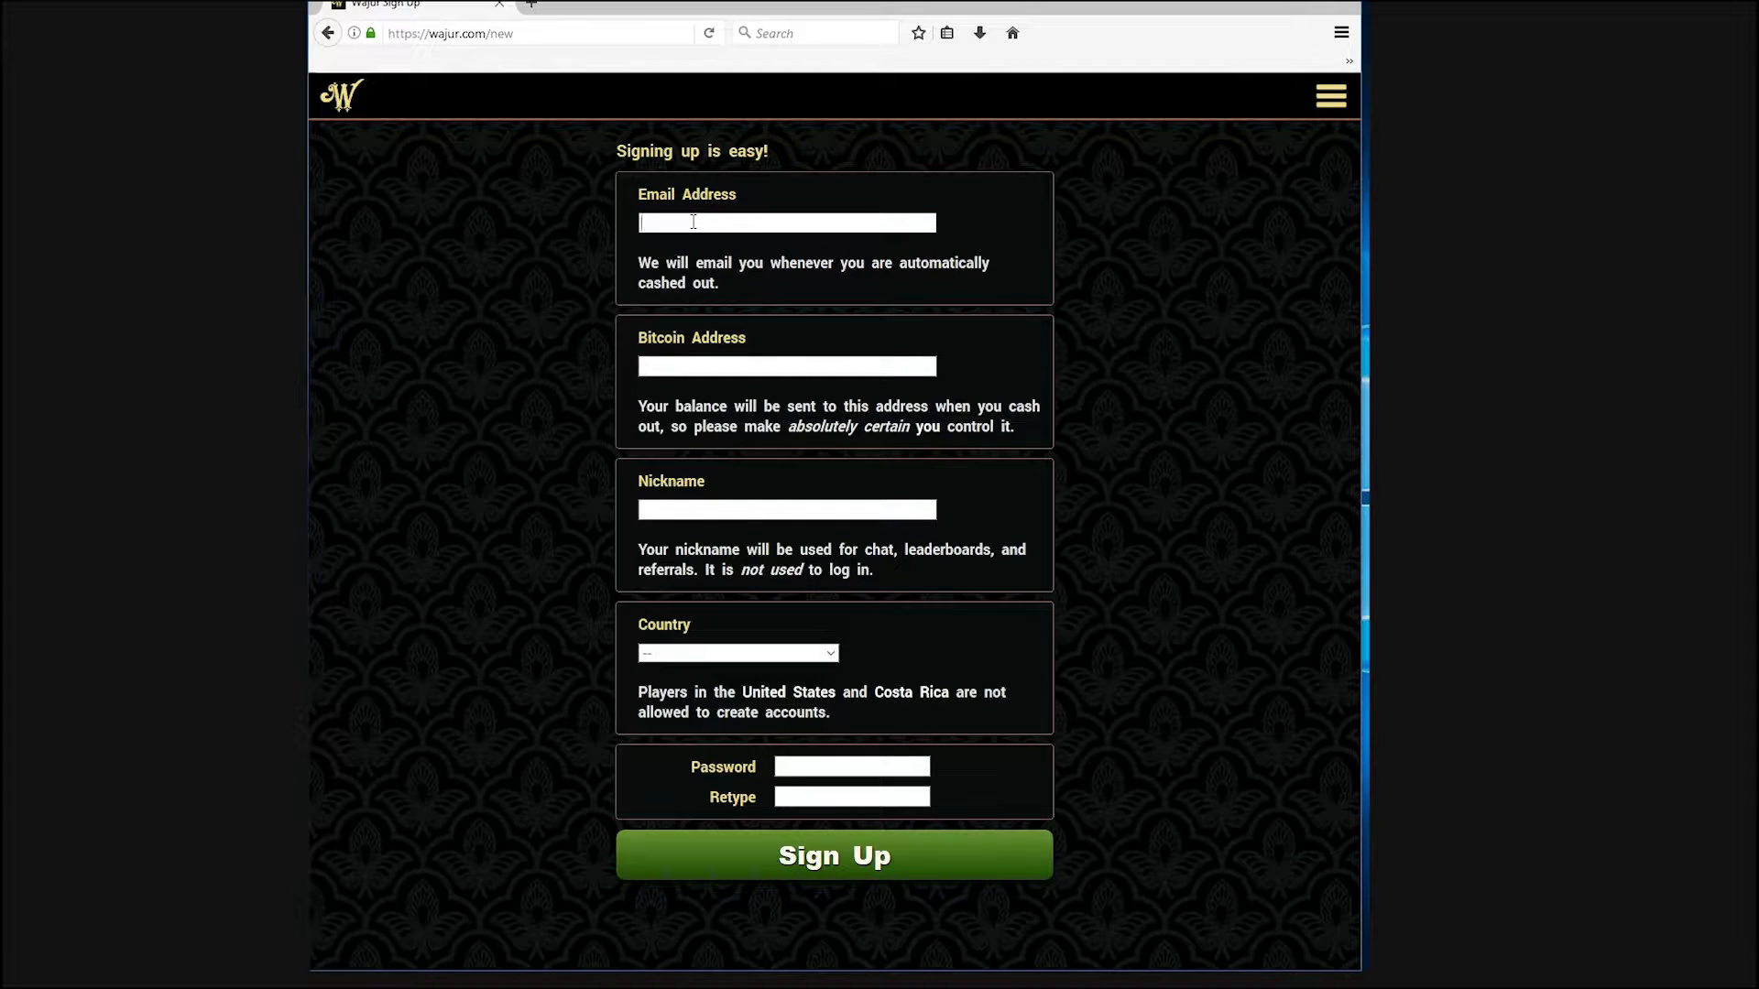
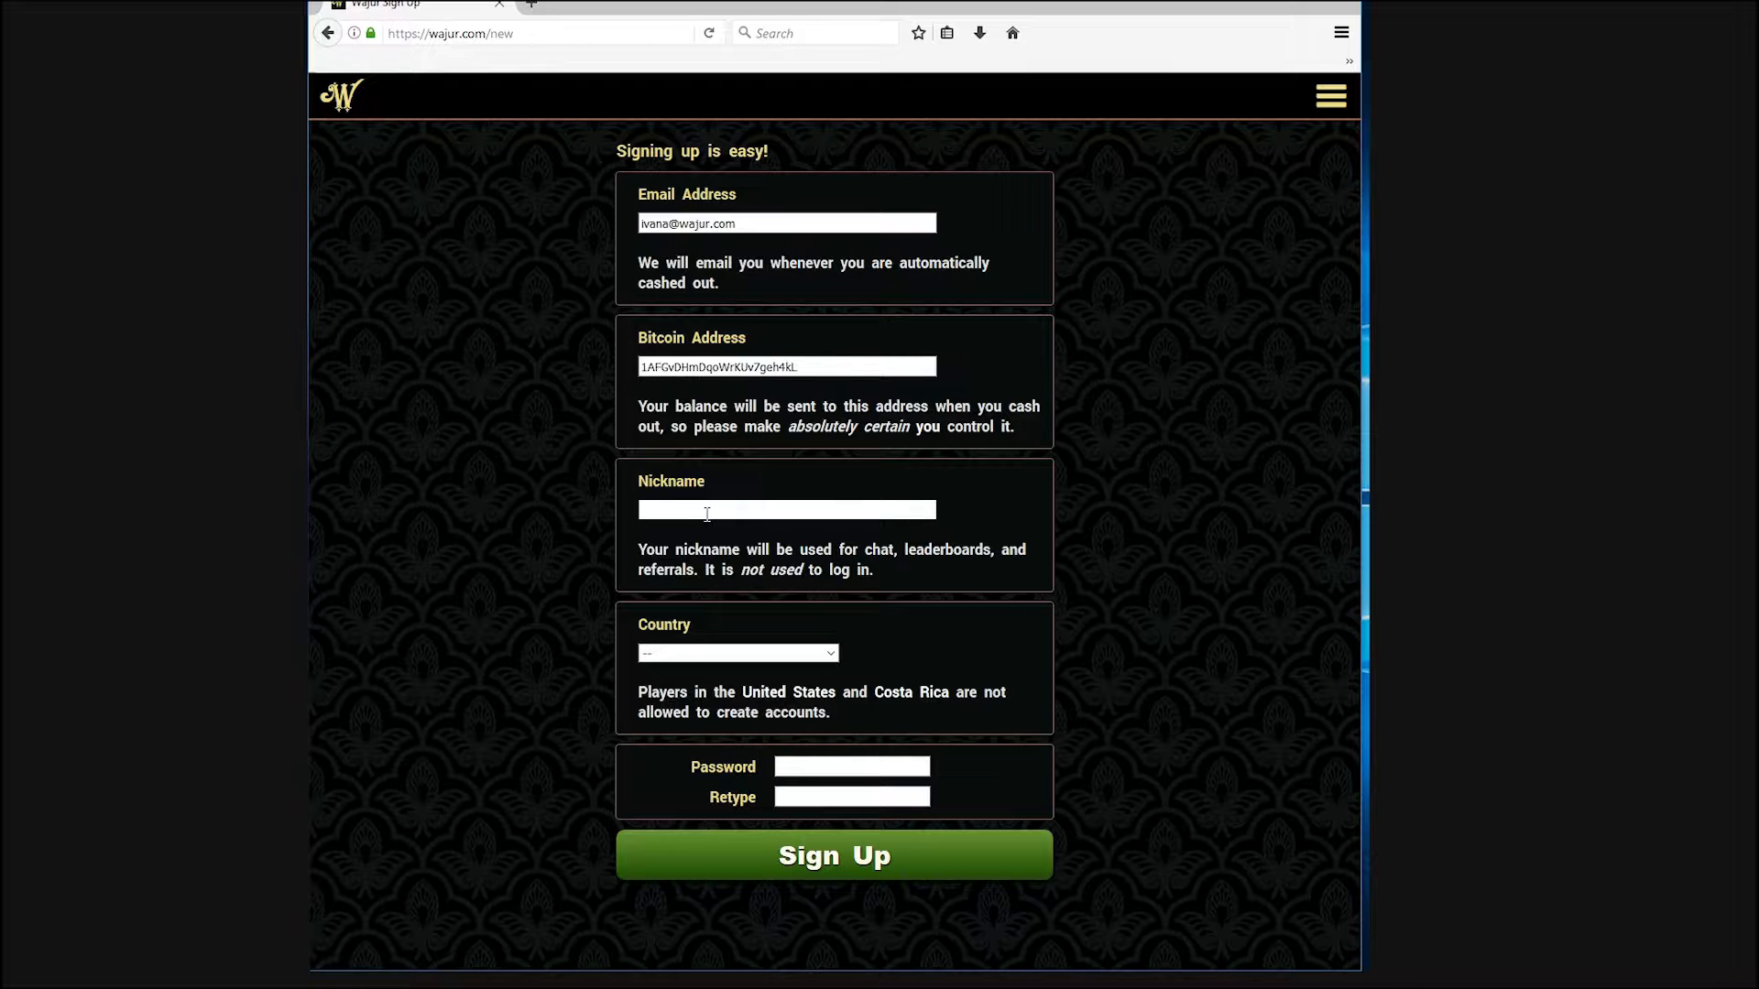
text(Ivana)
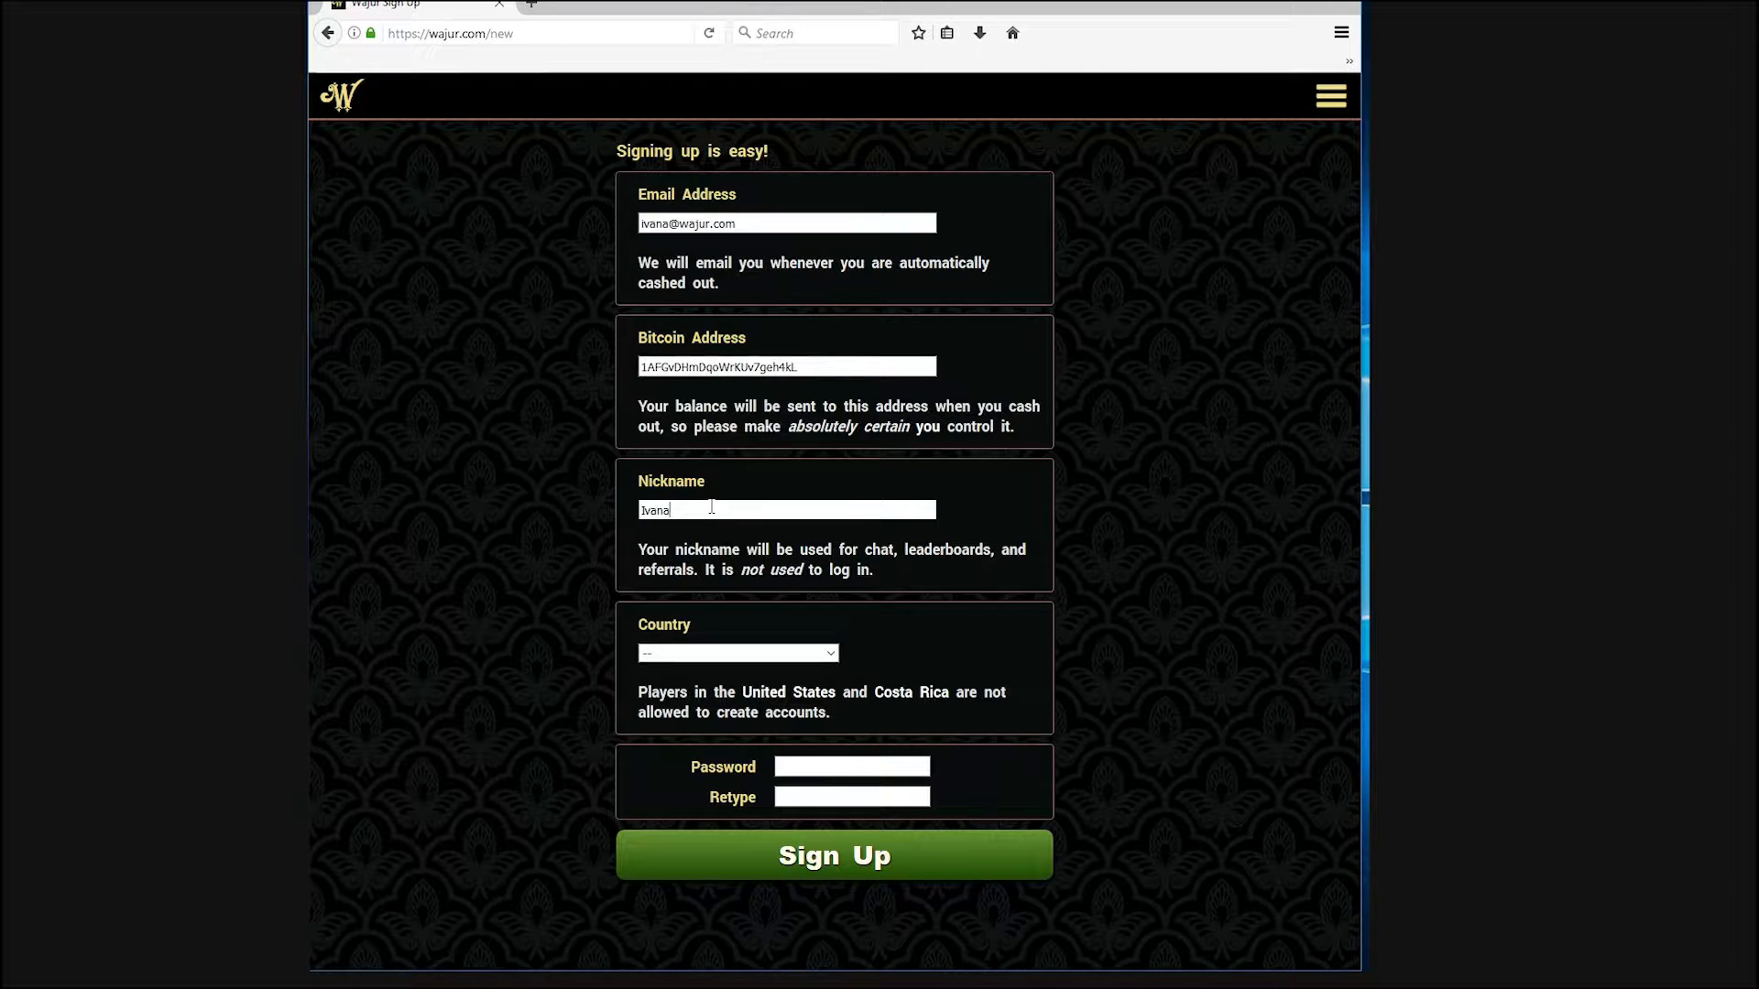
- Choose Malta as country, enter and retype the password, and submit the form
click(736, 653)
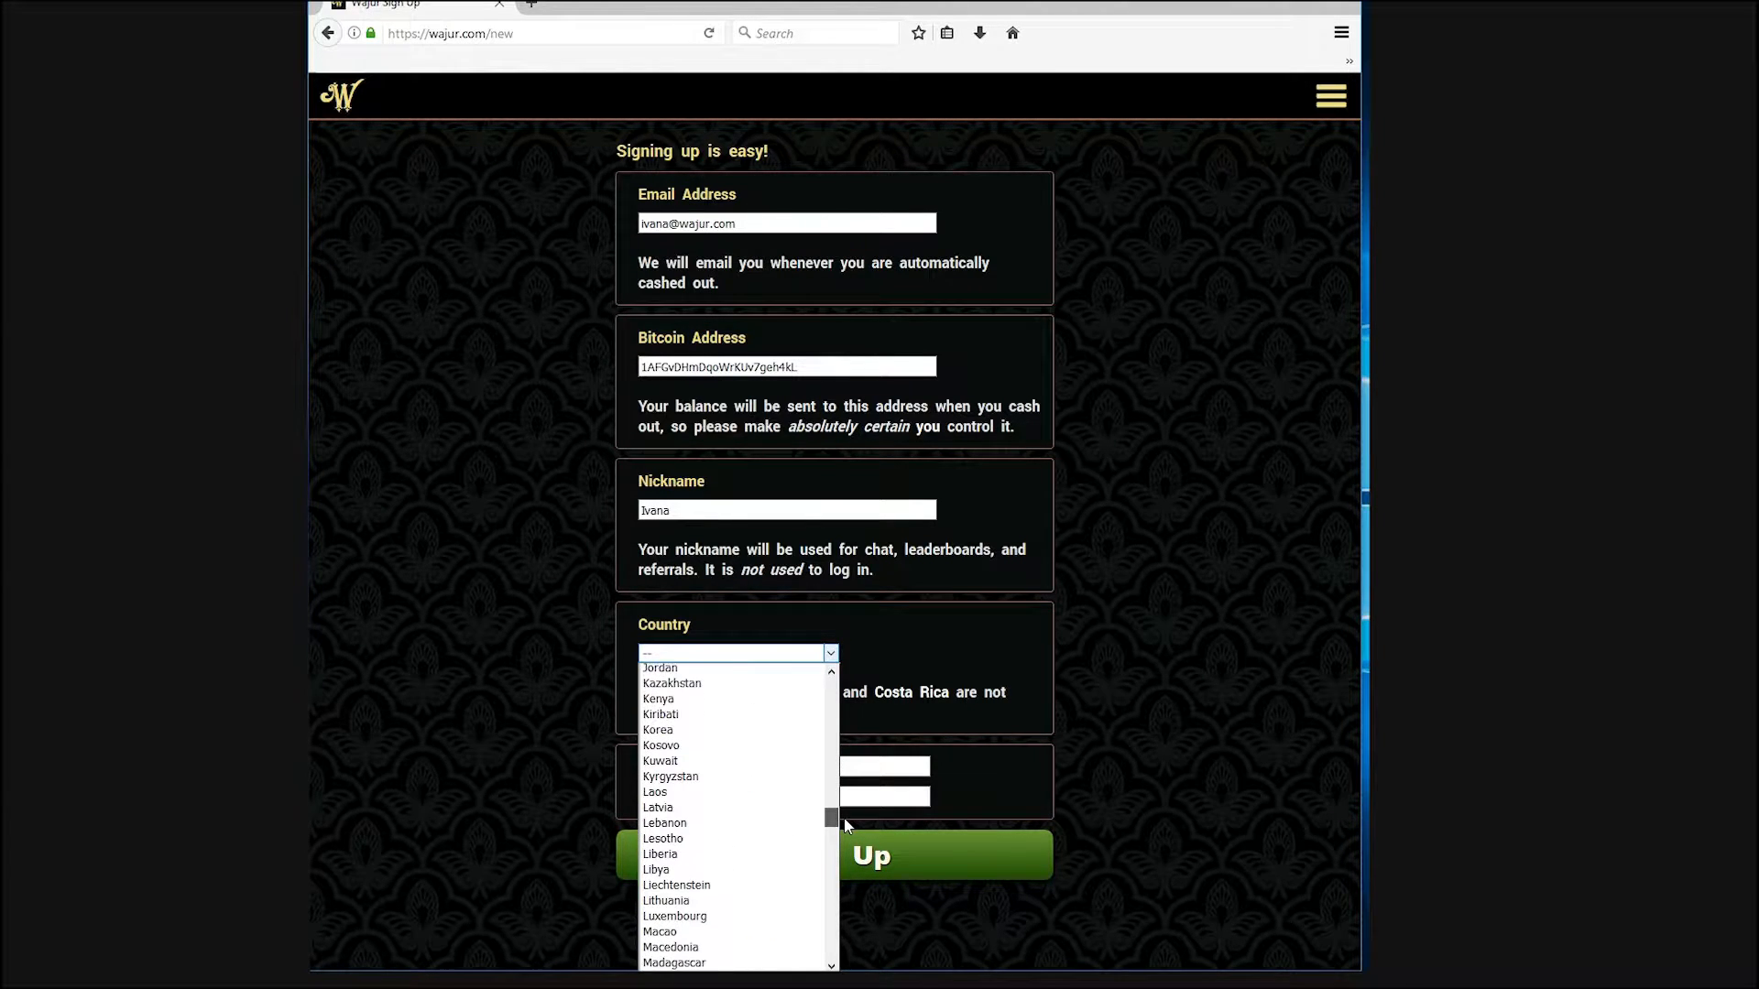
scroll(down, 3)
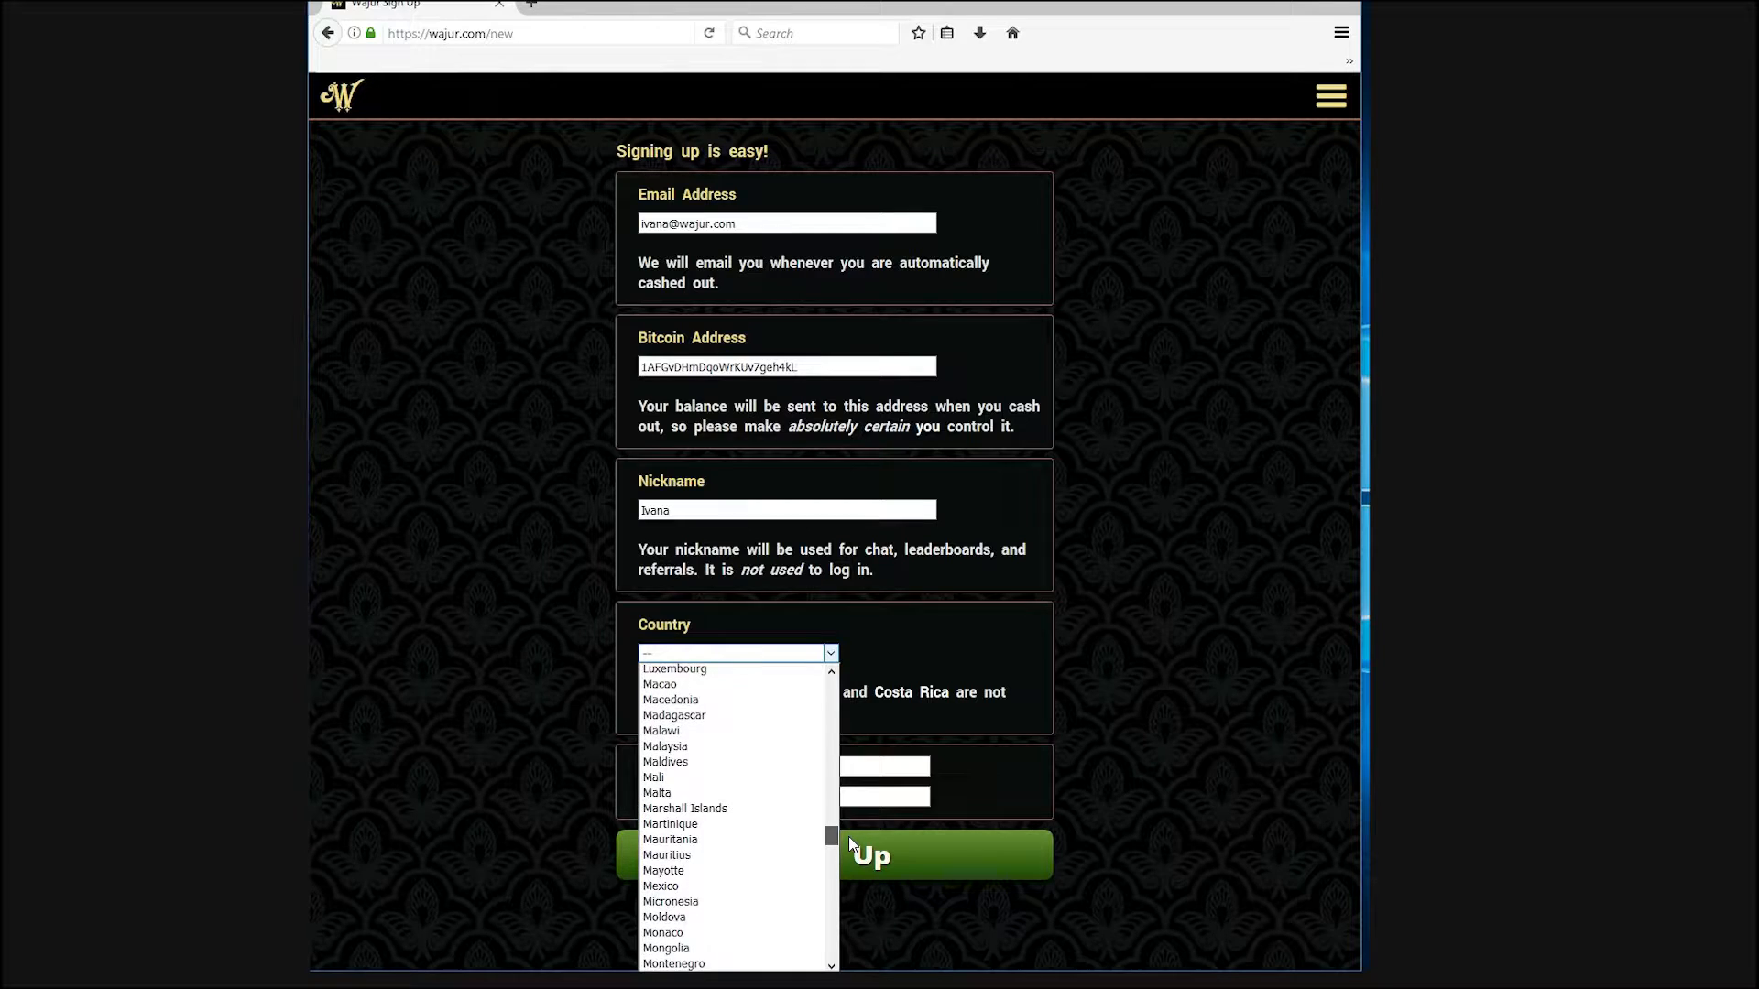
click(657, 794)
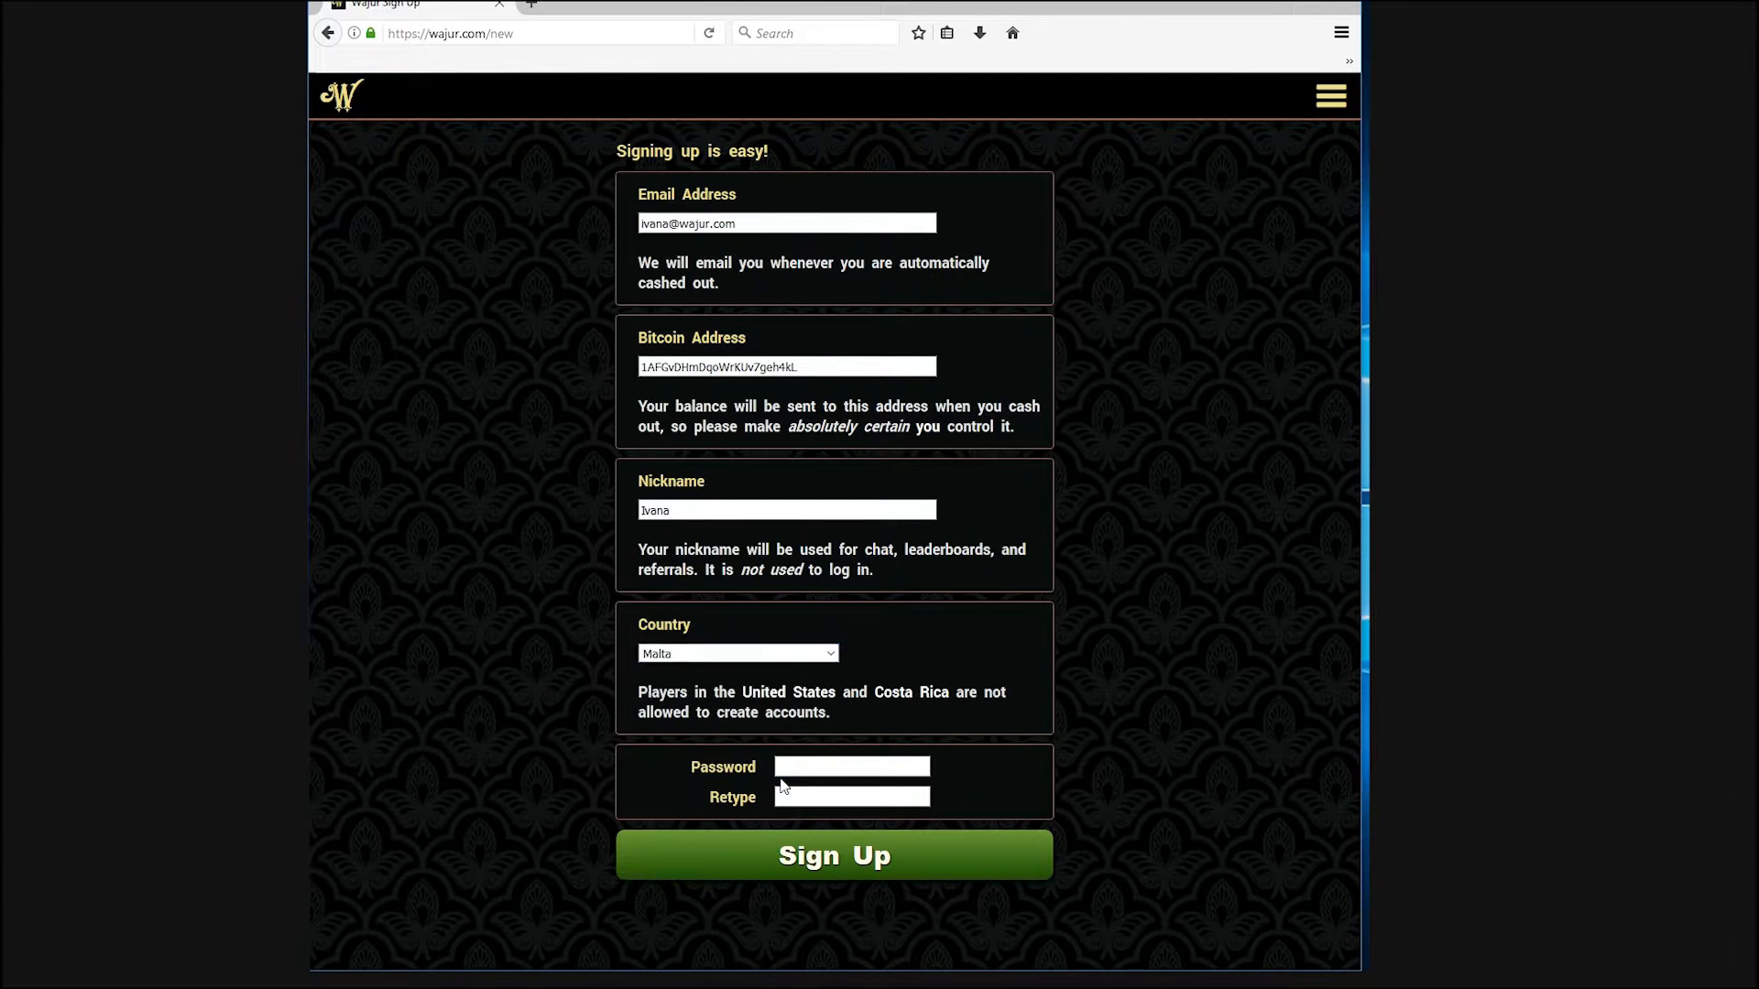
click(850, 766)
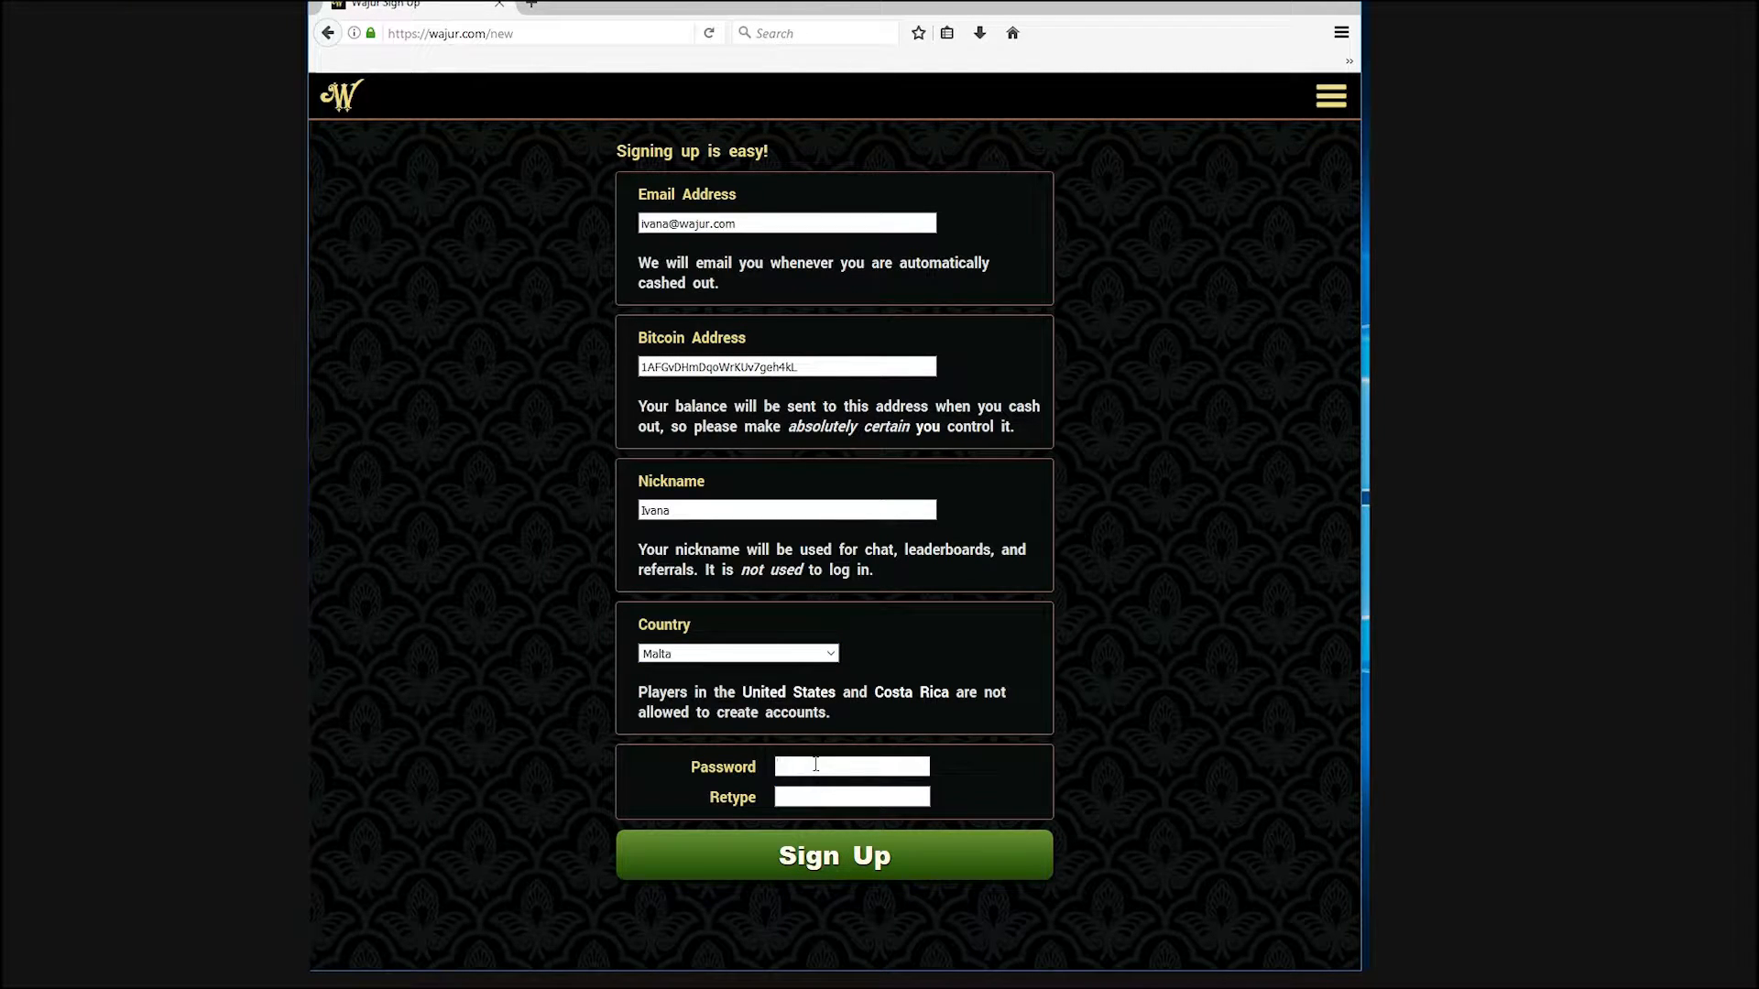
text(••)
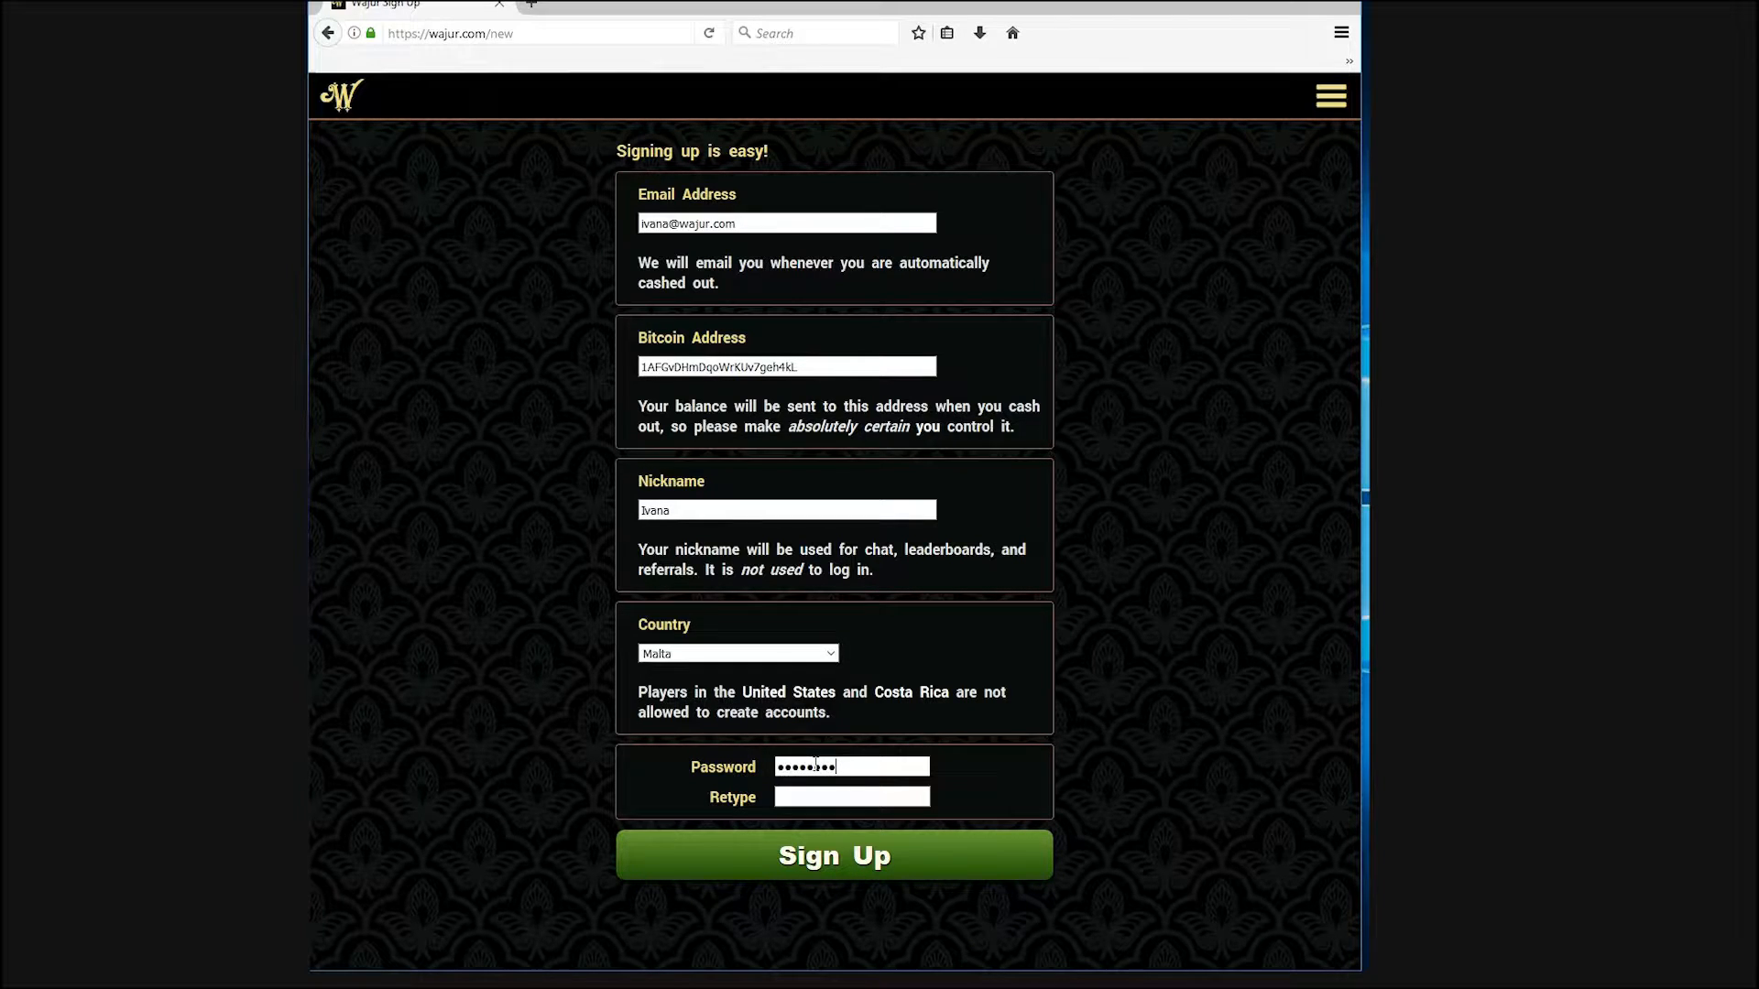
text(••••••••)
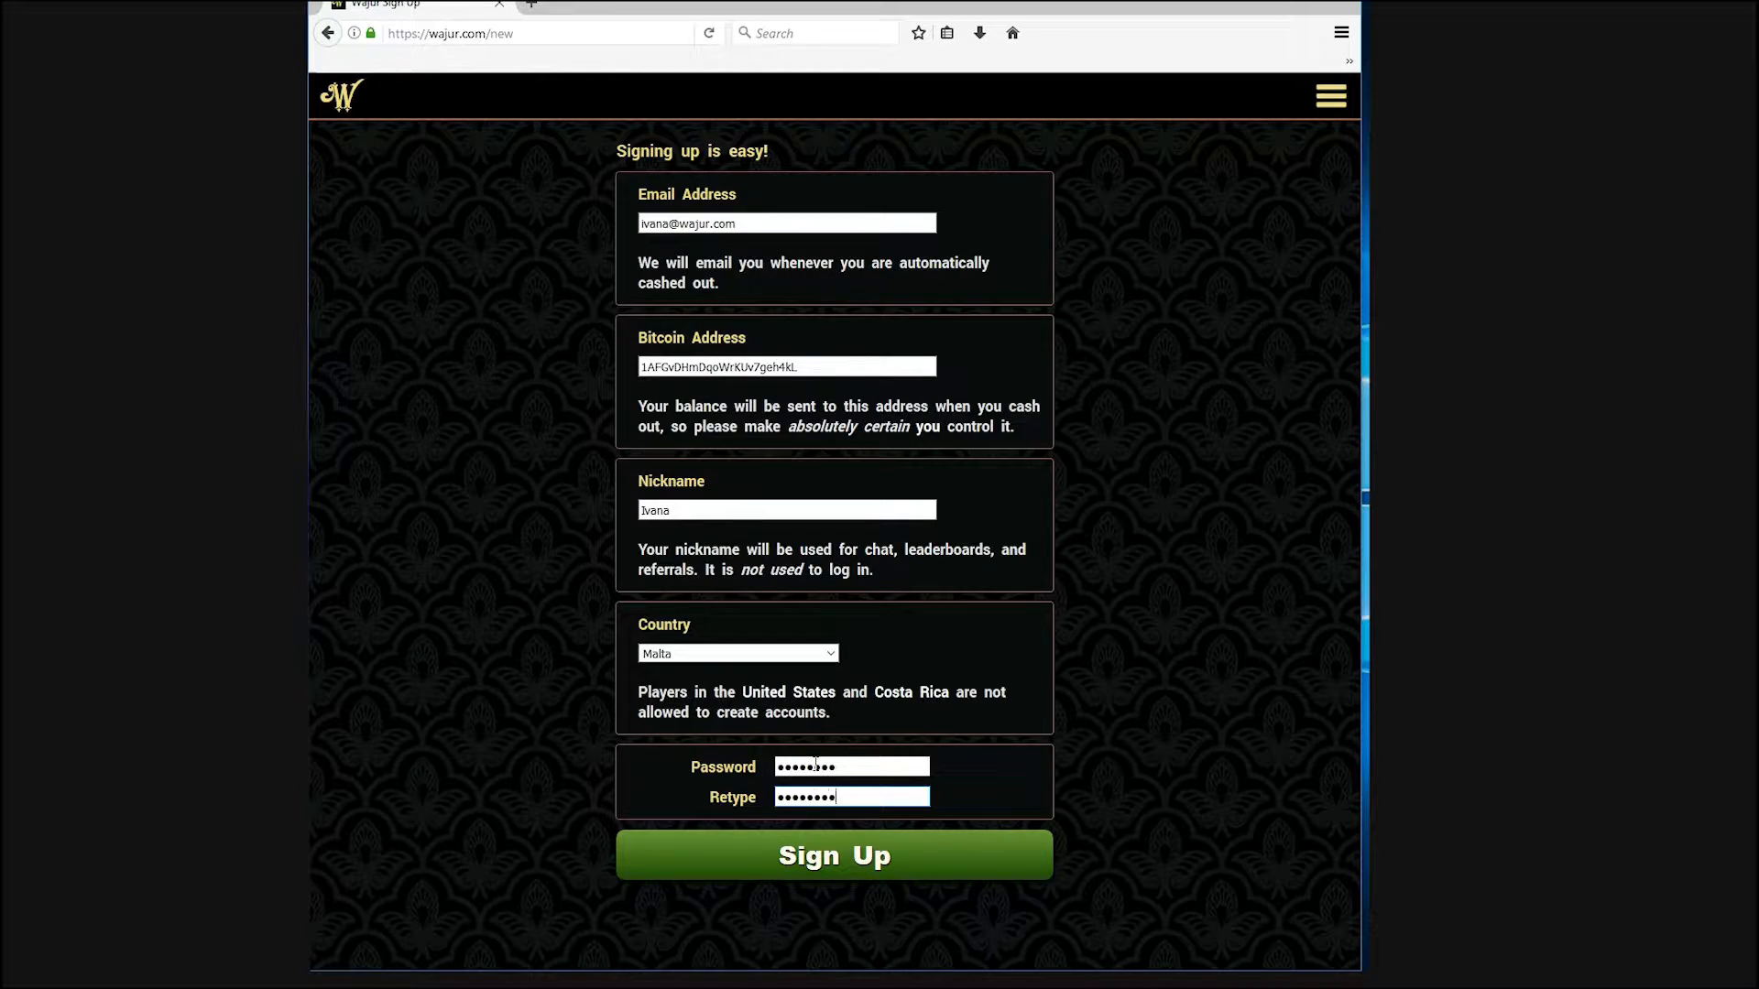
click(833, 855)
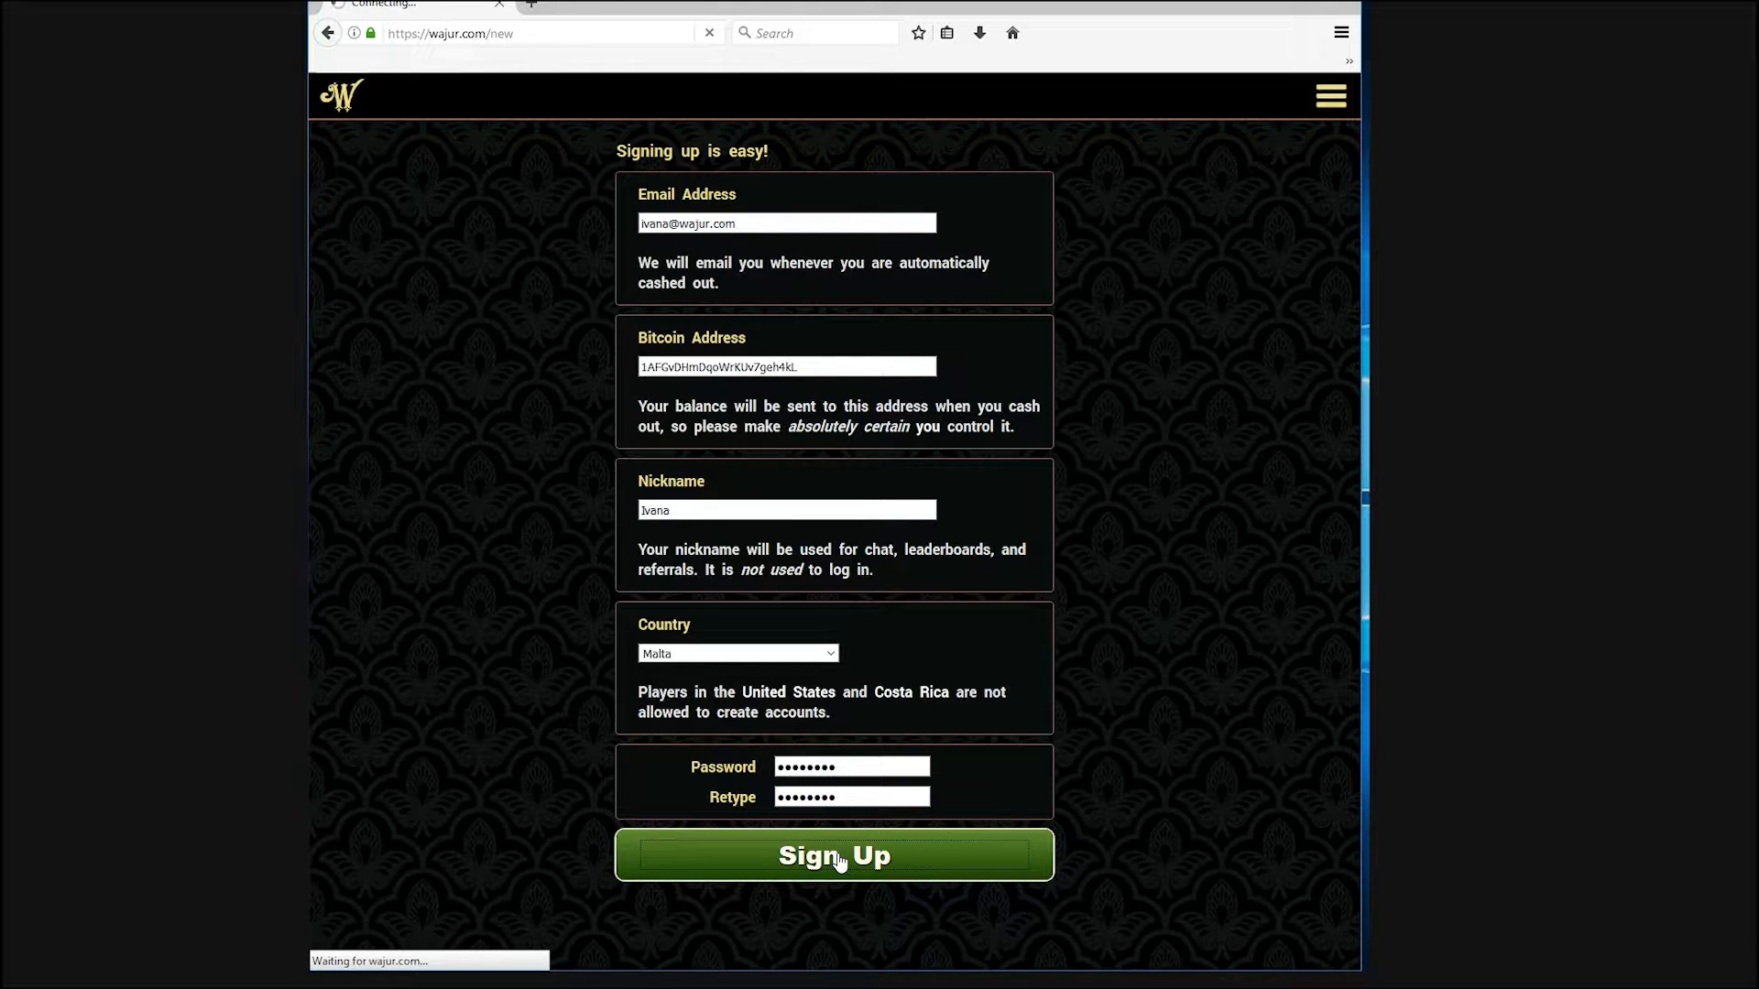
- Log in with the new account's credentials to reach the player info page
click(834, 856)
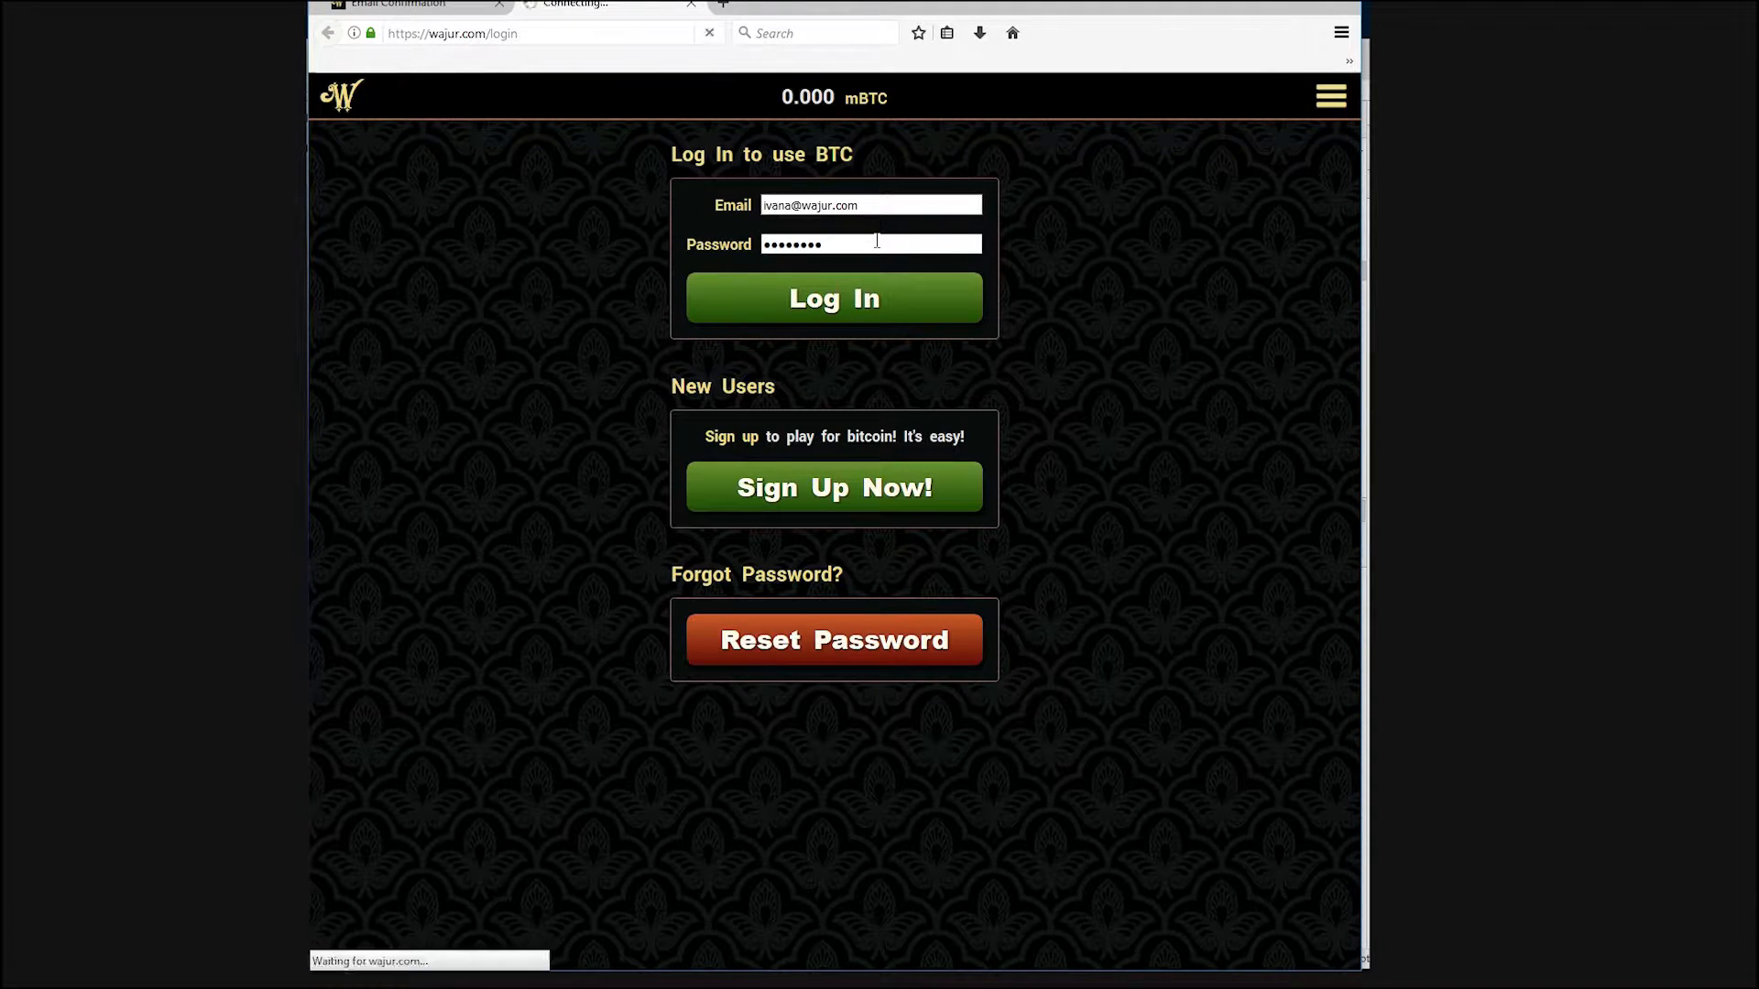
click(833, 296)
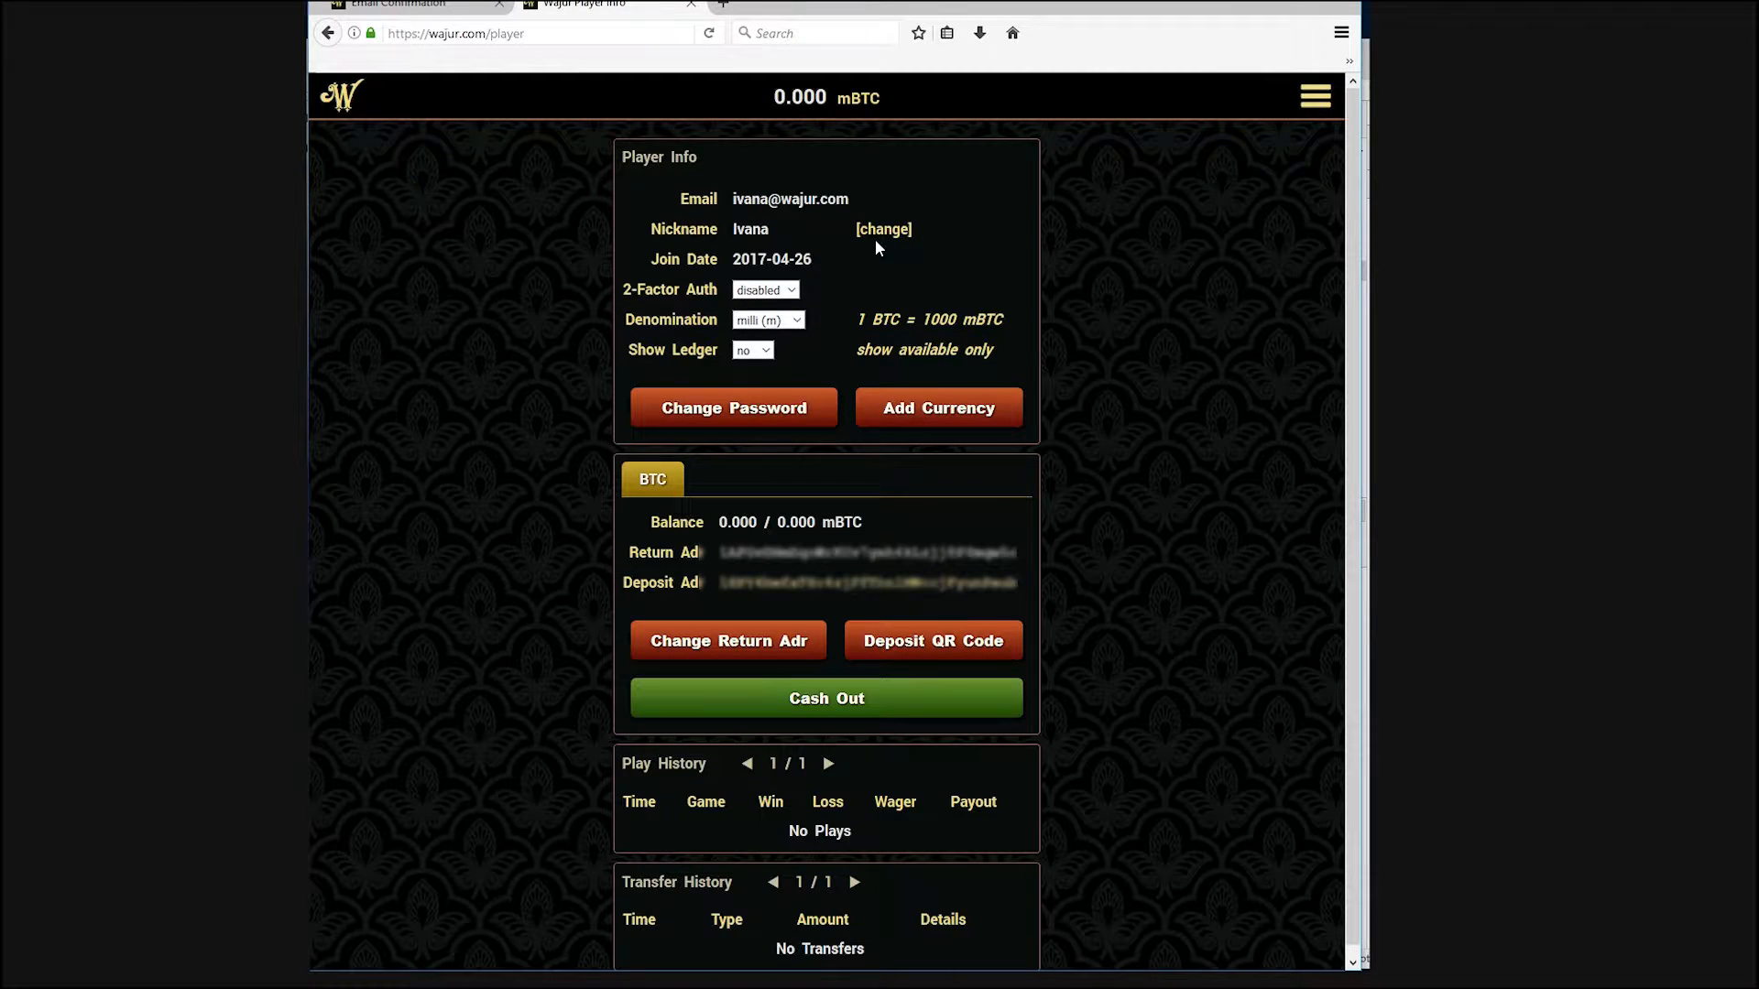
mouse_move(939, 284)
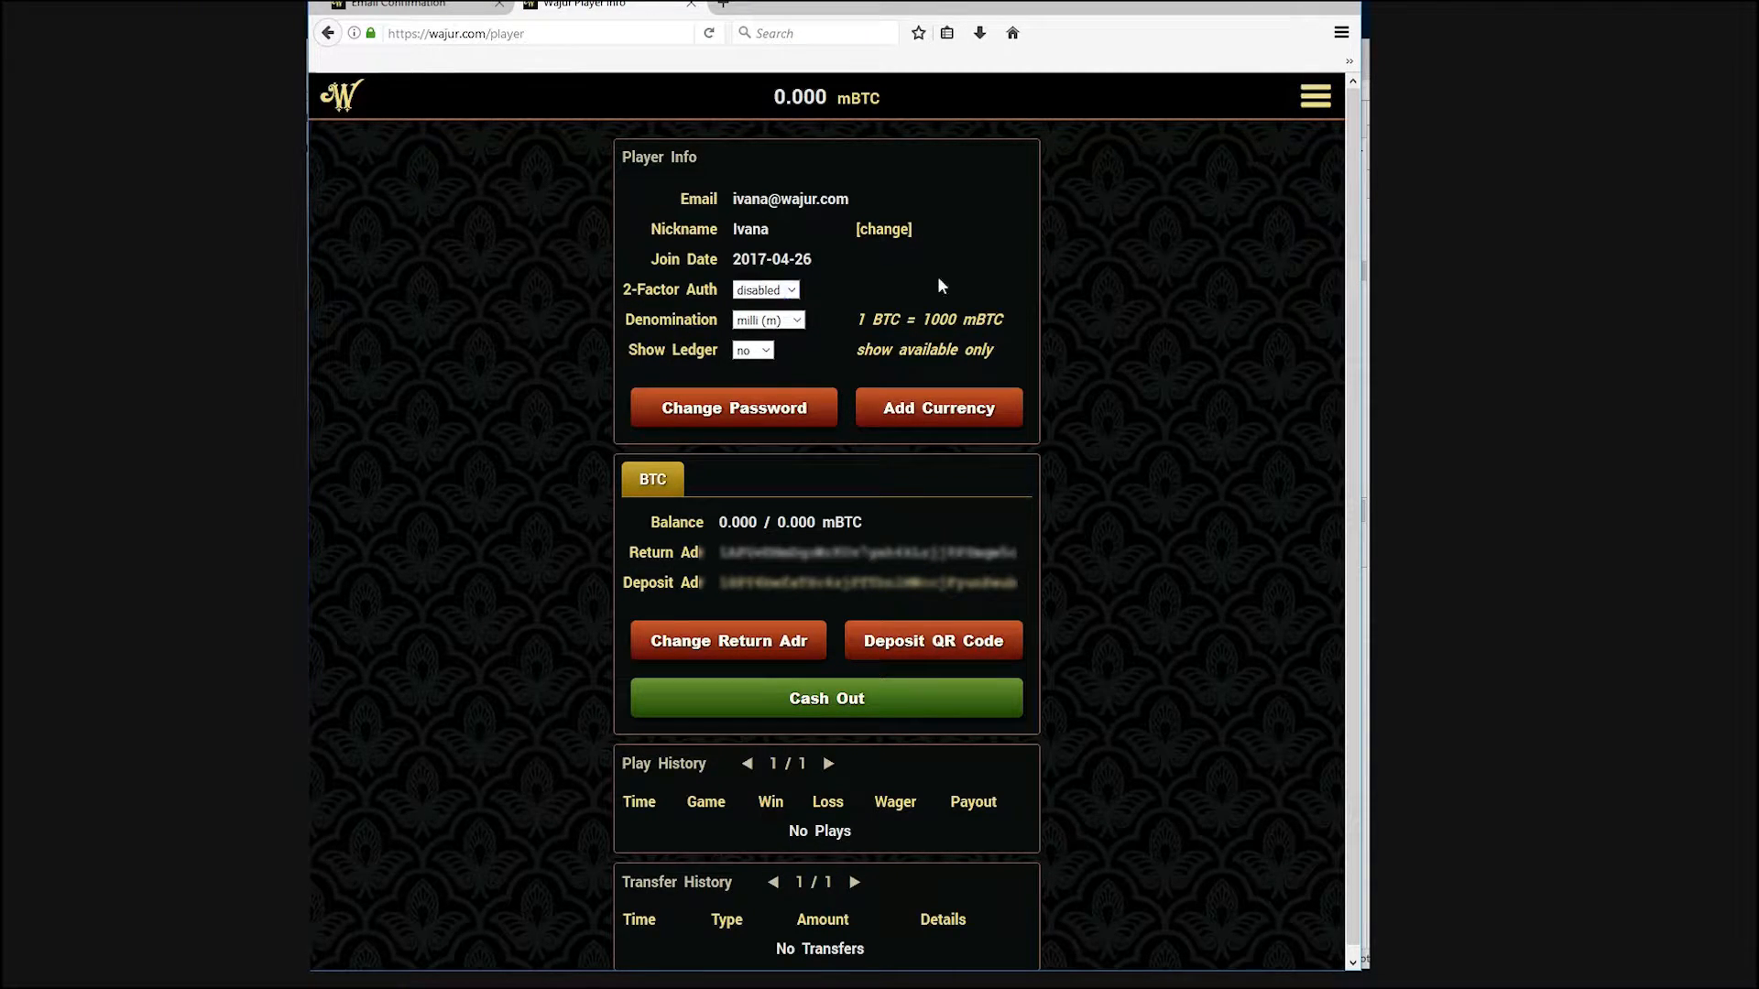
mouse_move(773, 221)
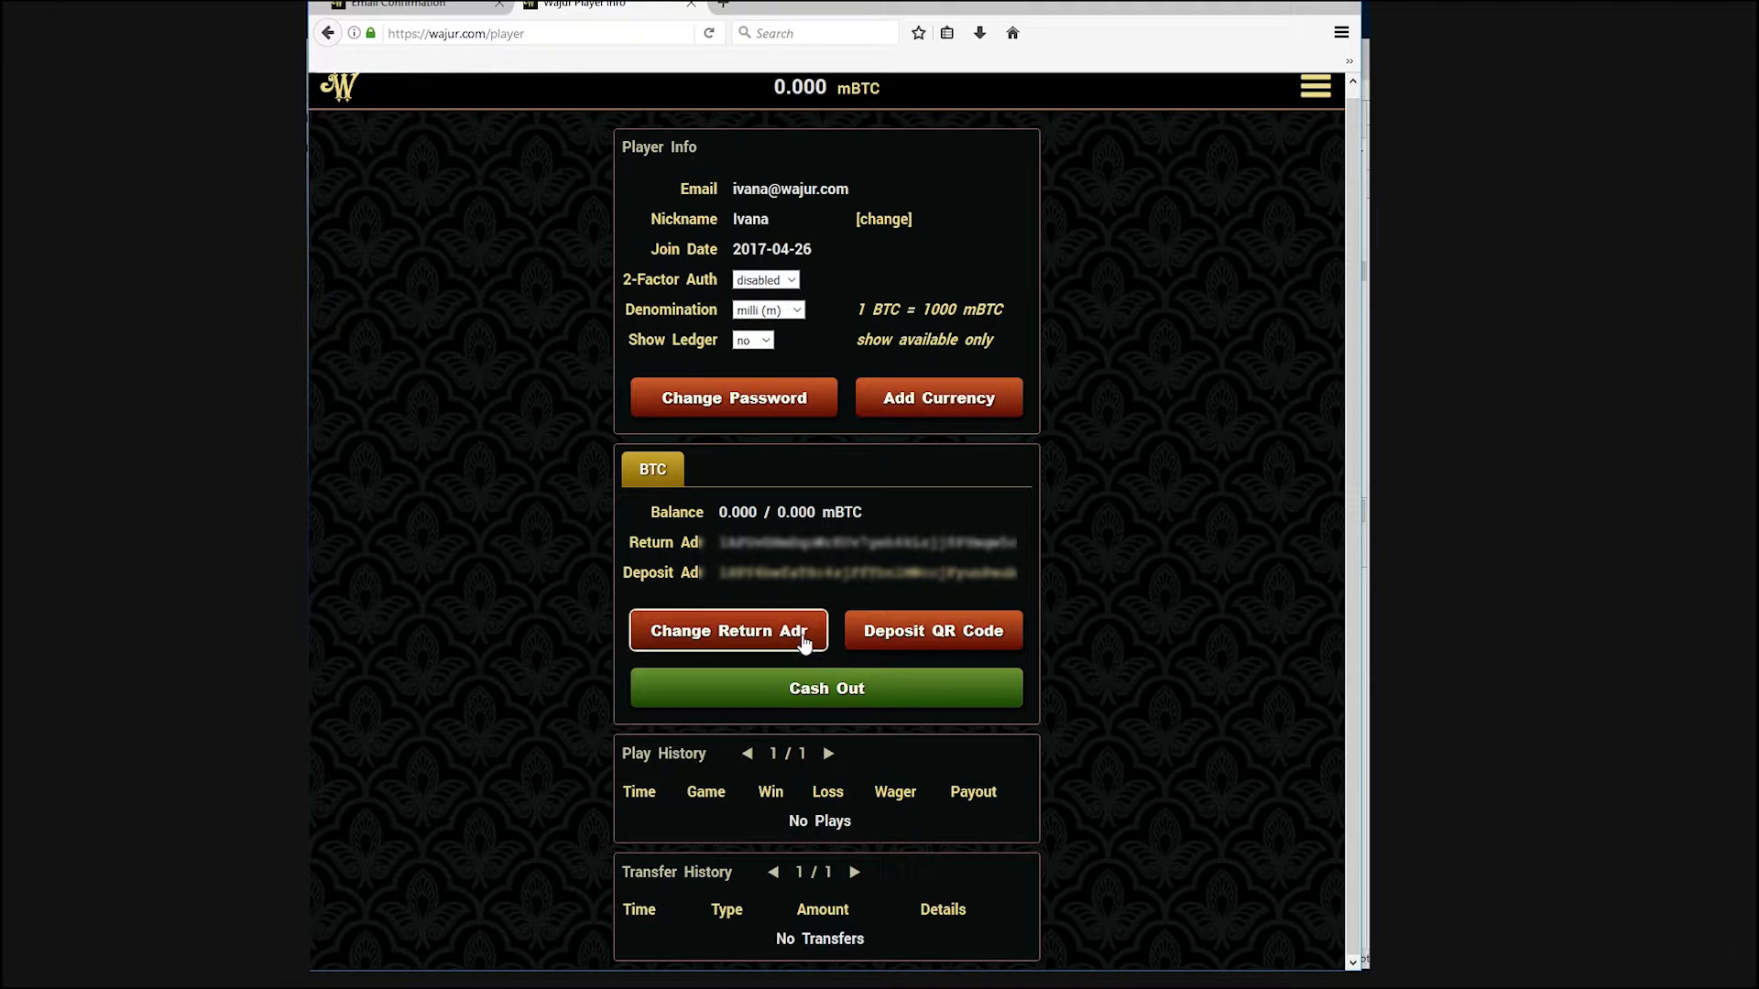
mouse_move(931, 629)
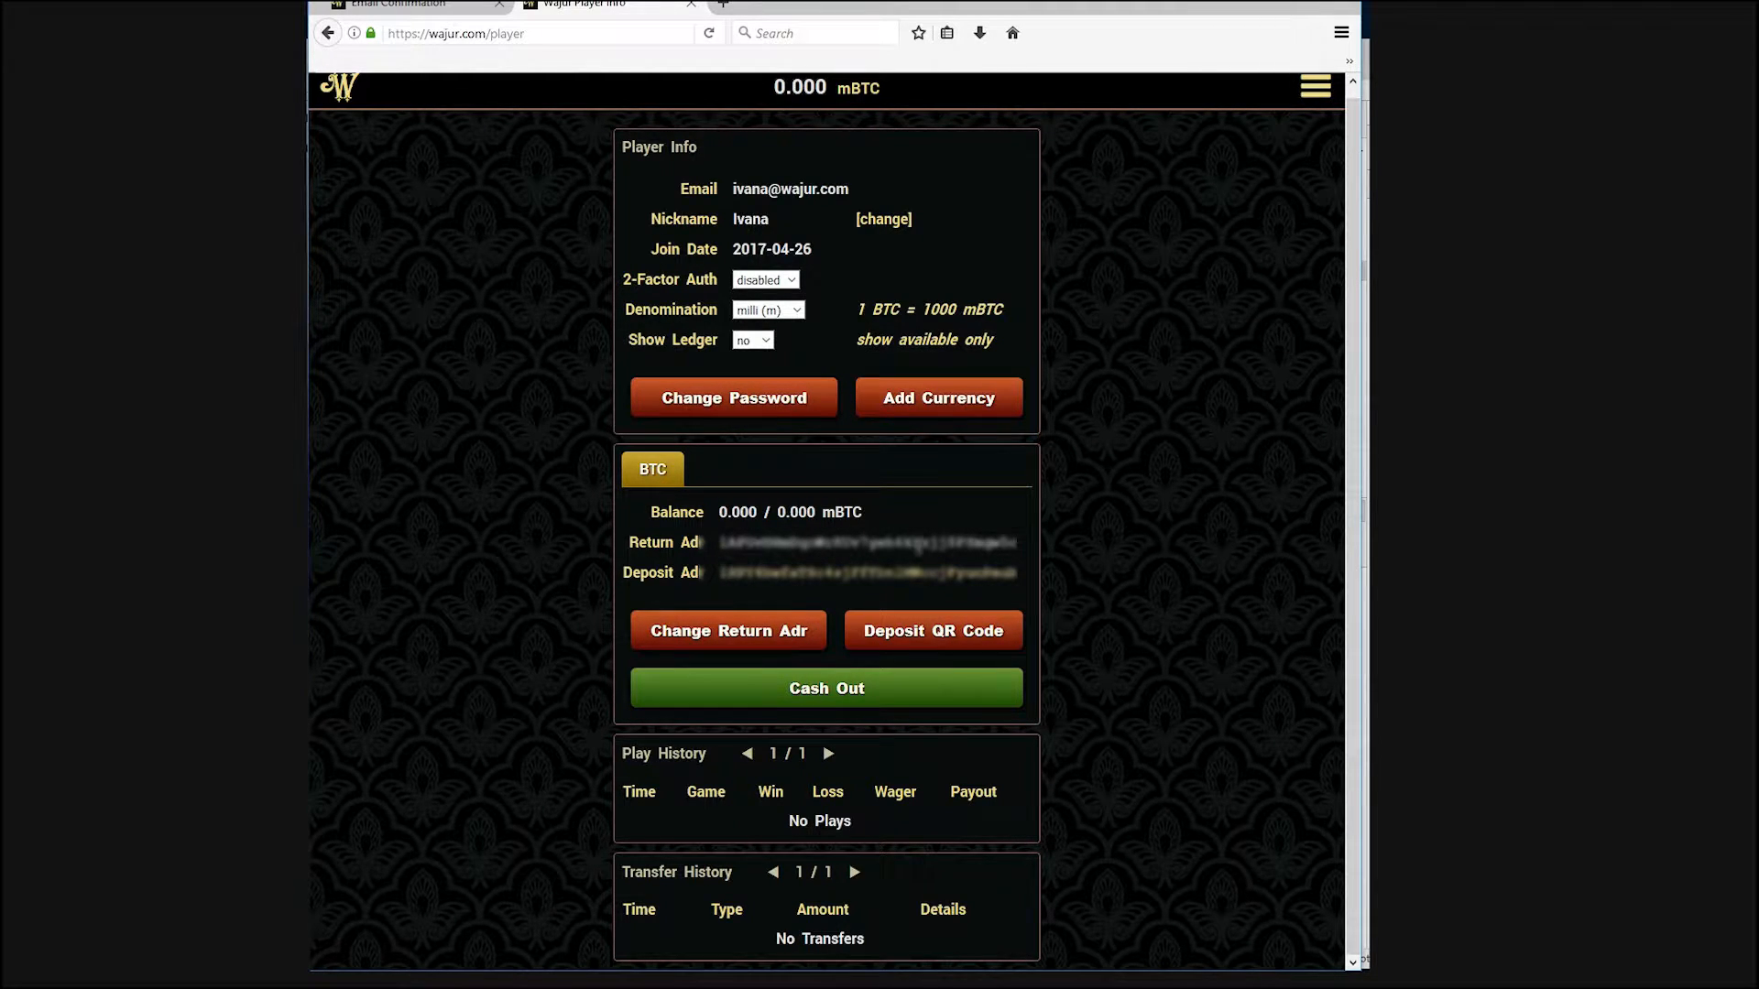
mouse_move(864, 579)
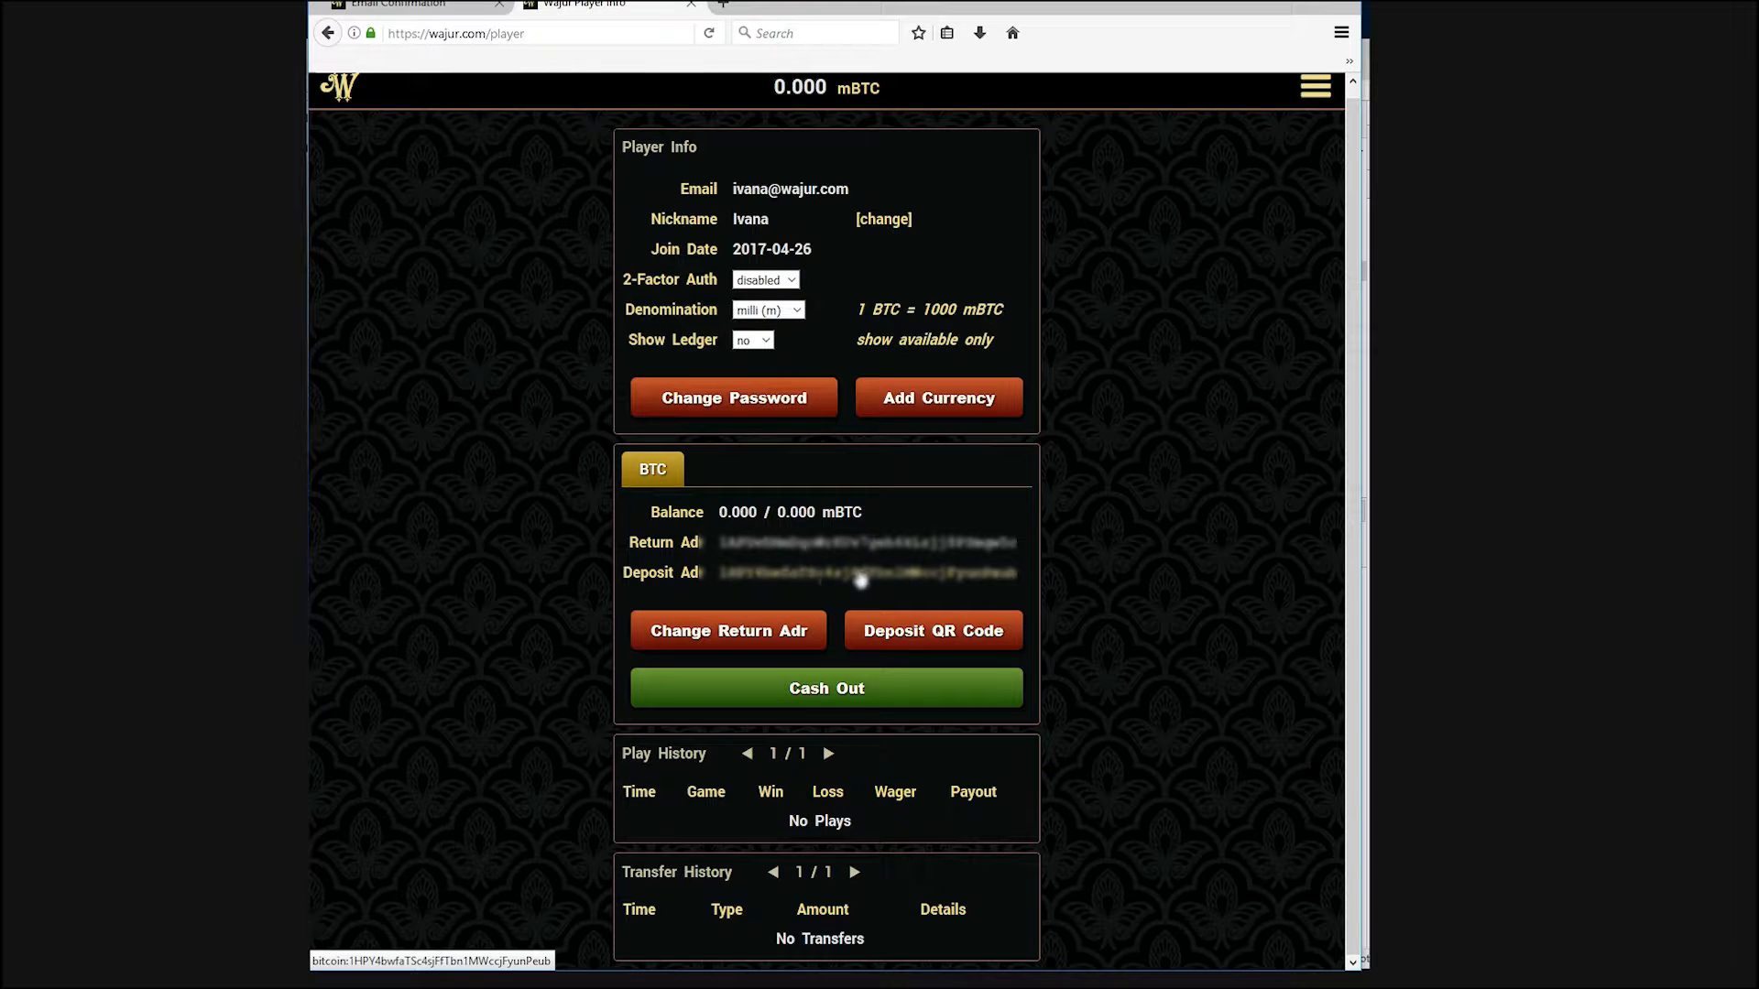
mouse_move(1022, 575)
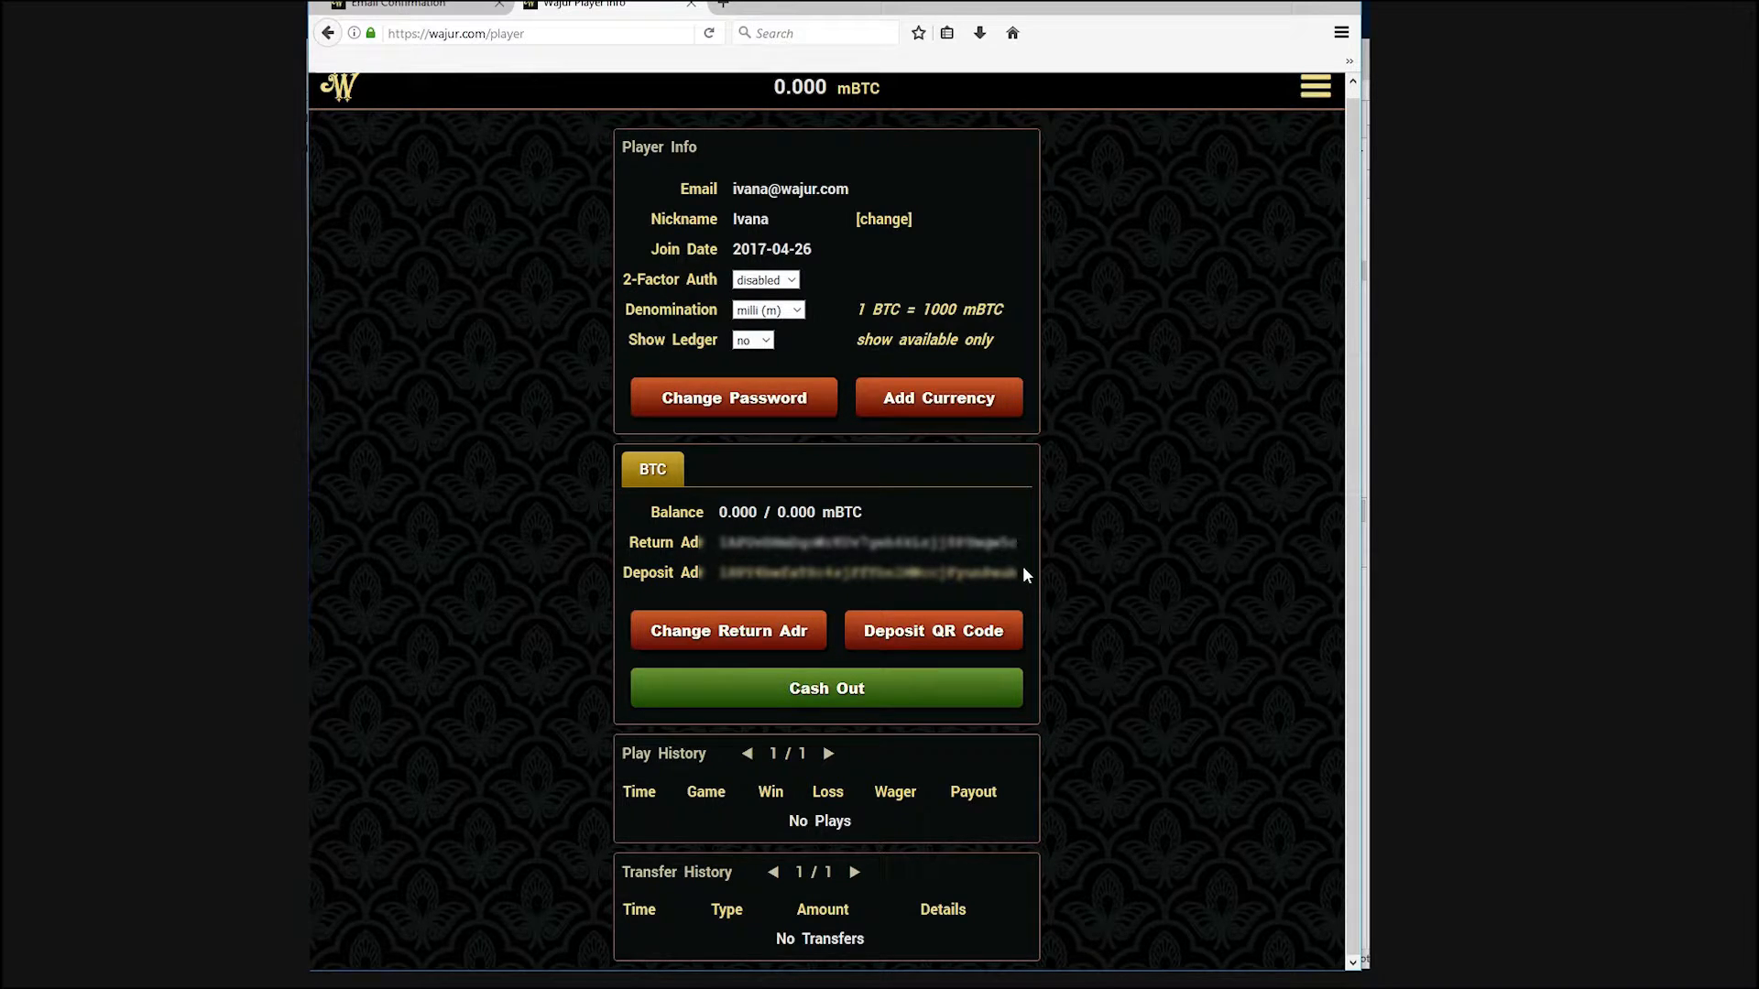
mouse_move(1004, 577)
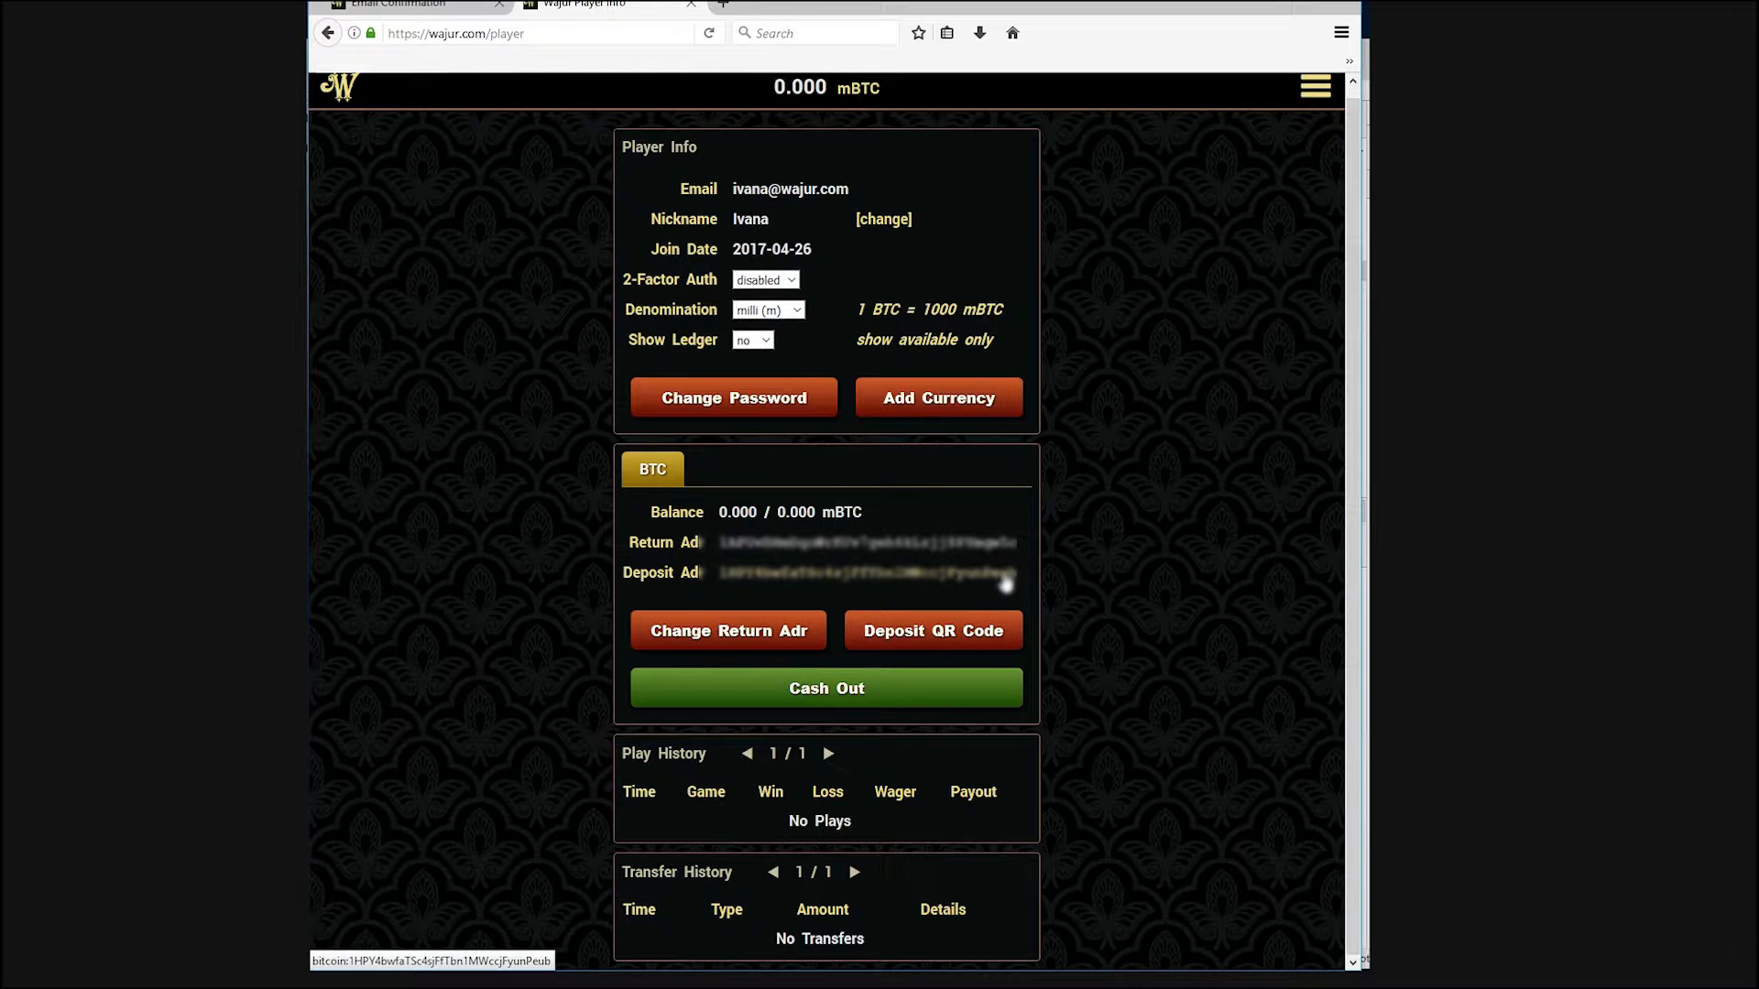
mouse_move(1052, 623)
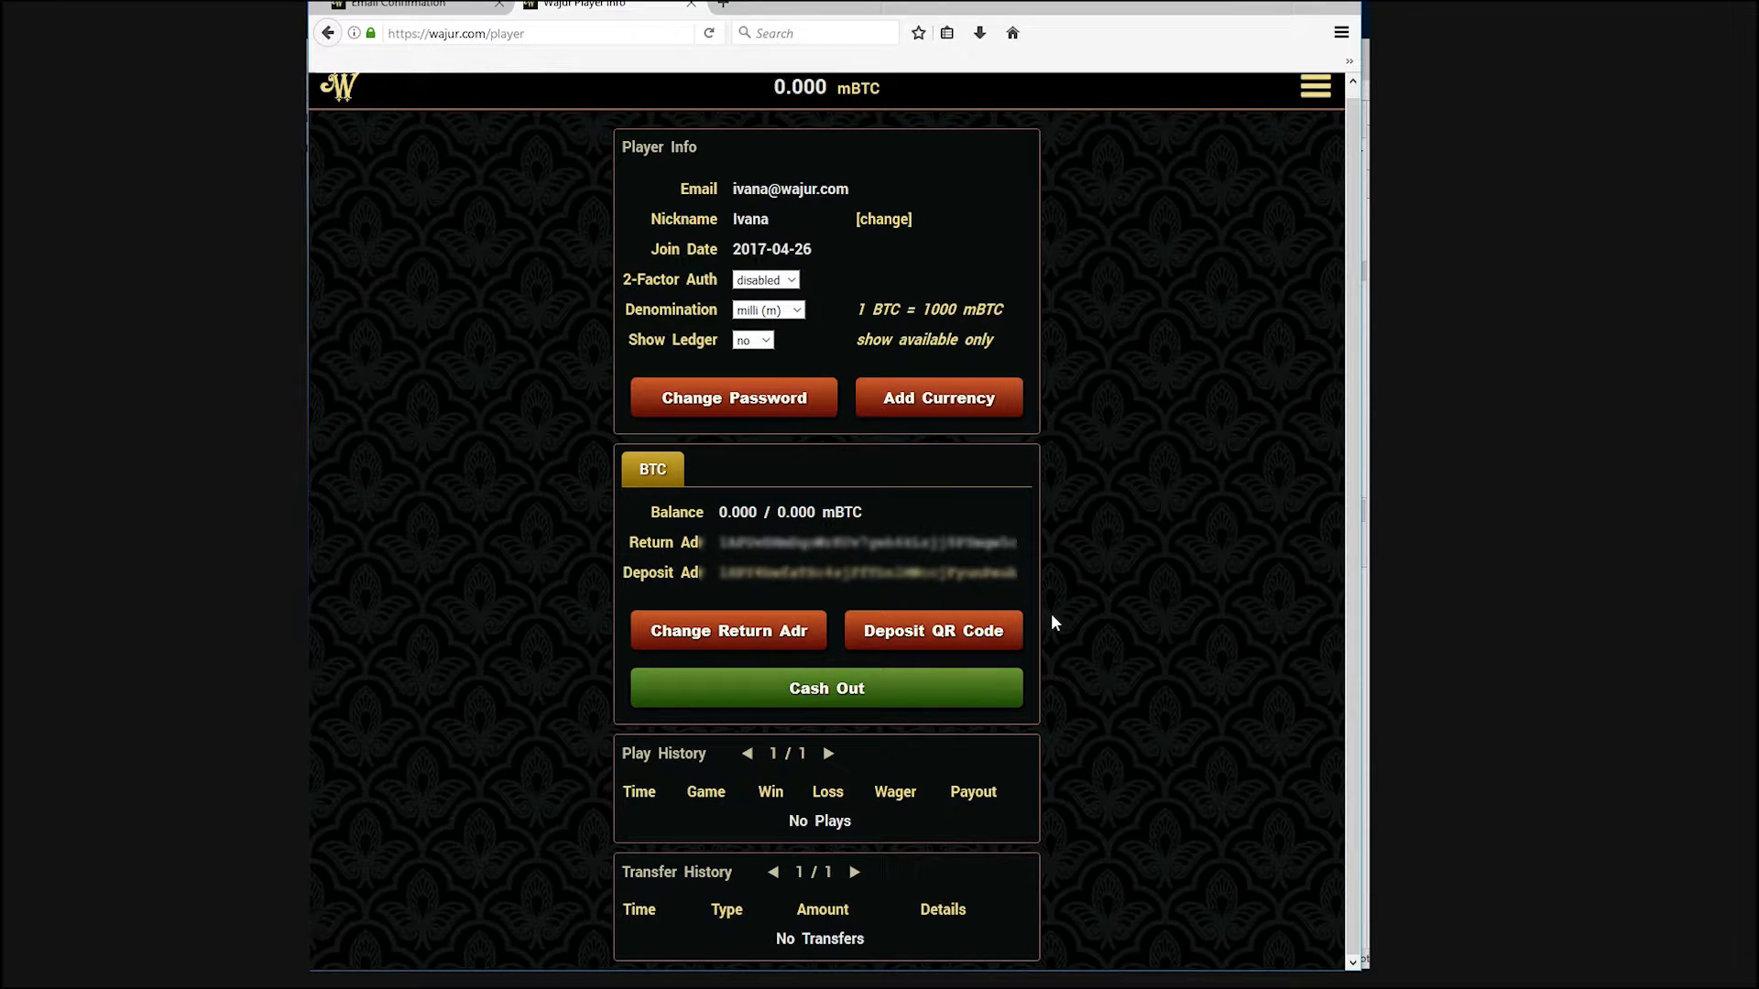
mouse_move(936, 606)
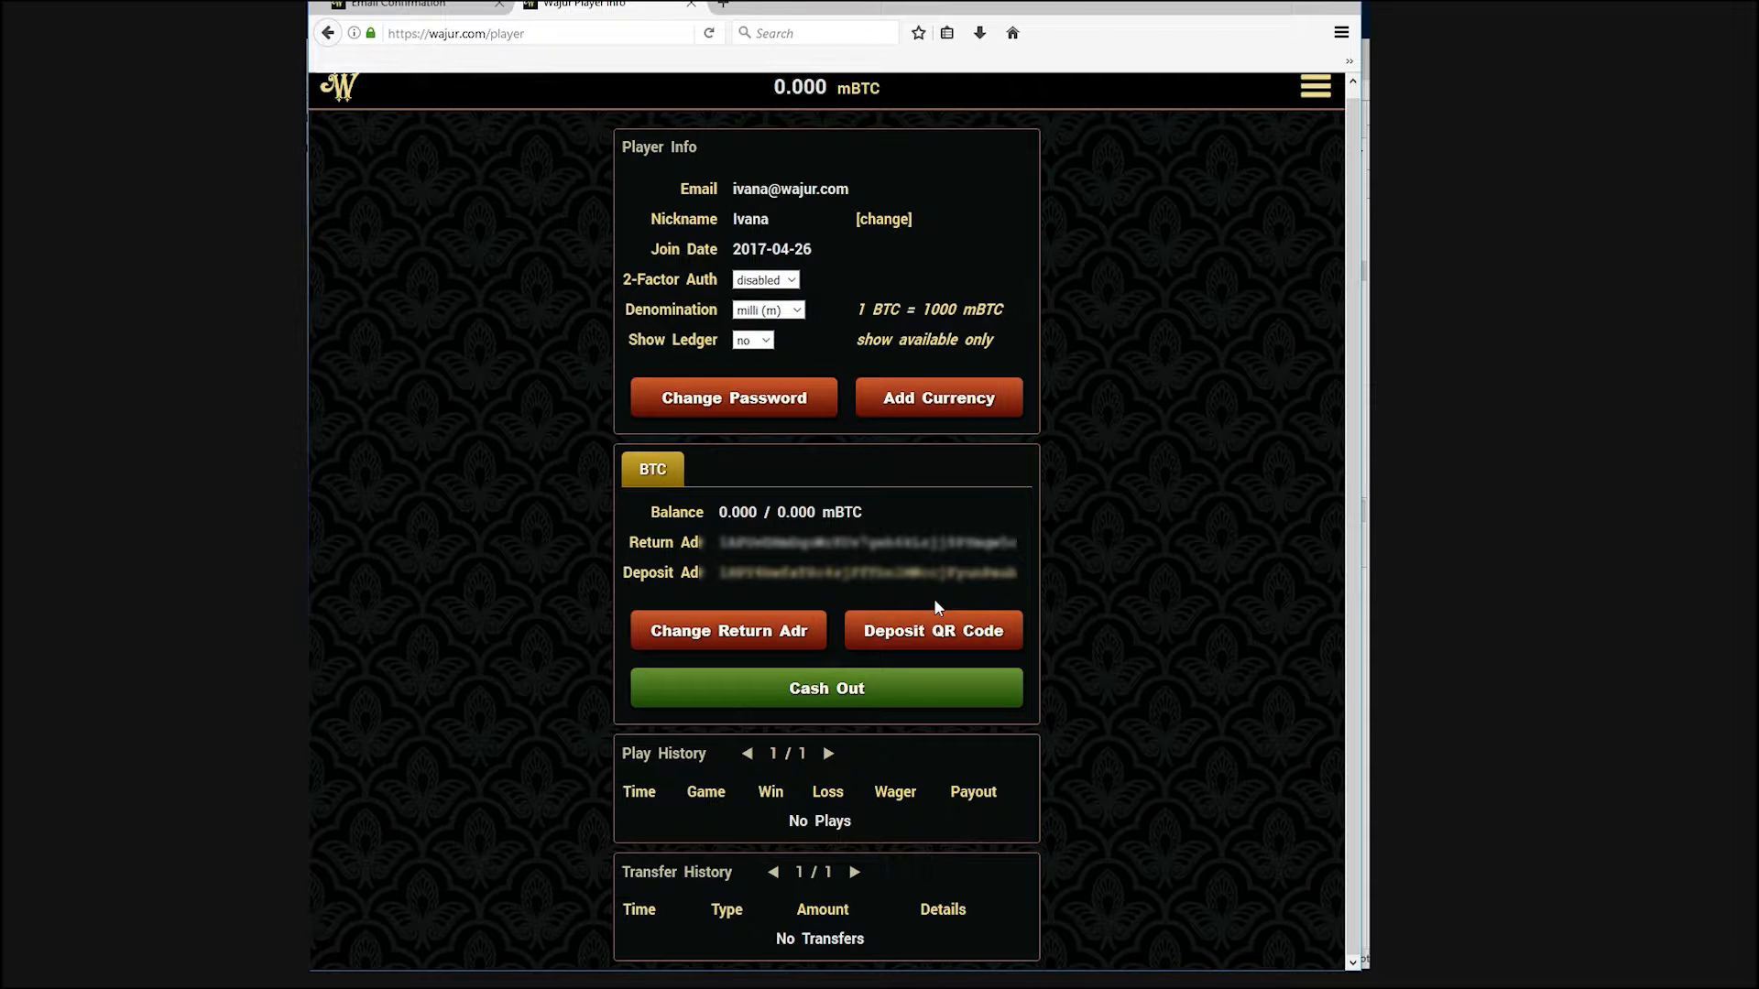
mouse_move(1283, 174)
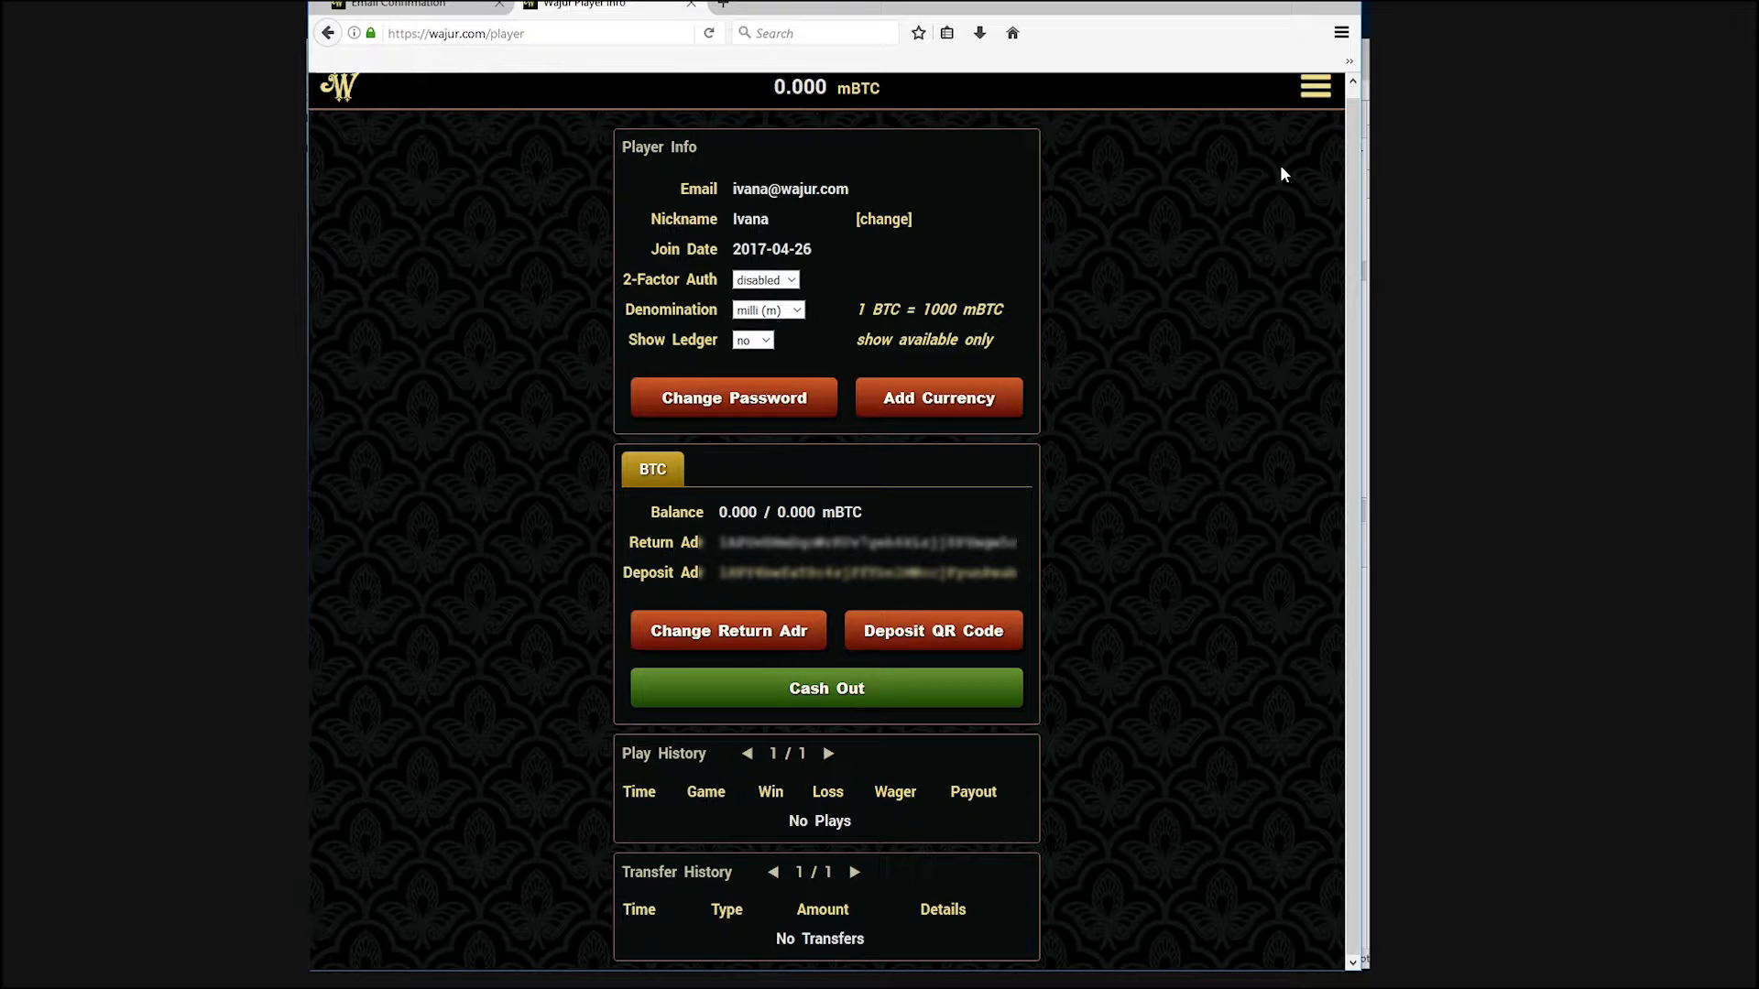
mouse_move(1307, 196)
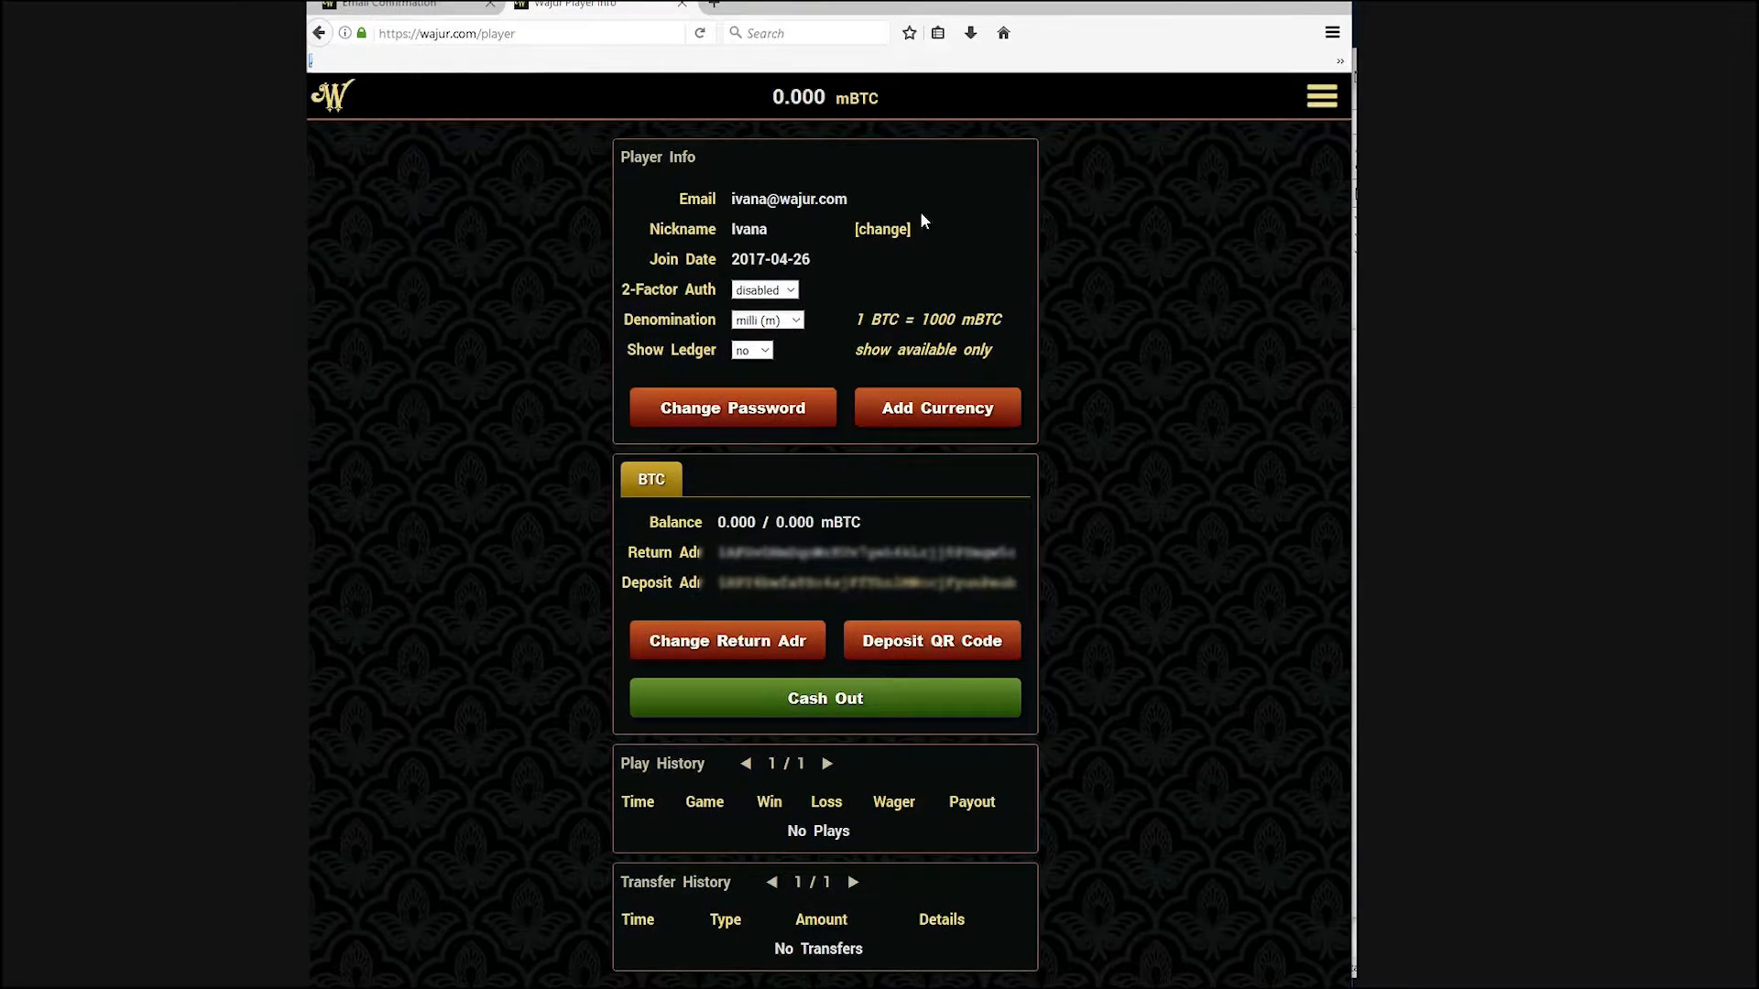
mouse_move(989, 389)
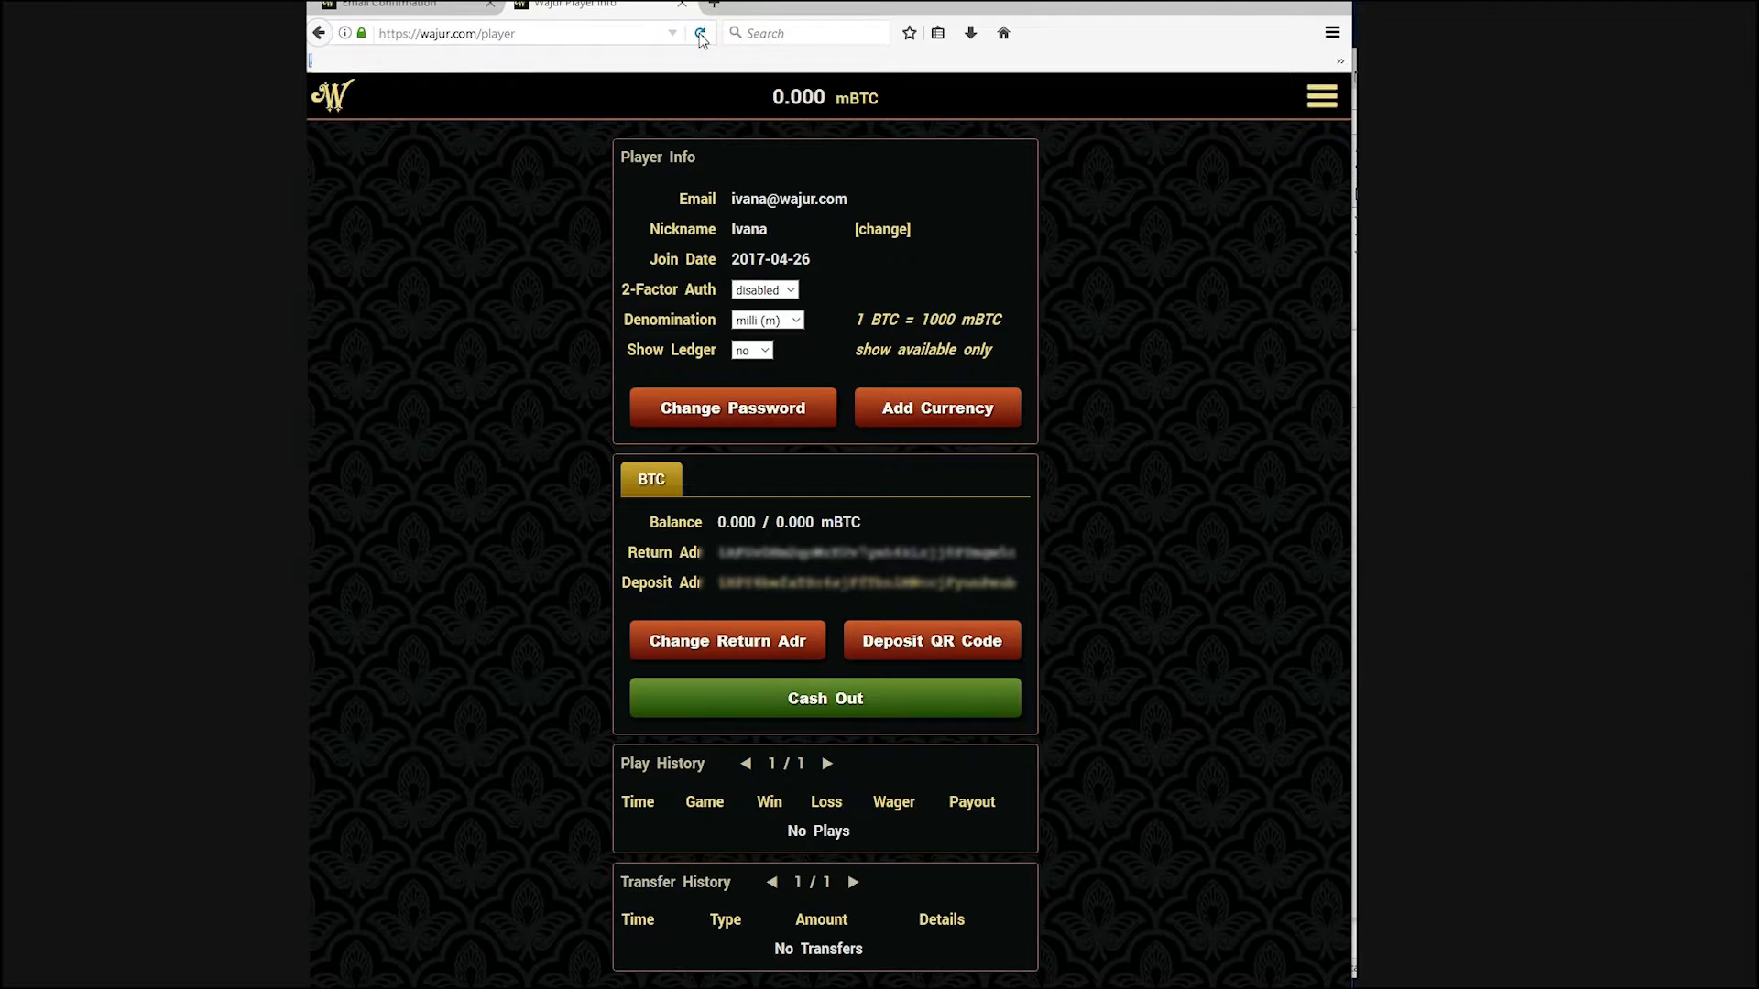
click(699, 33)
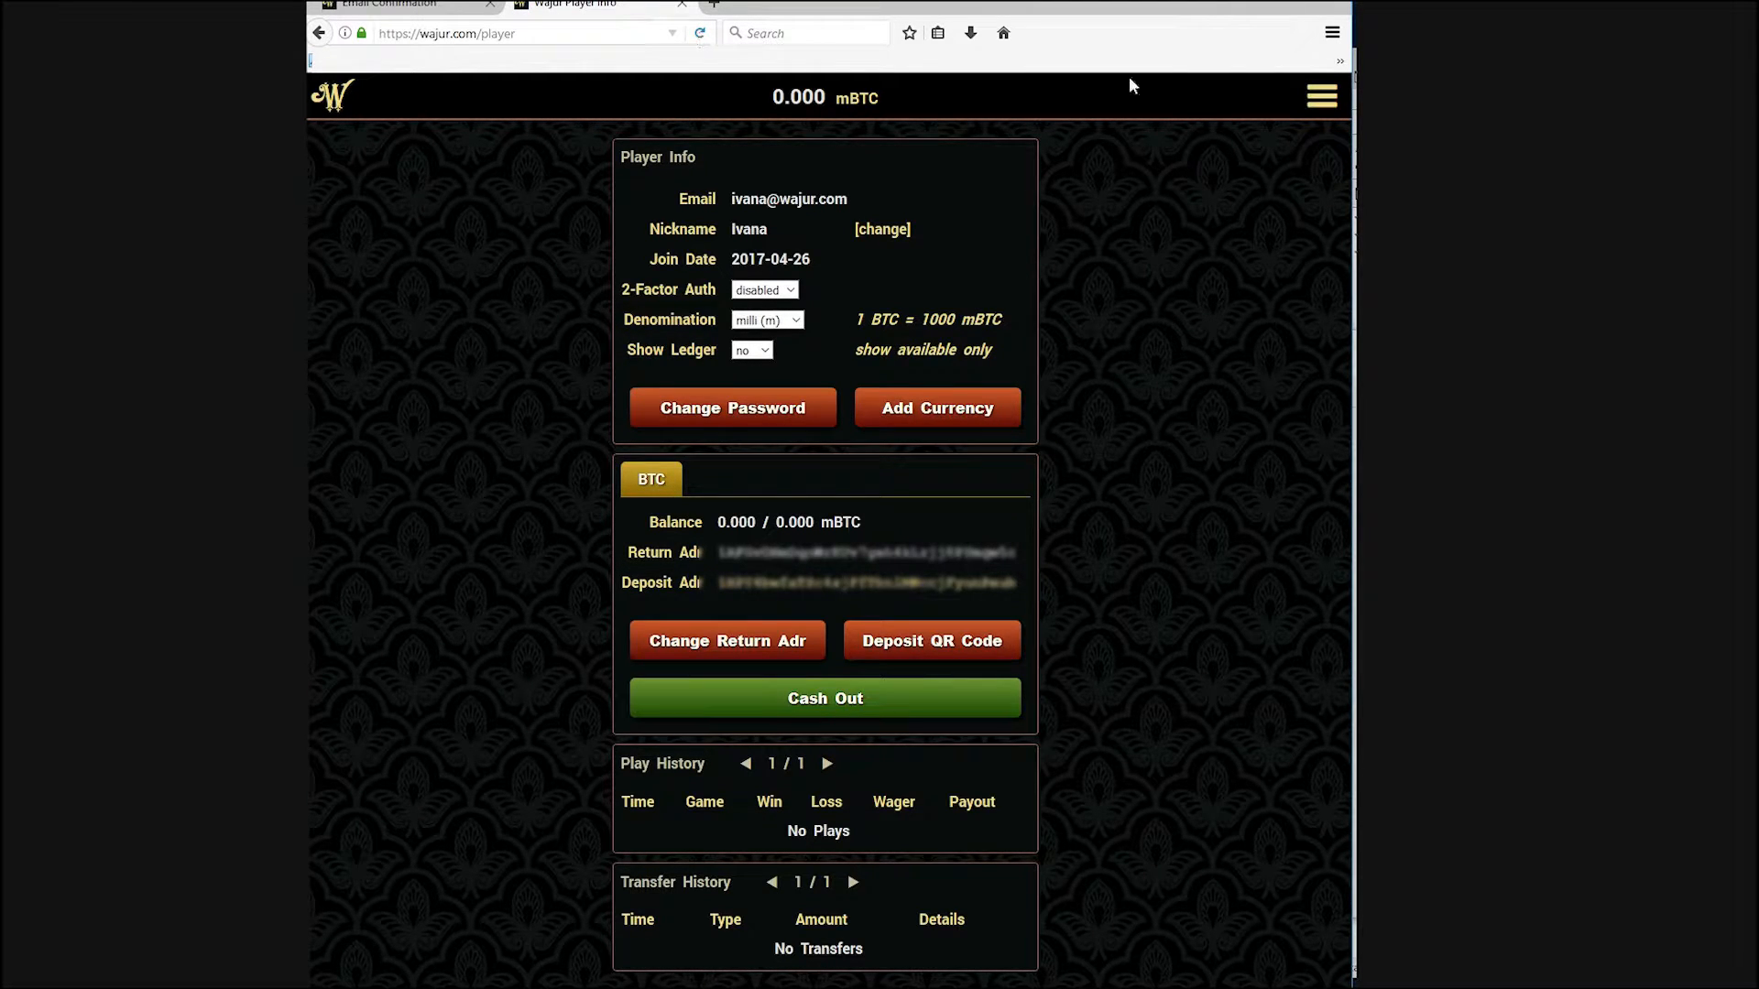
- Reload the Account page so the 0.727 mBTC deposit shows in balance and history
click(1321, 96)
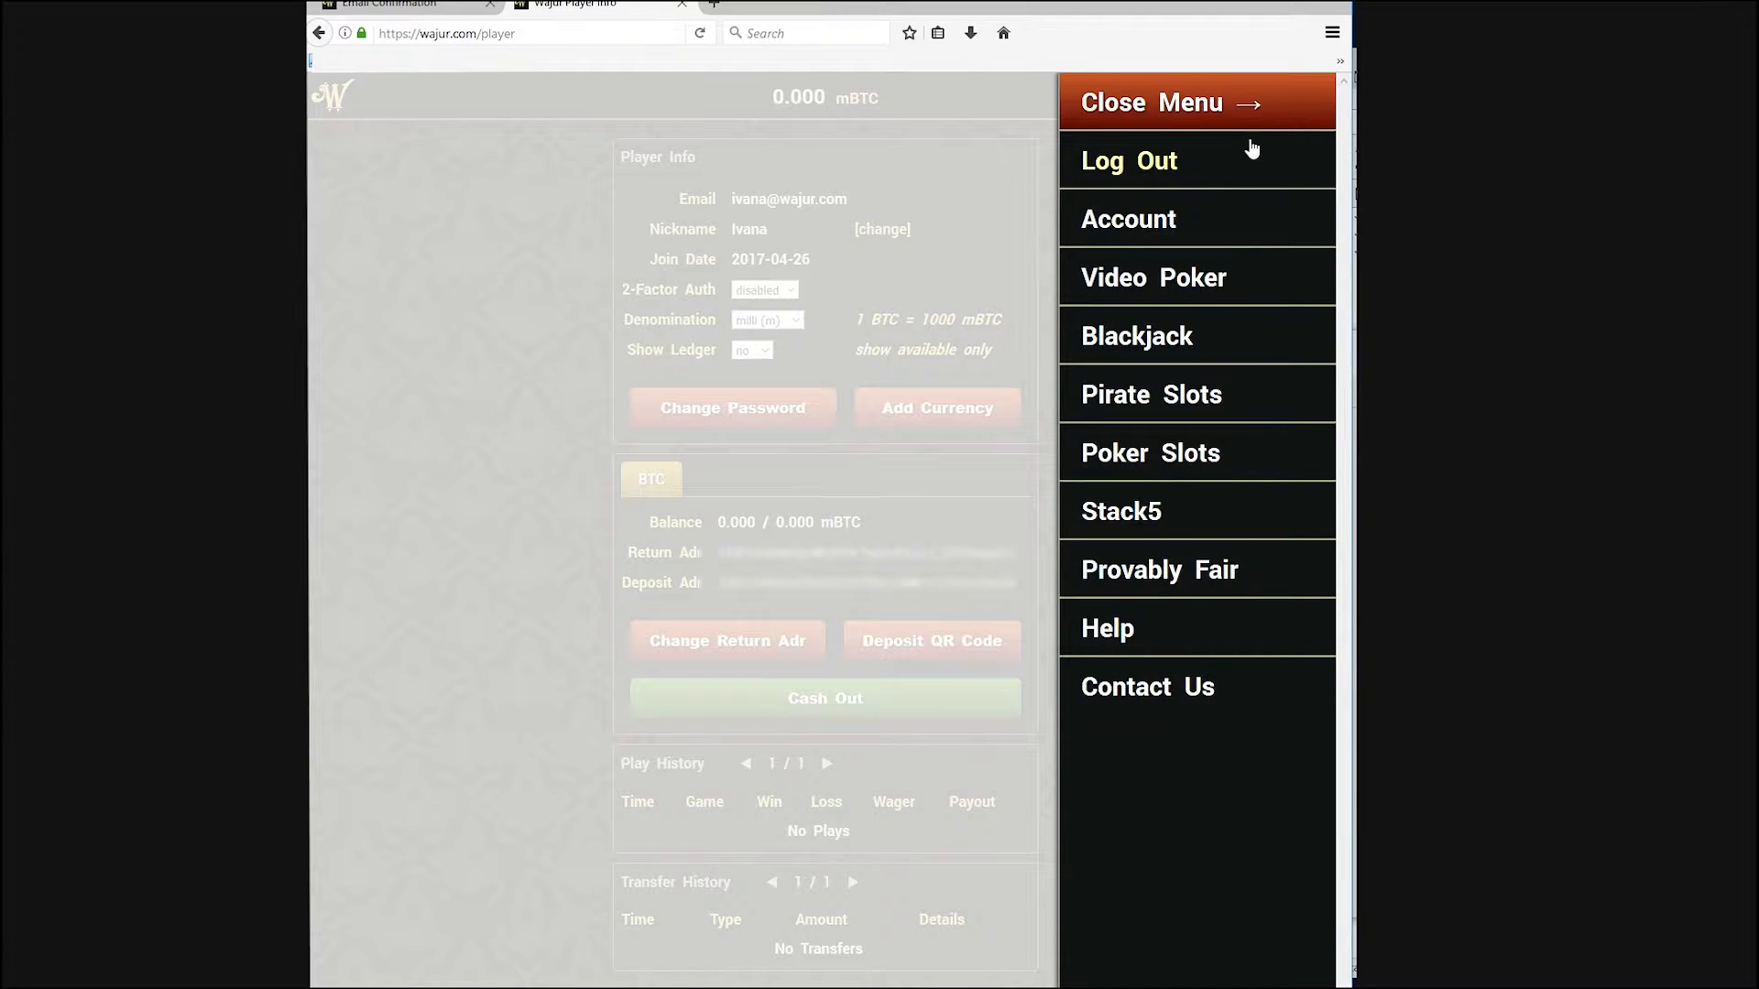
mouse_move(1244, 151)
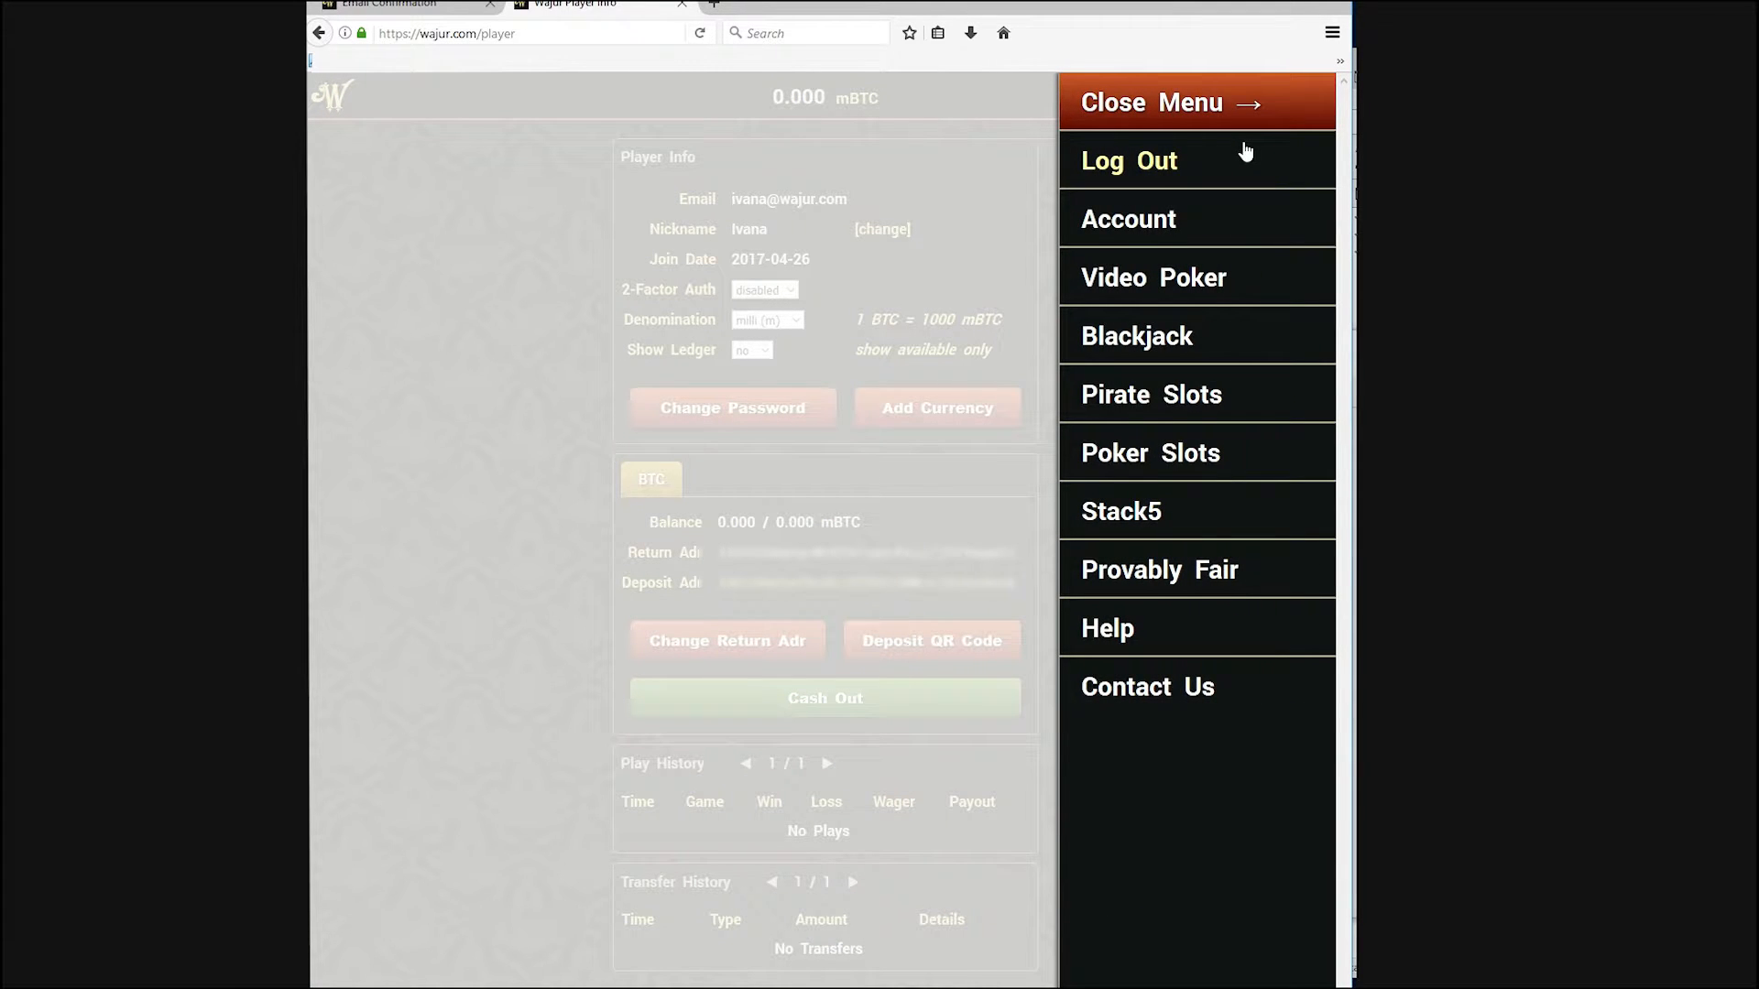
click(1128, 161)
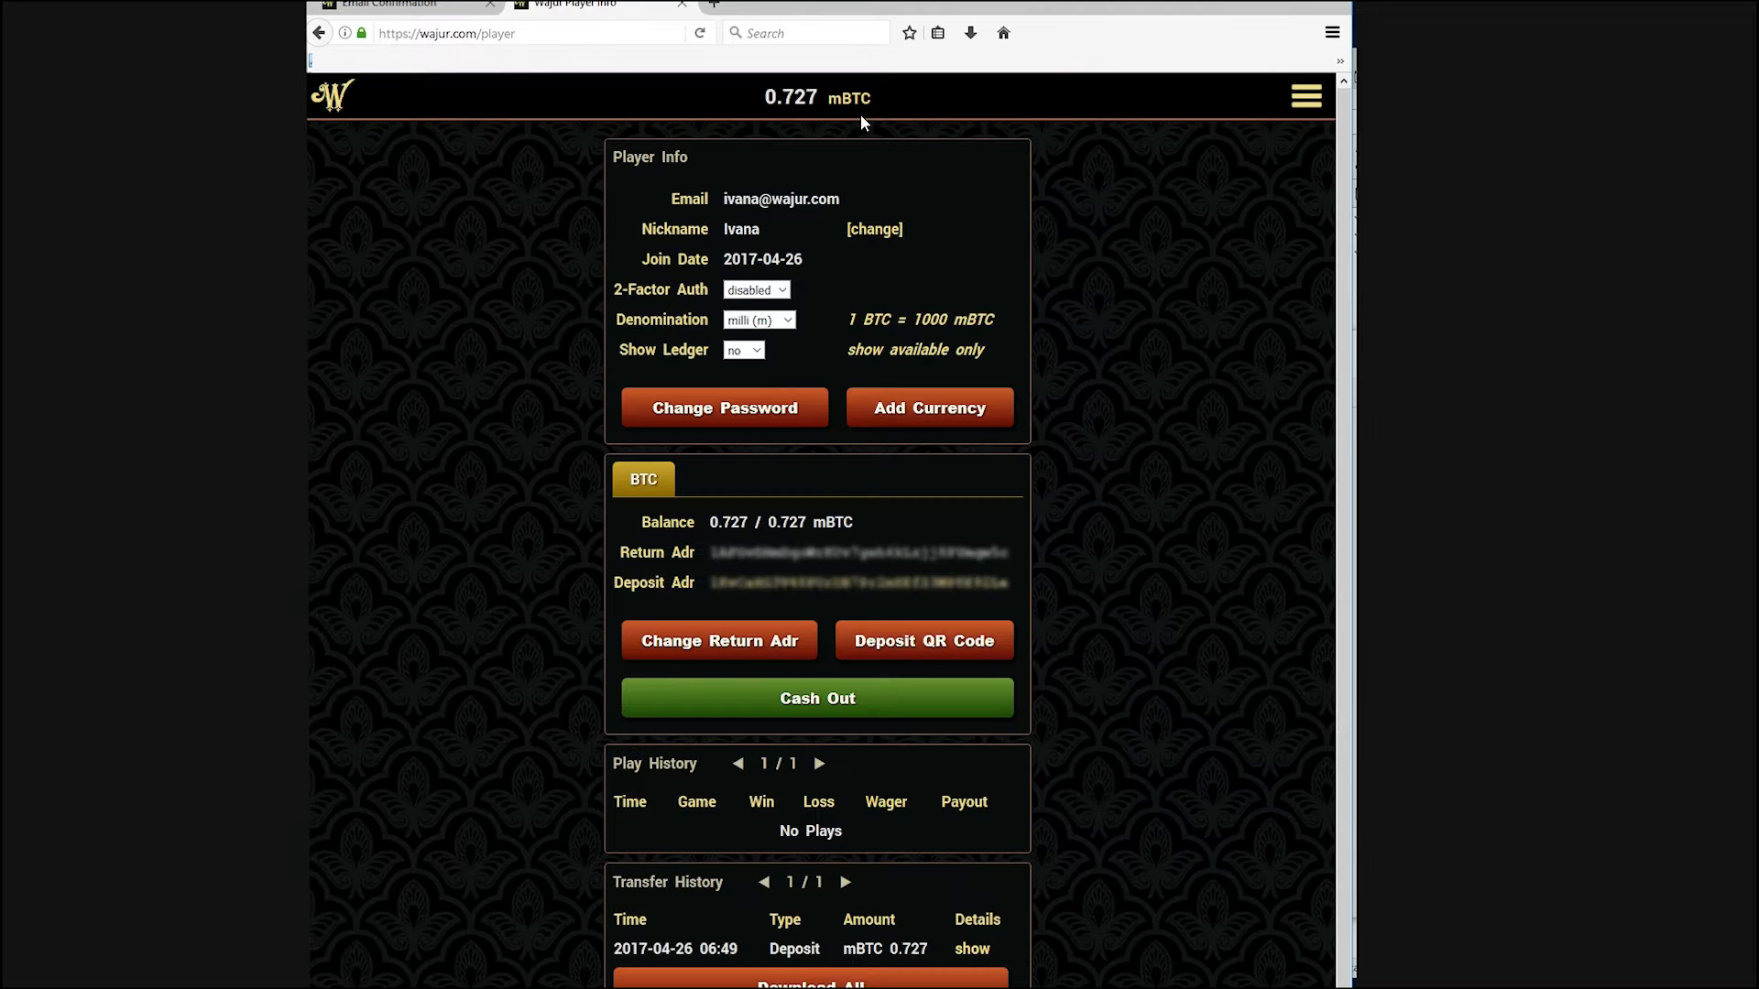
mouse_move(644, 729)
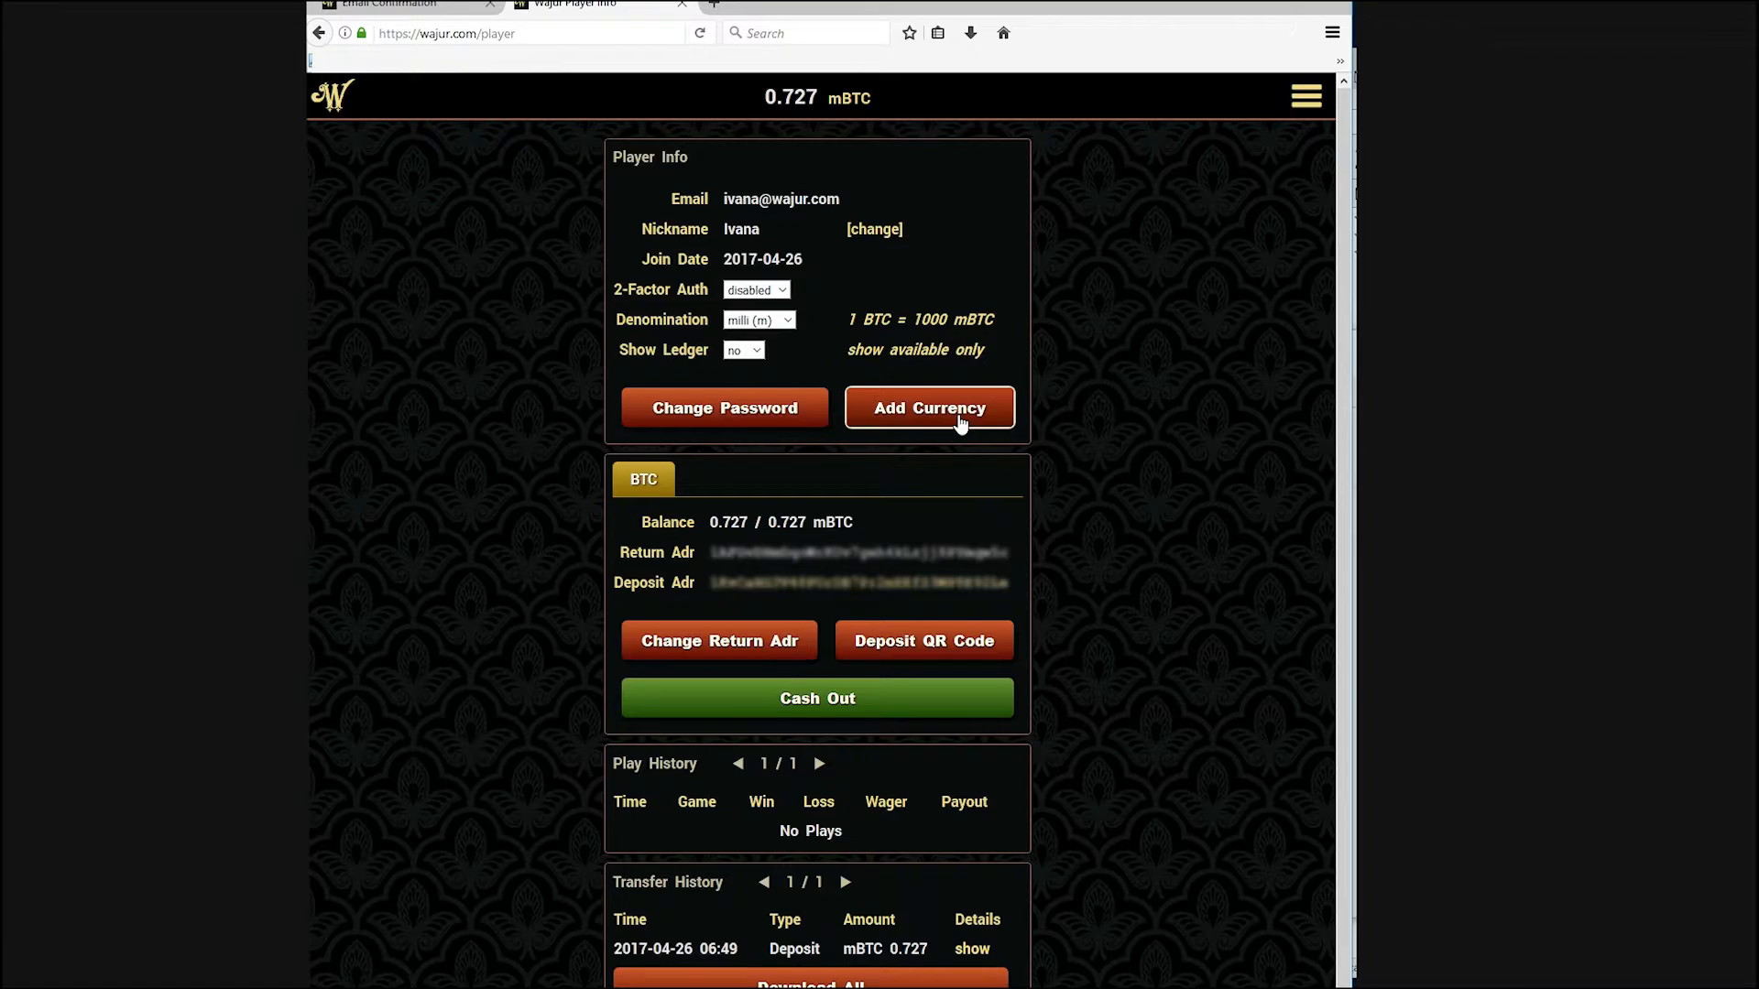
click(929, 407)
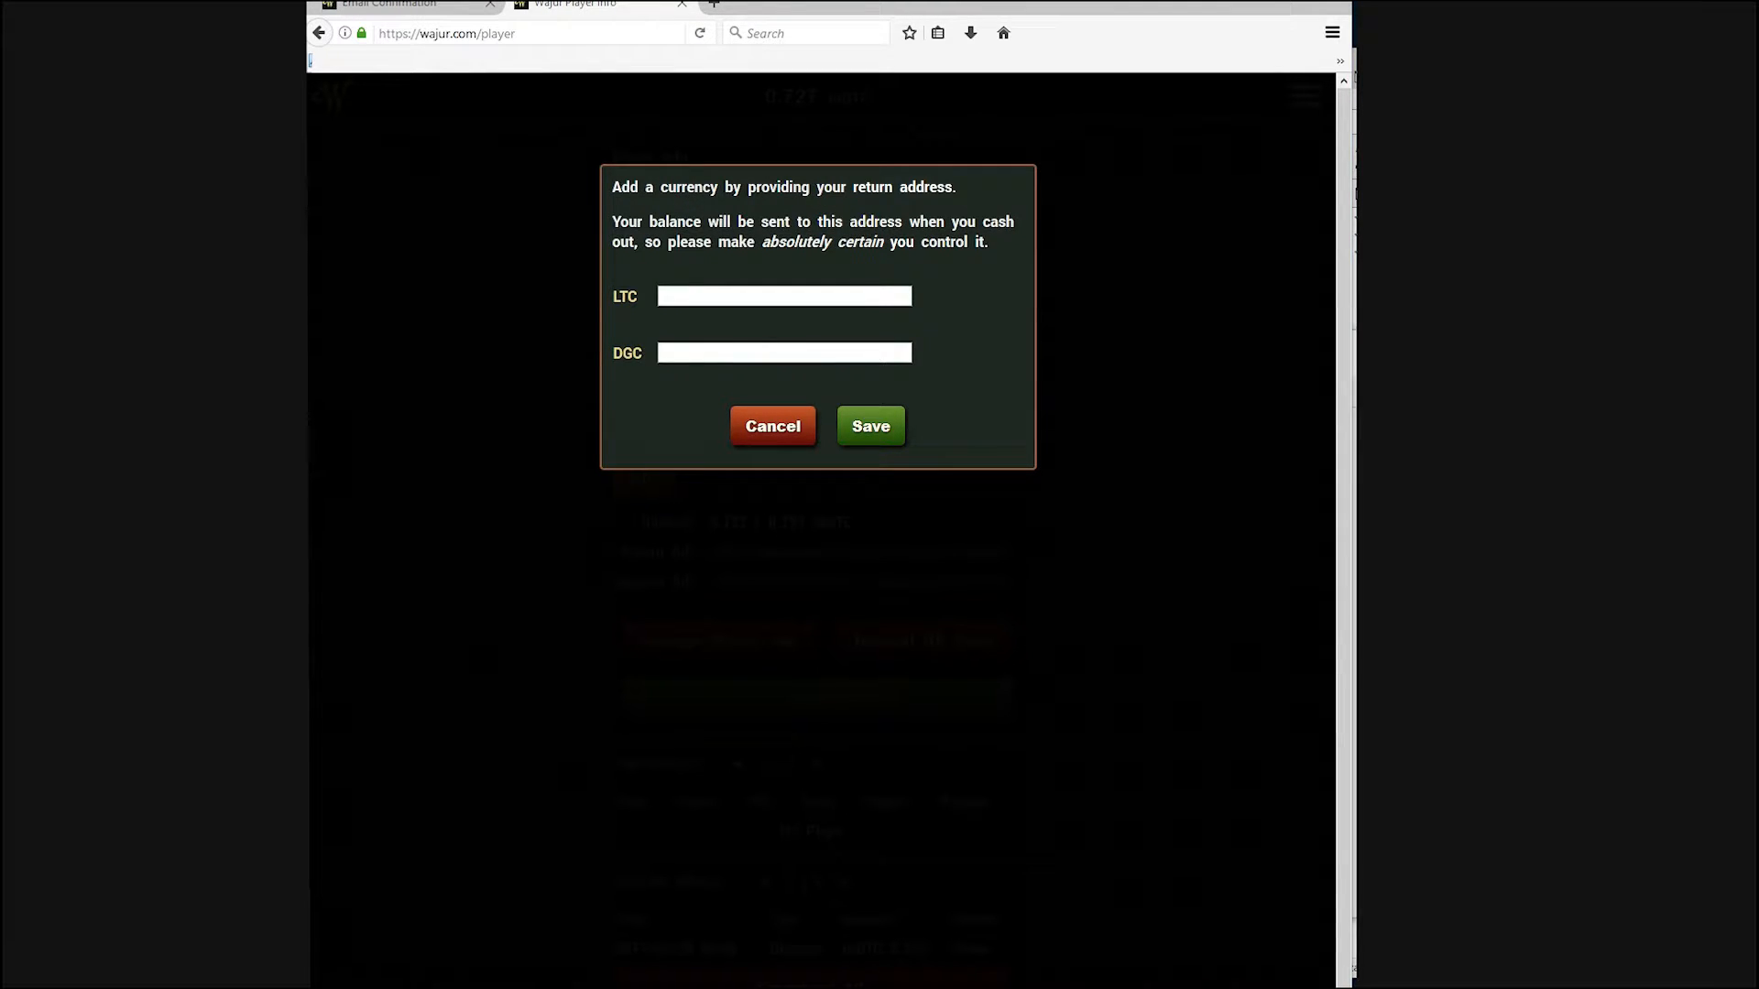
click(783, 295)
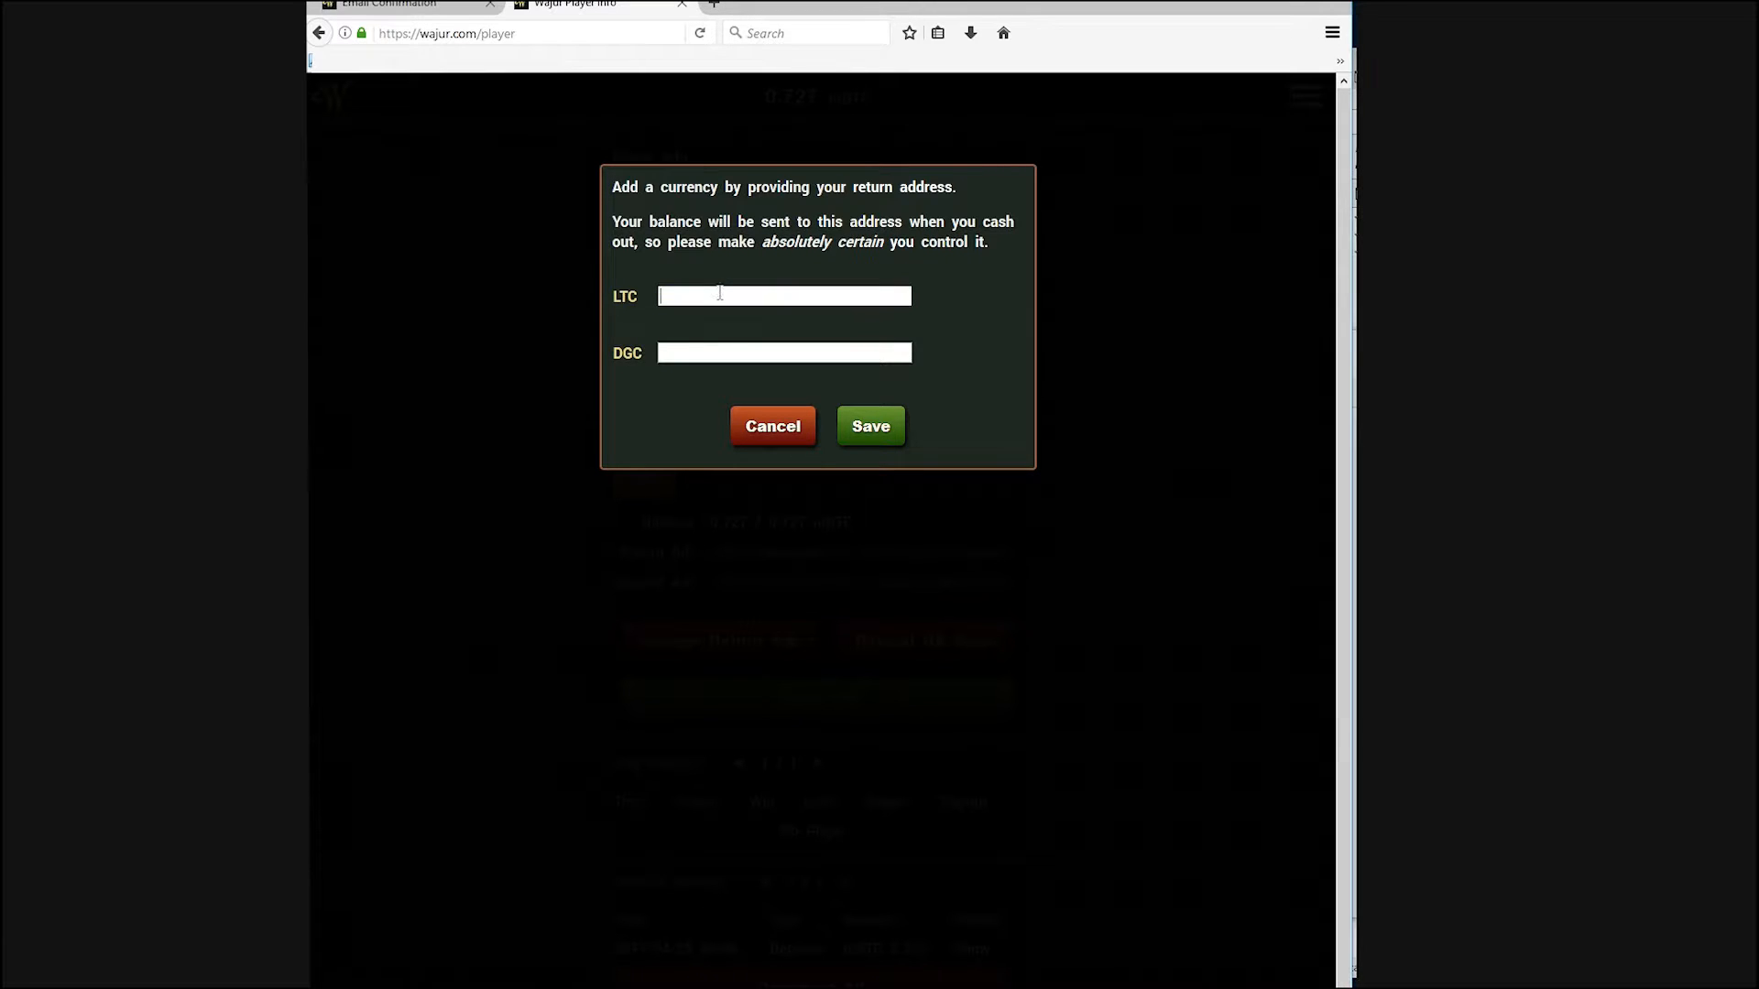
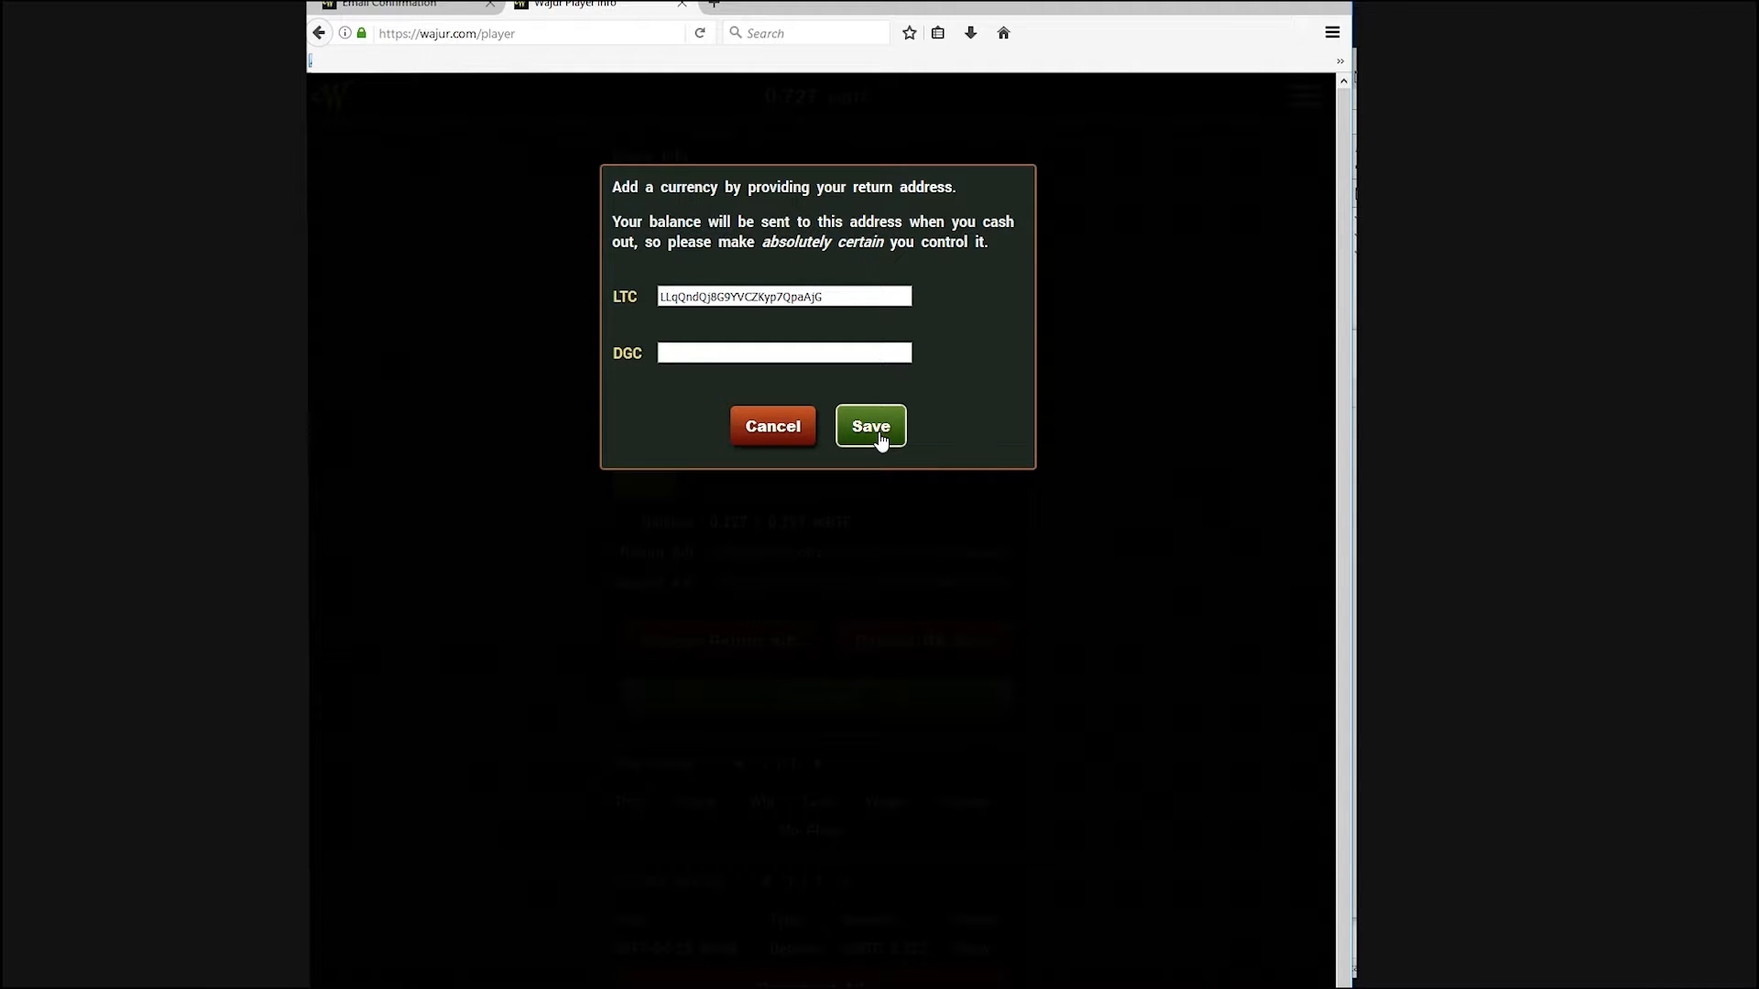
click(869, 426)
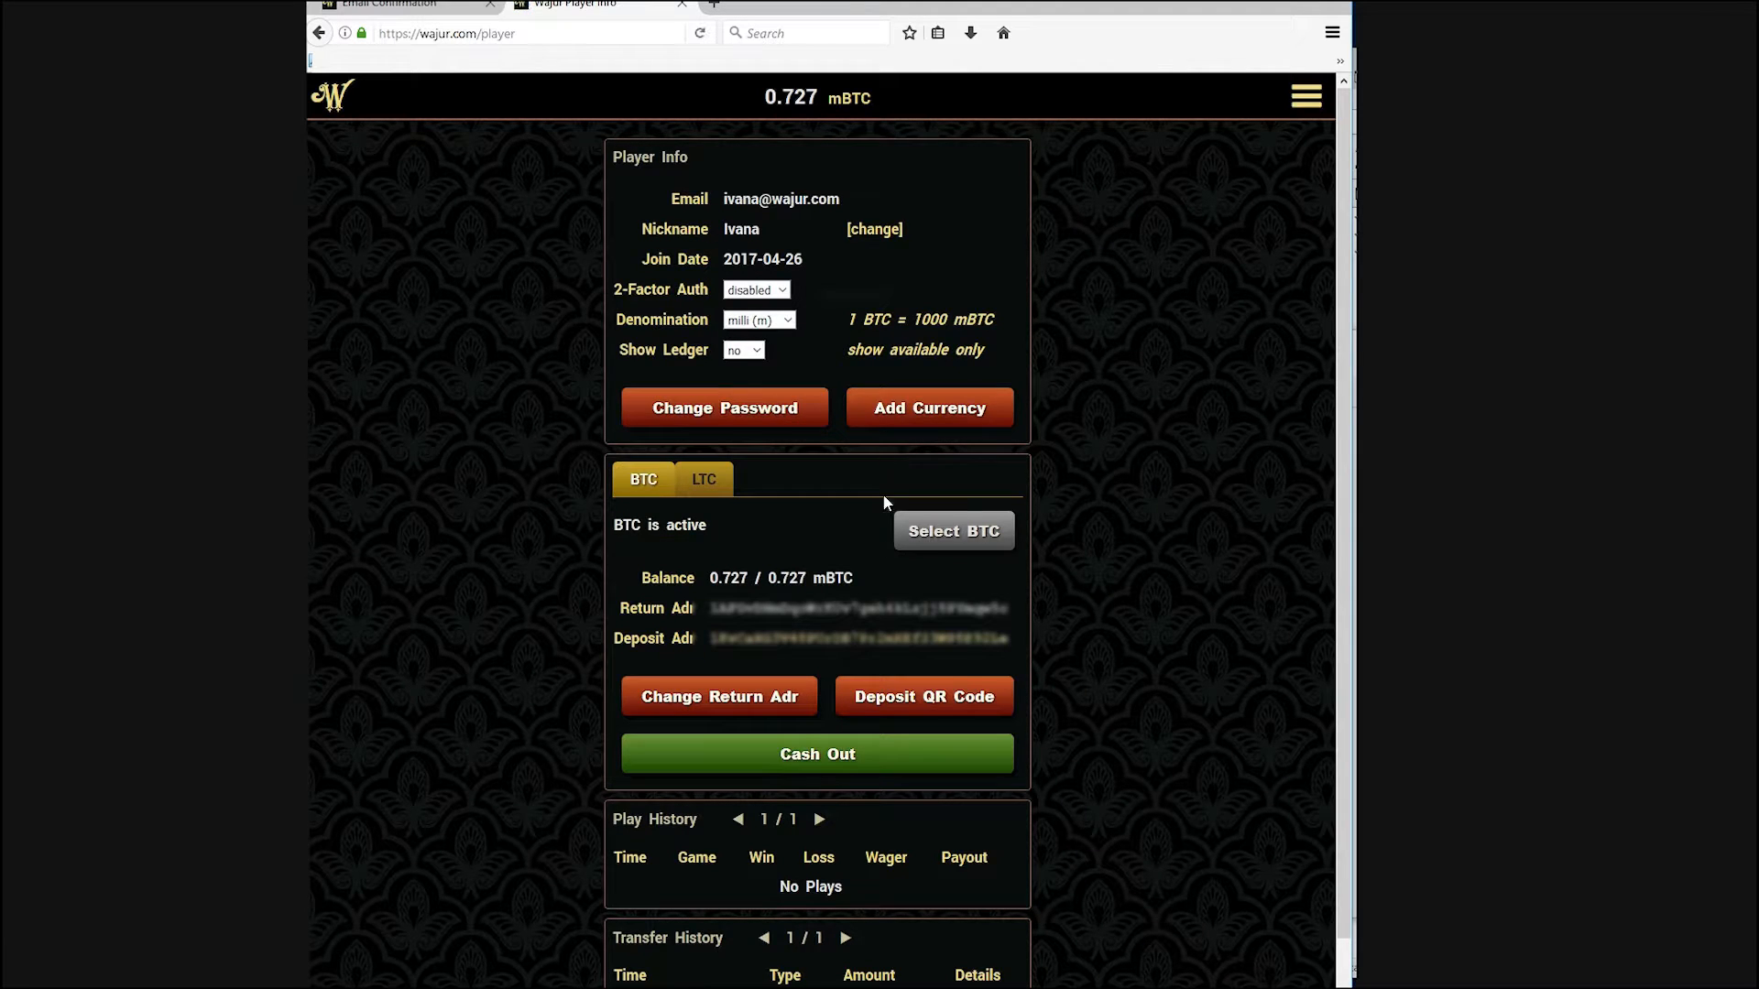
- Select LTC as the active currency, dismissing the Launch Application prompt, so balance reads 0.00 mLTC
scroll(down, 3)
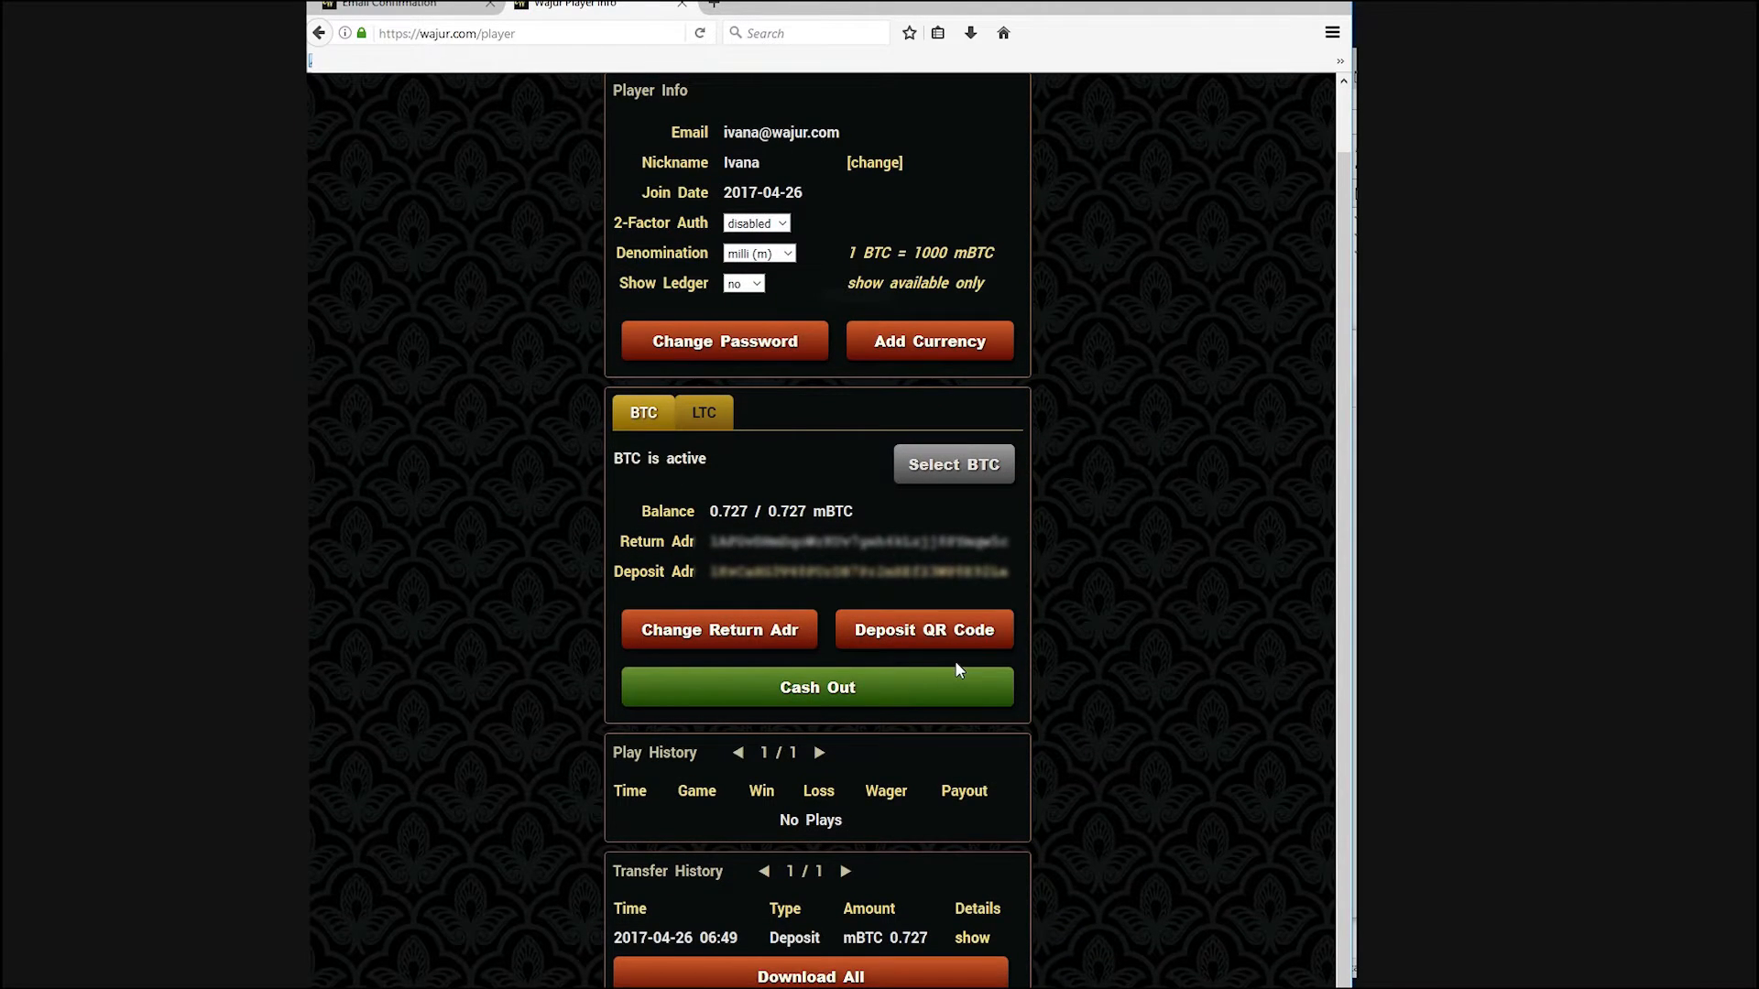
mouse_move(953, 464)
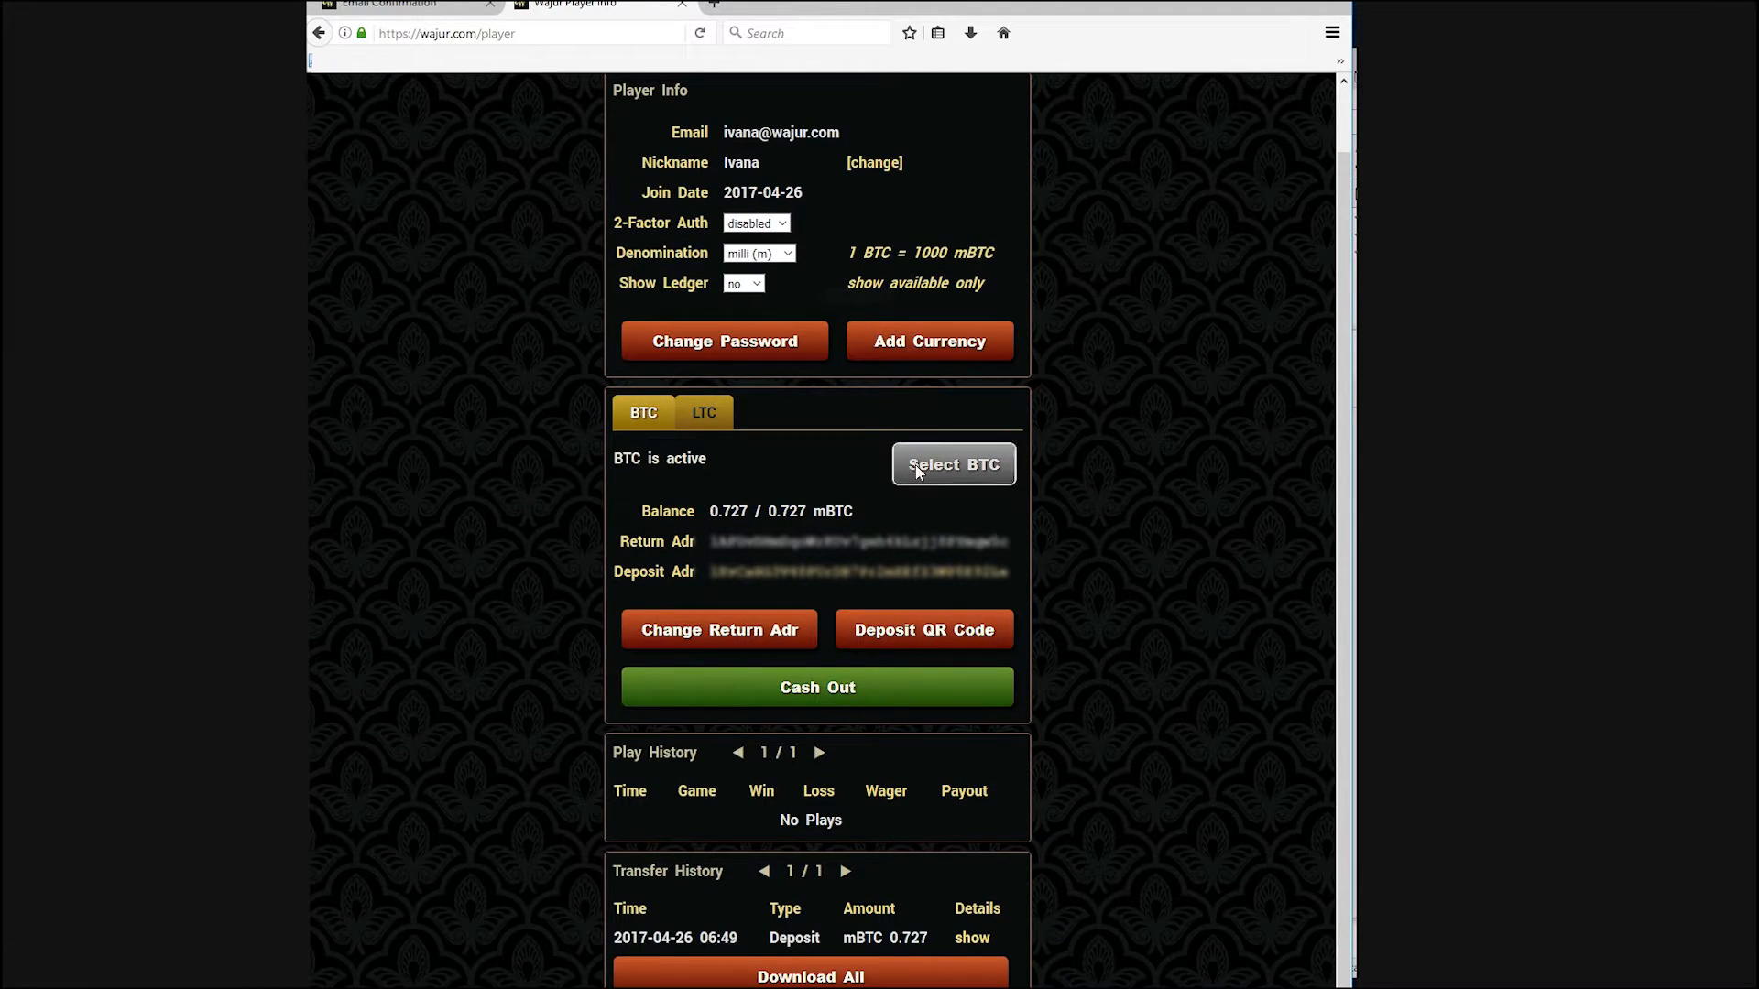
mouse_move(714, 423)
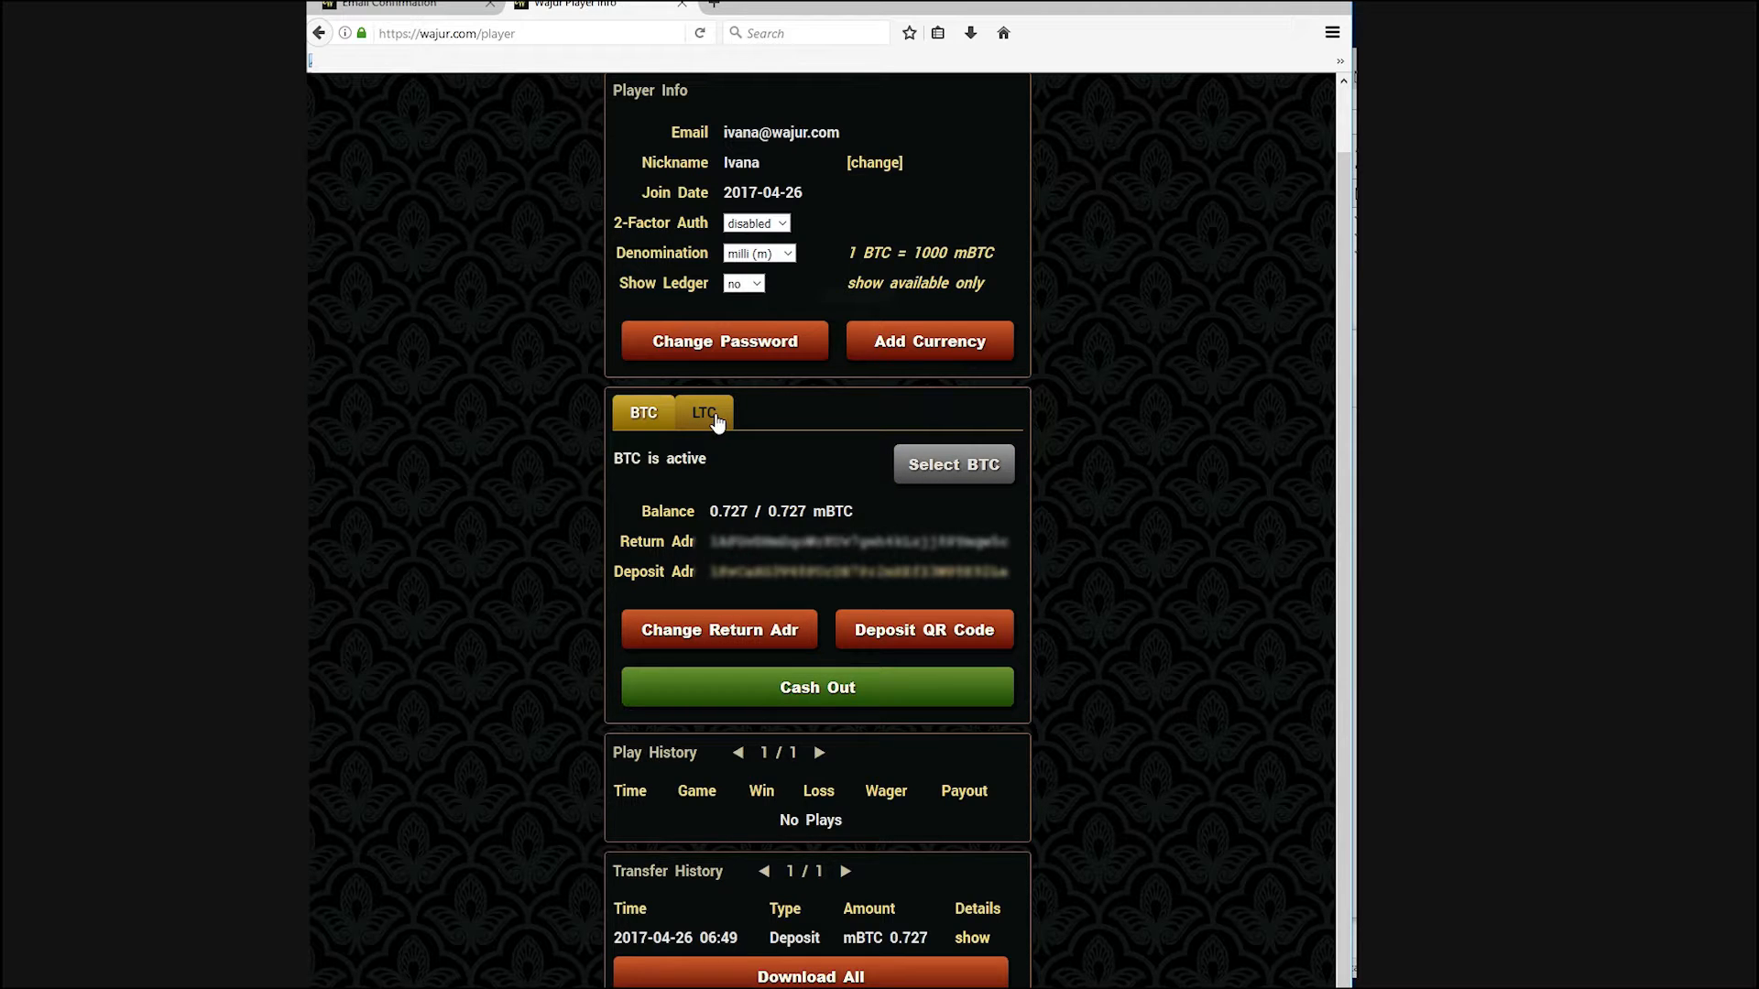
click(704, 413)
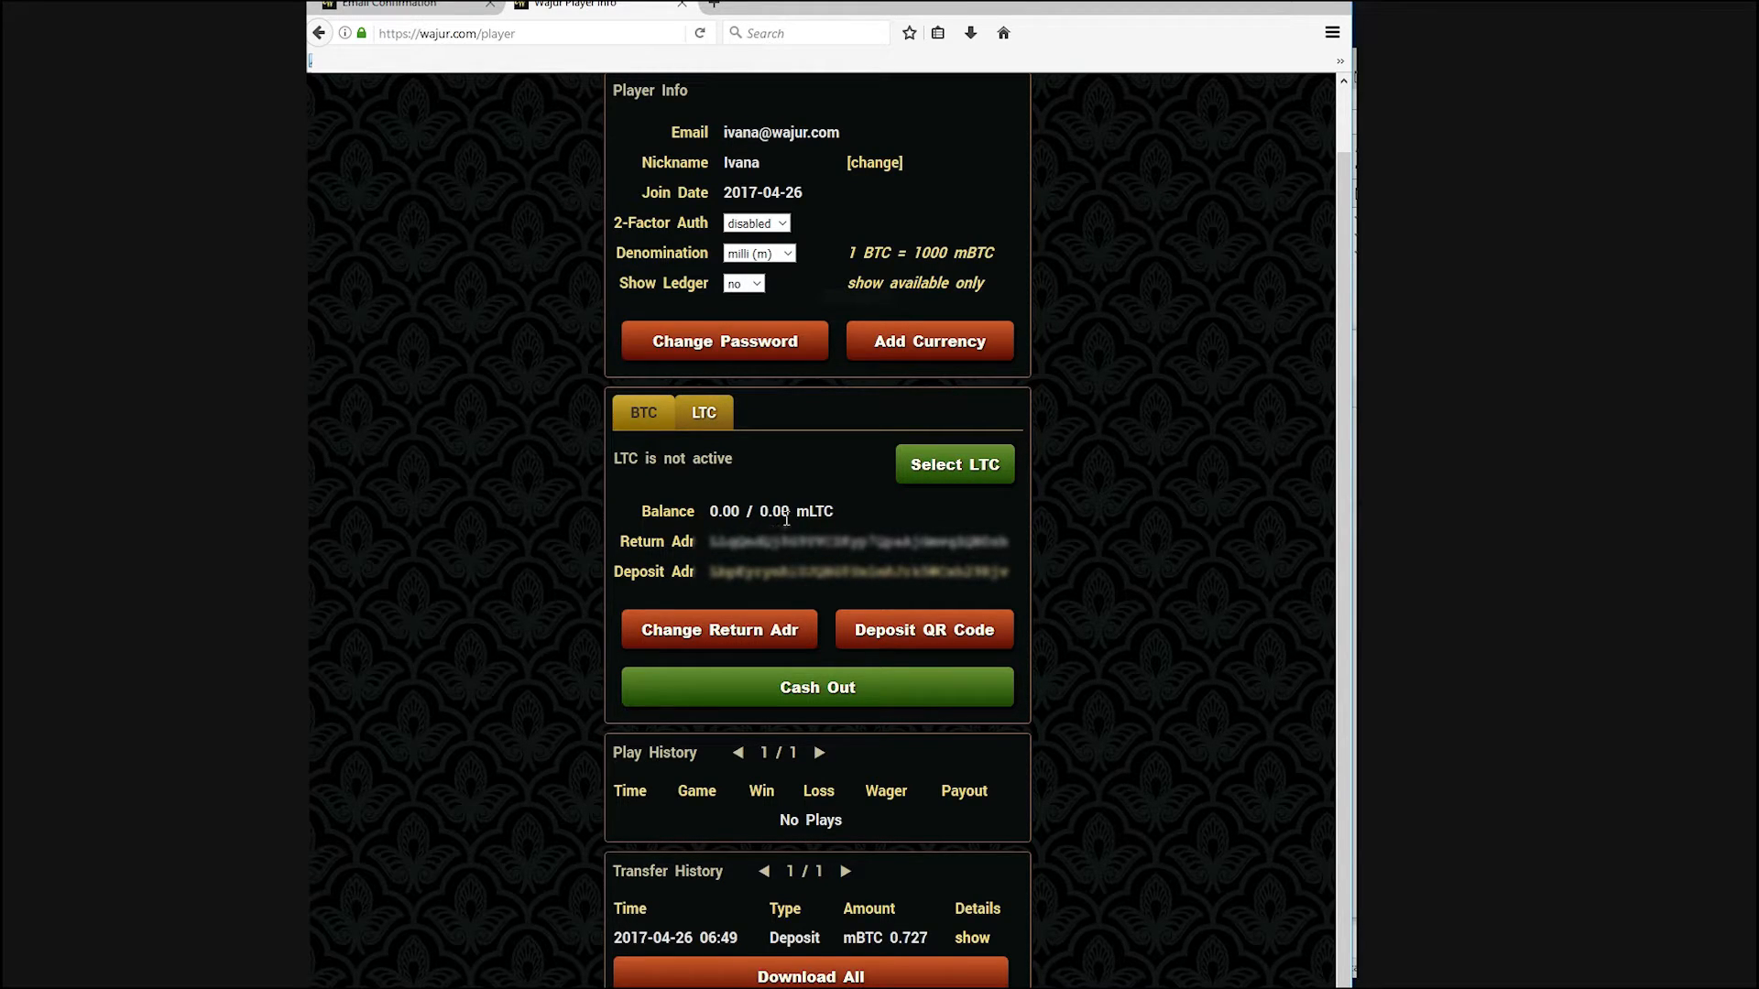
mouse_move(760, 586)
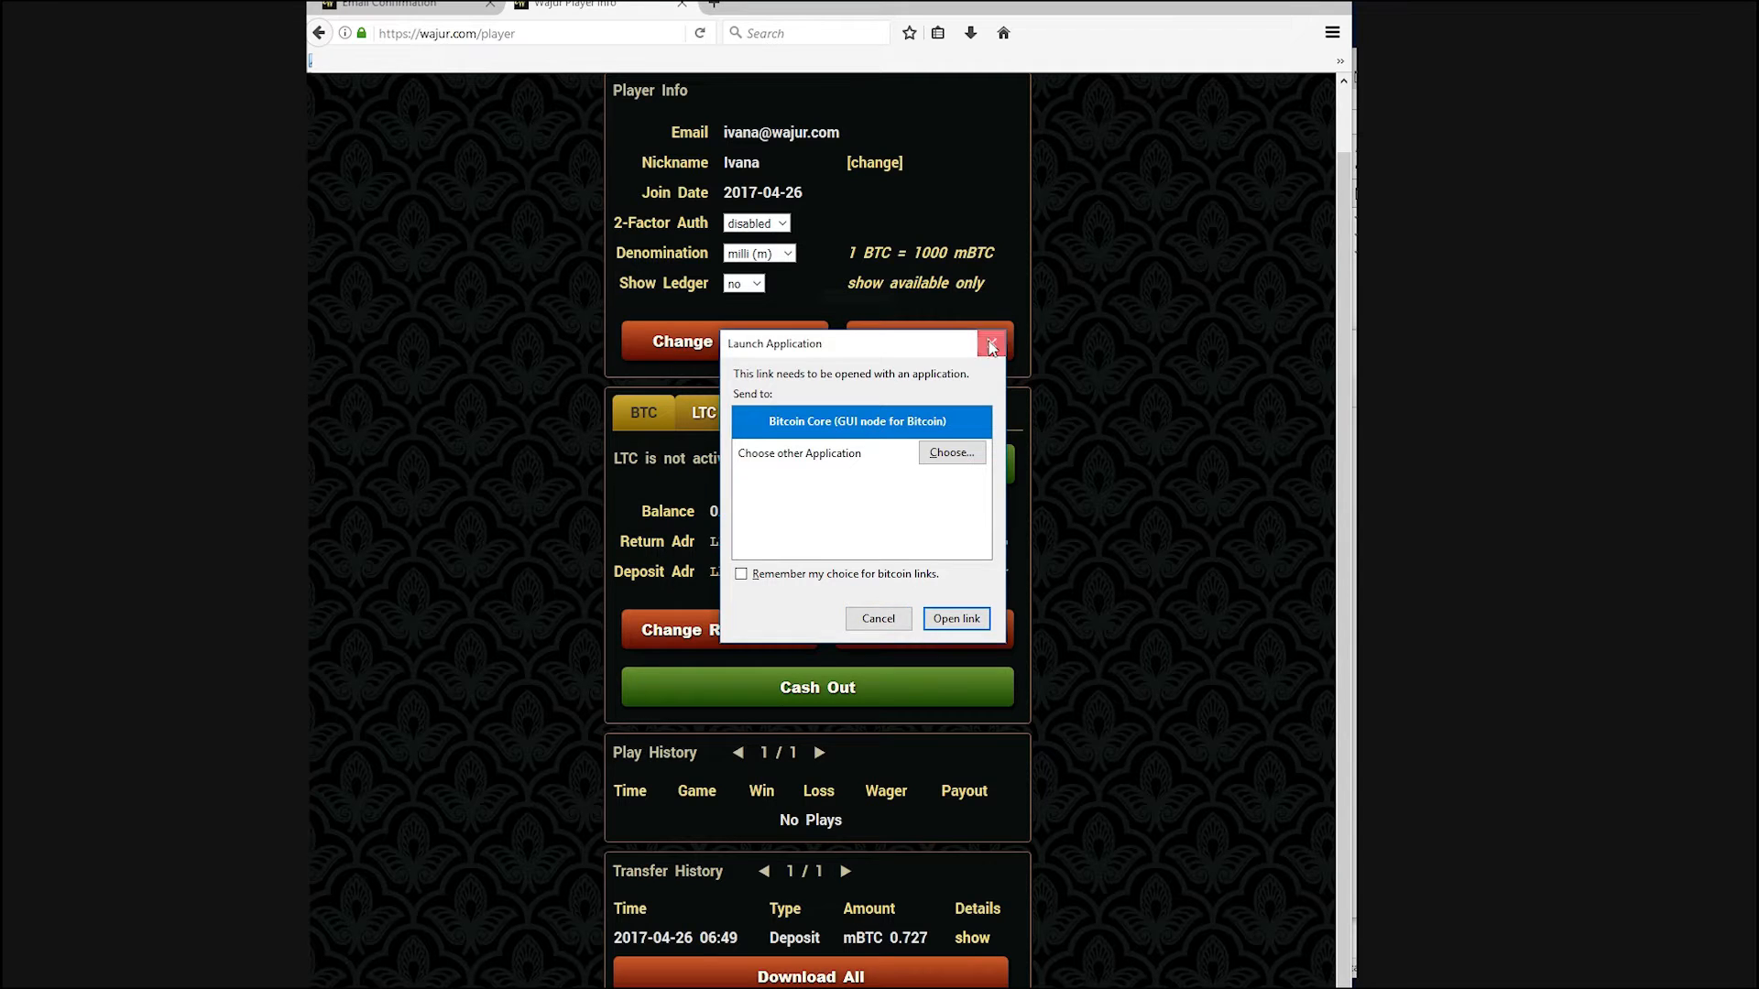
click(991, 344)
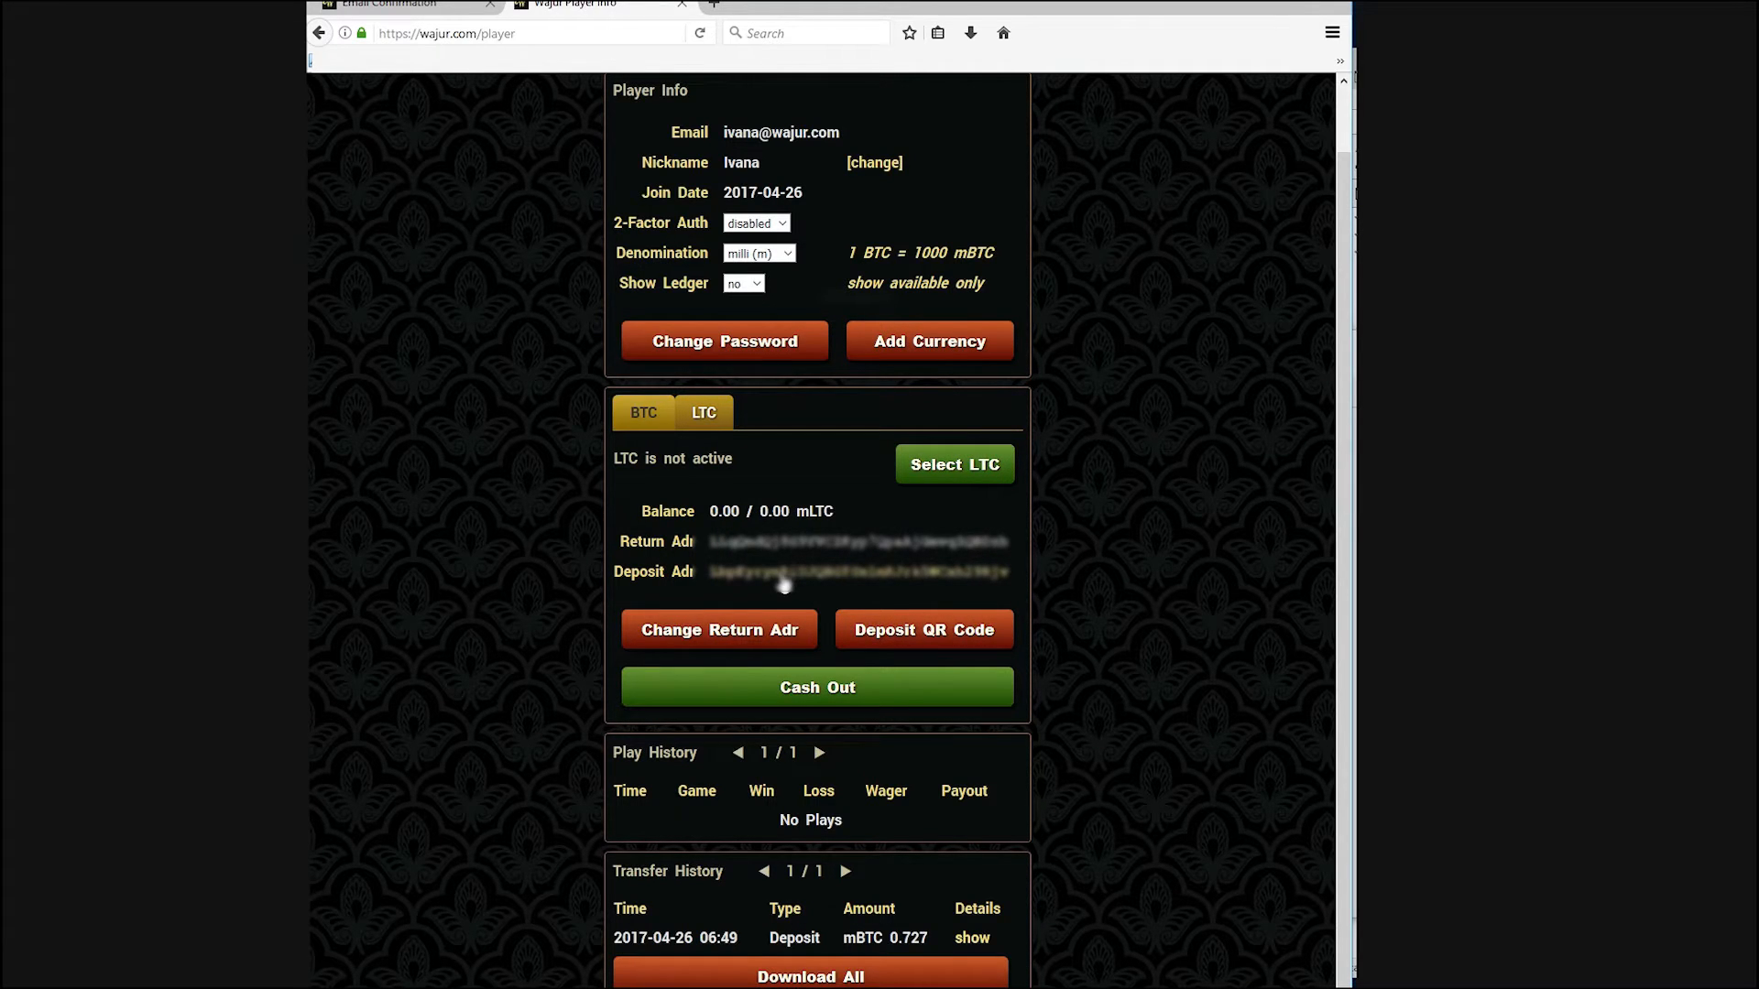
click(924, 630)
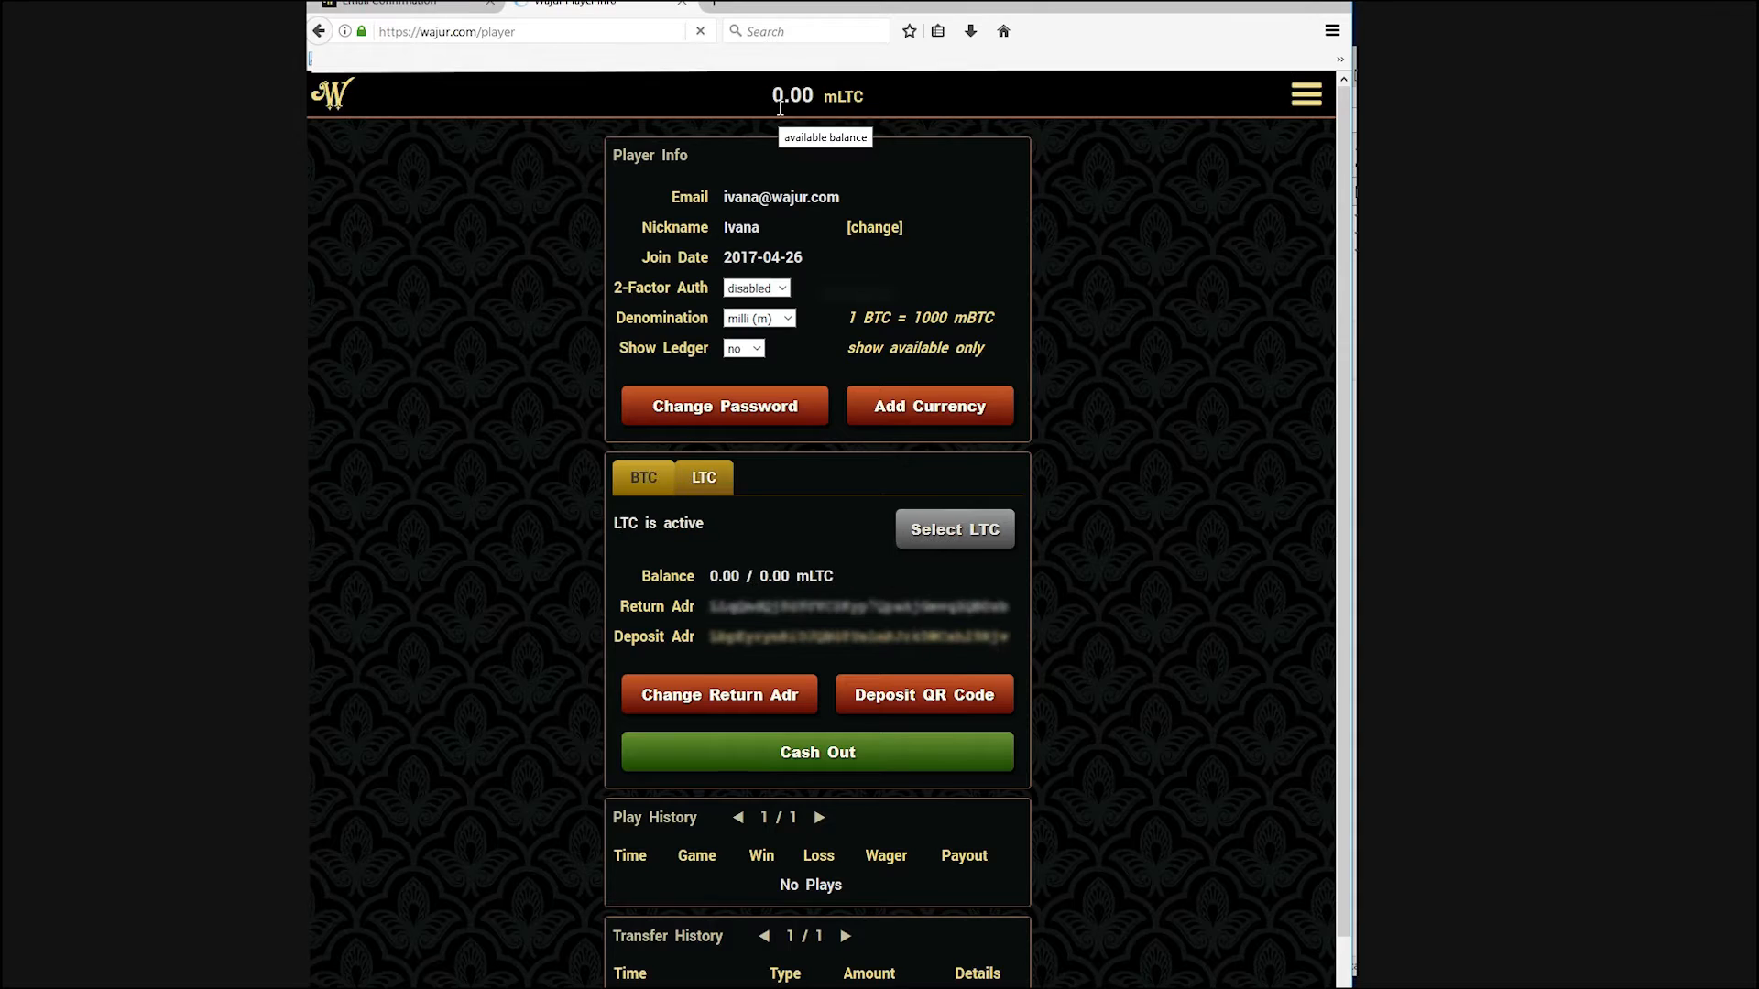
- Log out and log back in, reaching the player page with a 1,999.55 mLTC balance
click(1304, 94)
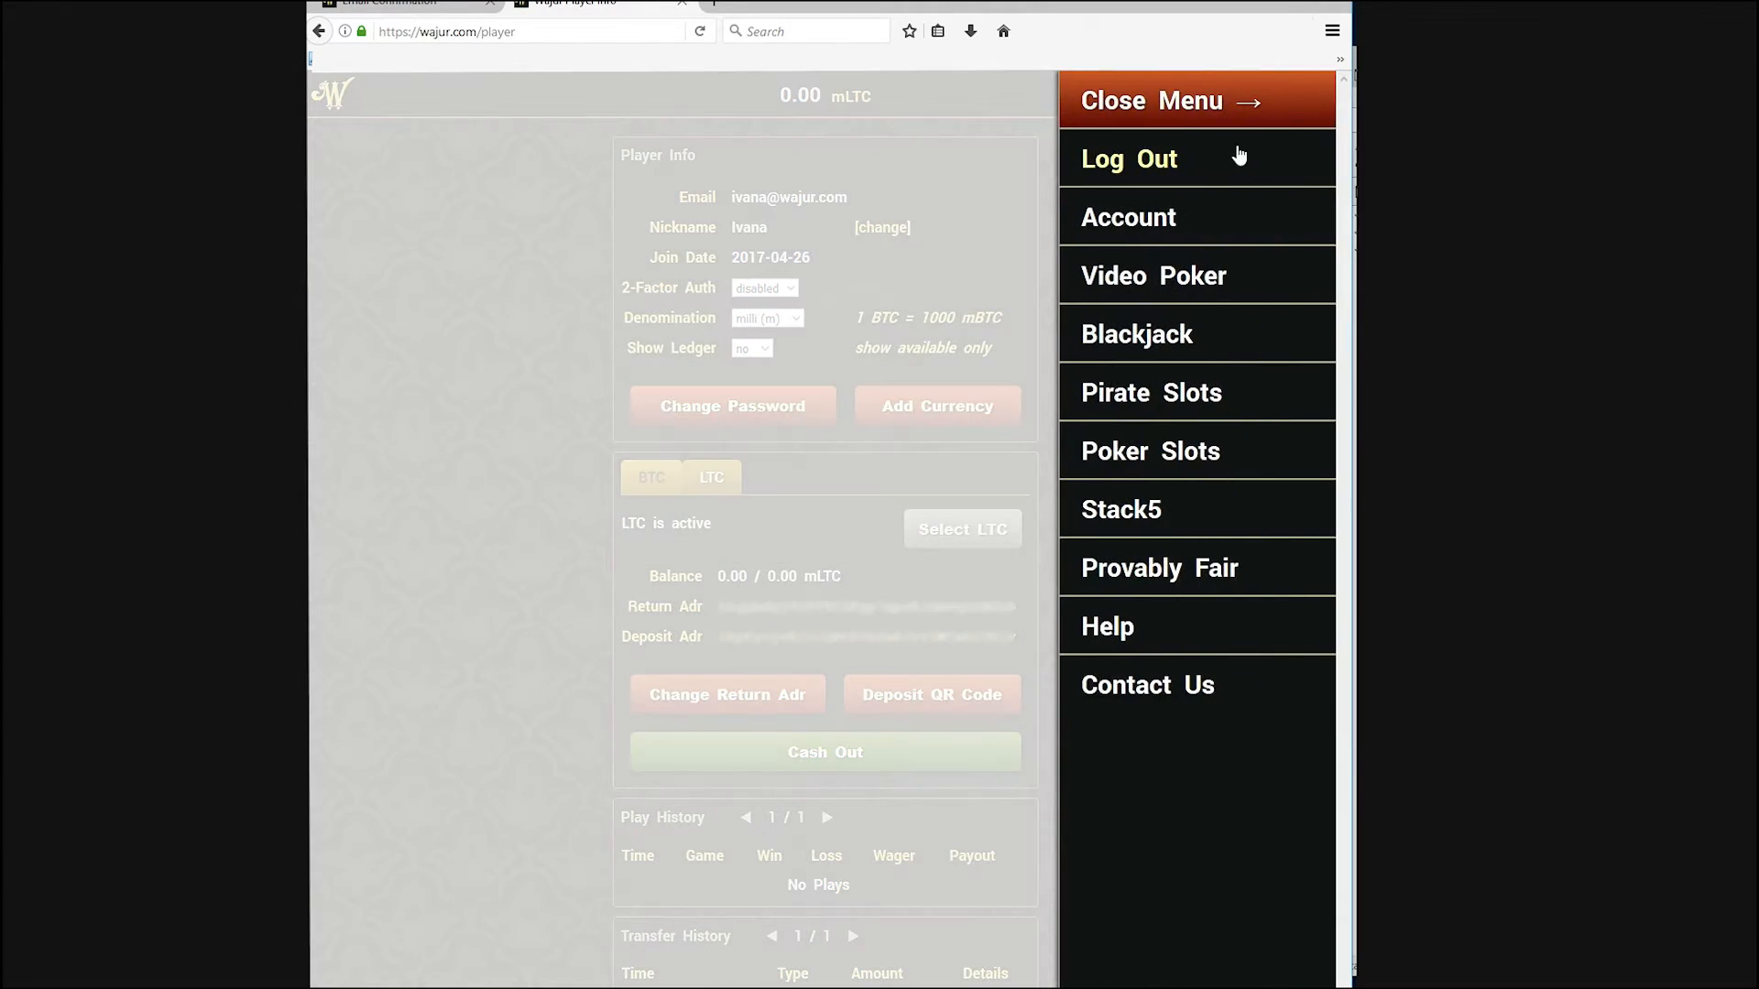
click(1128, 159)
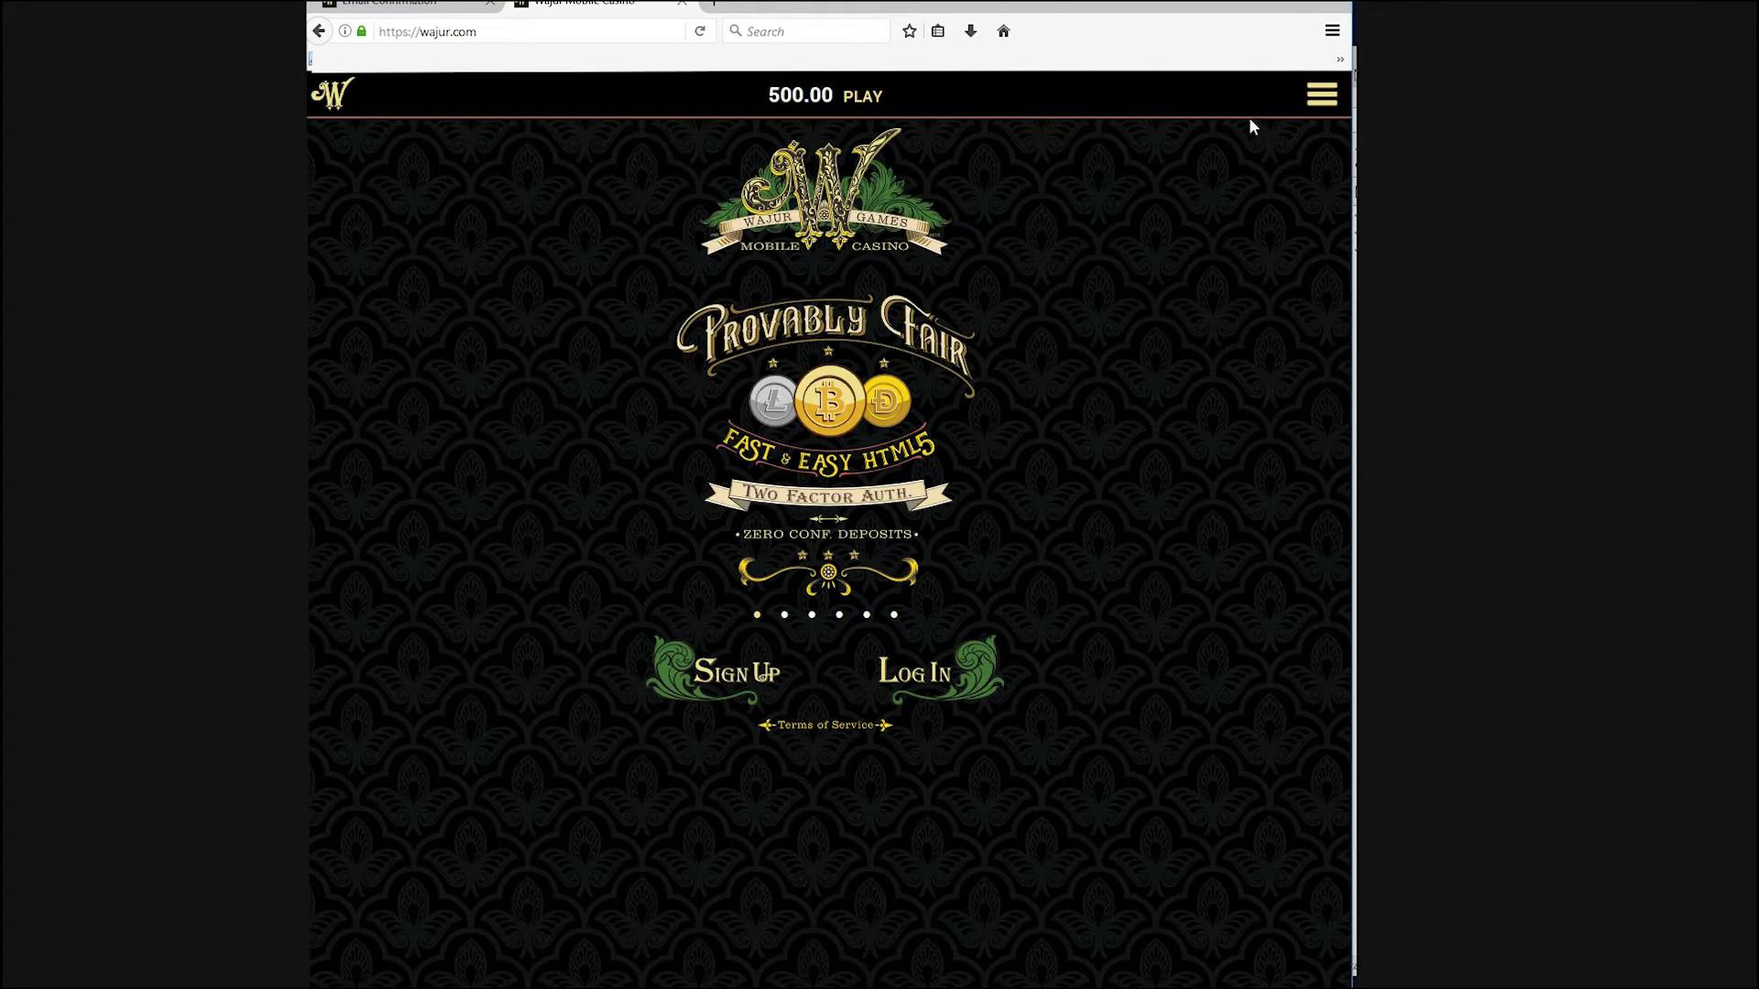
click(1321, 95)
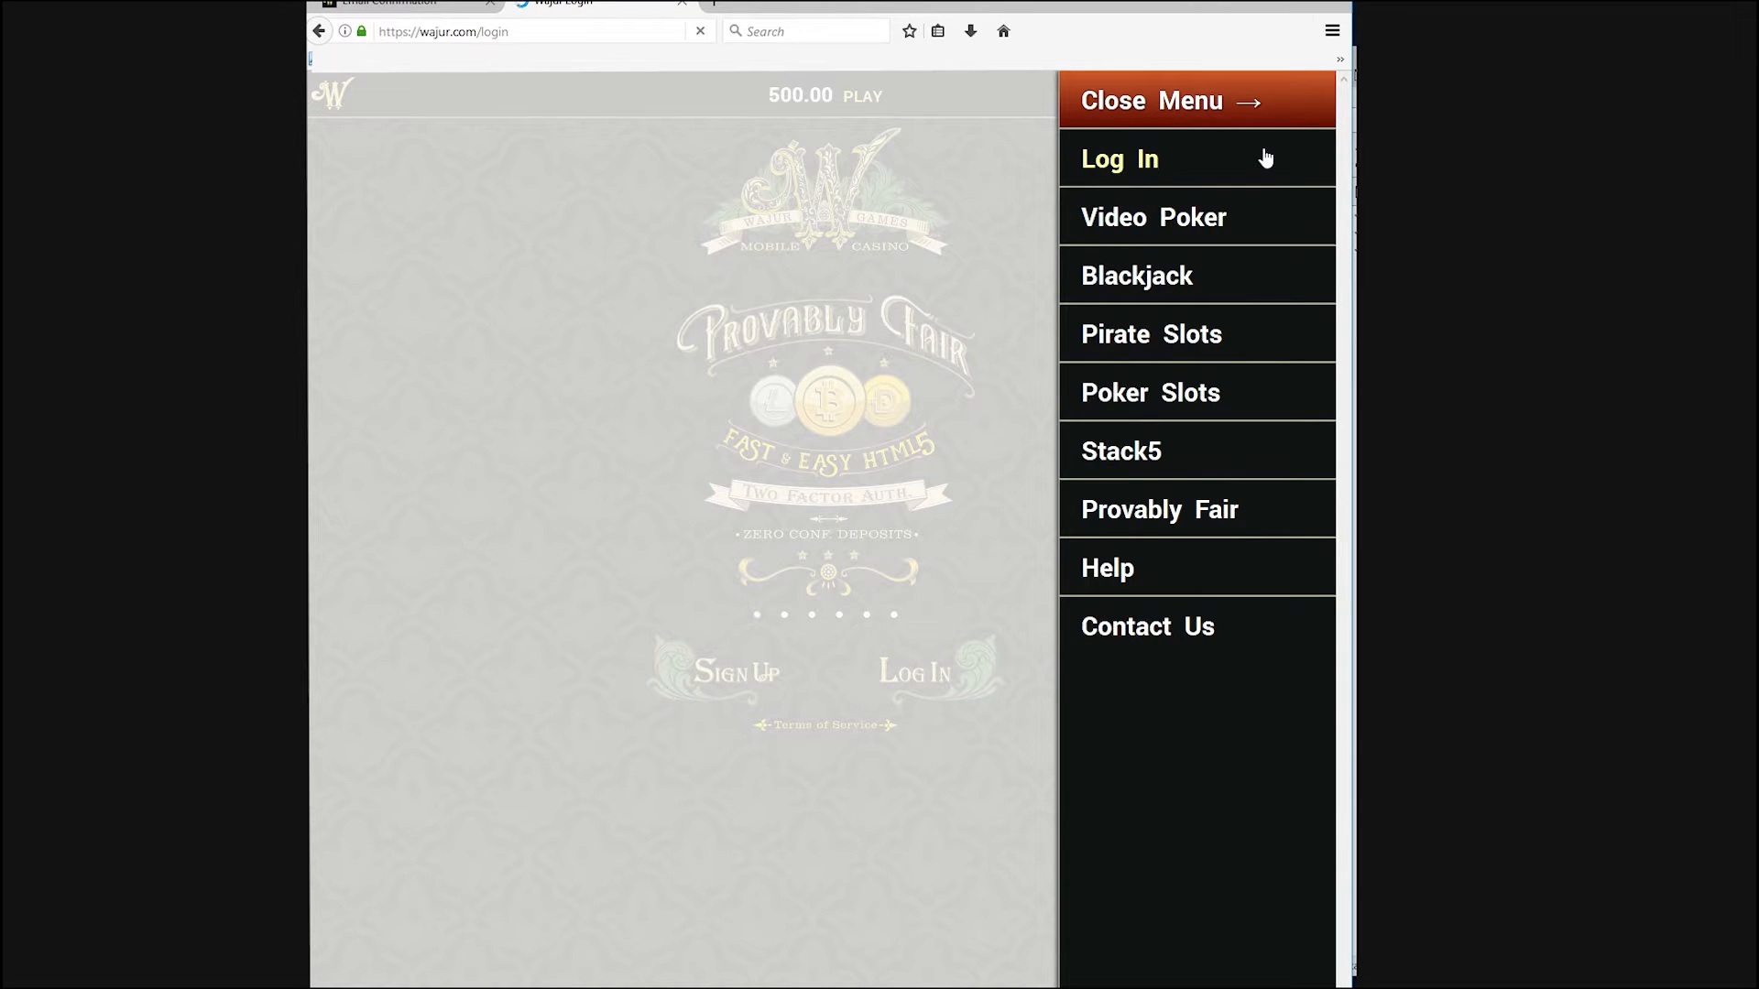
click(1118, 159)
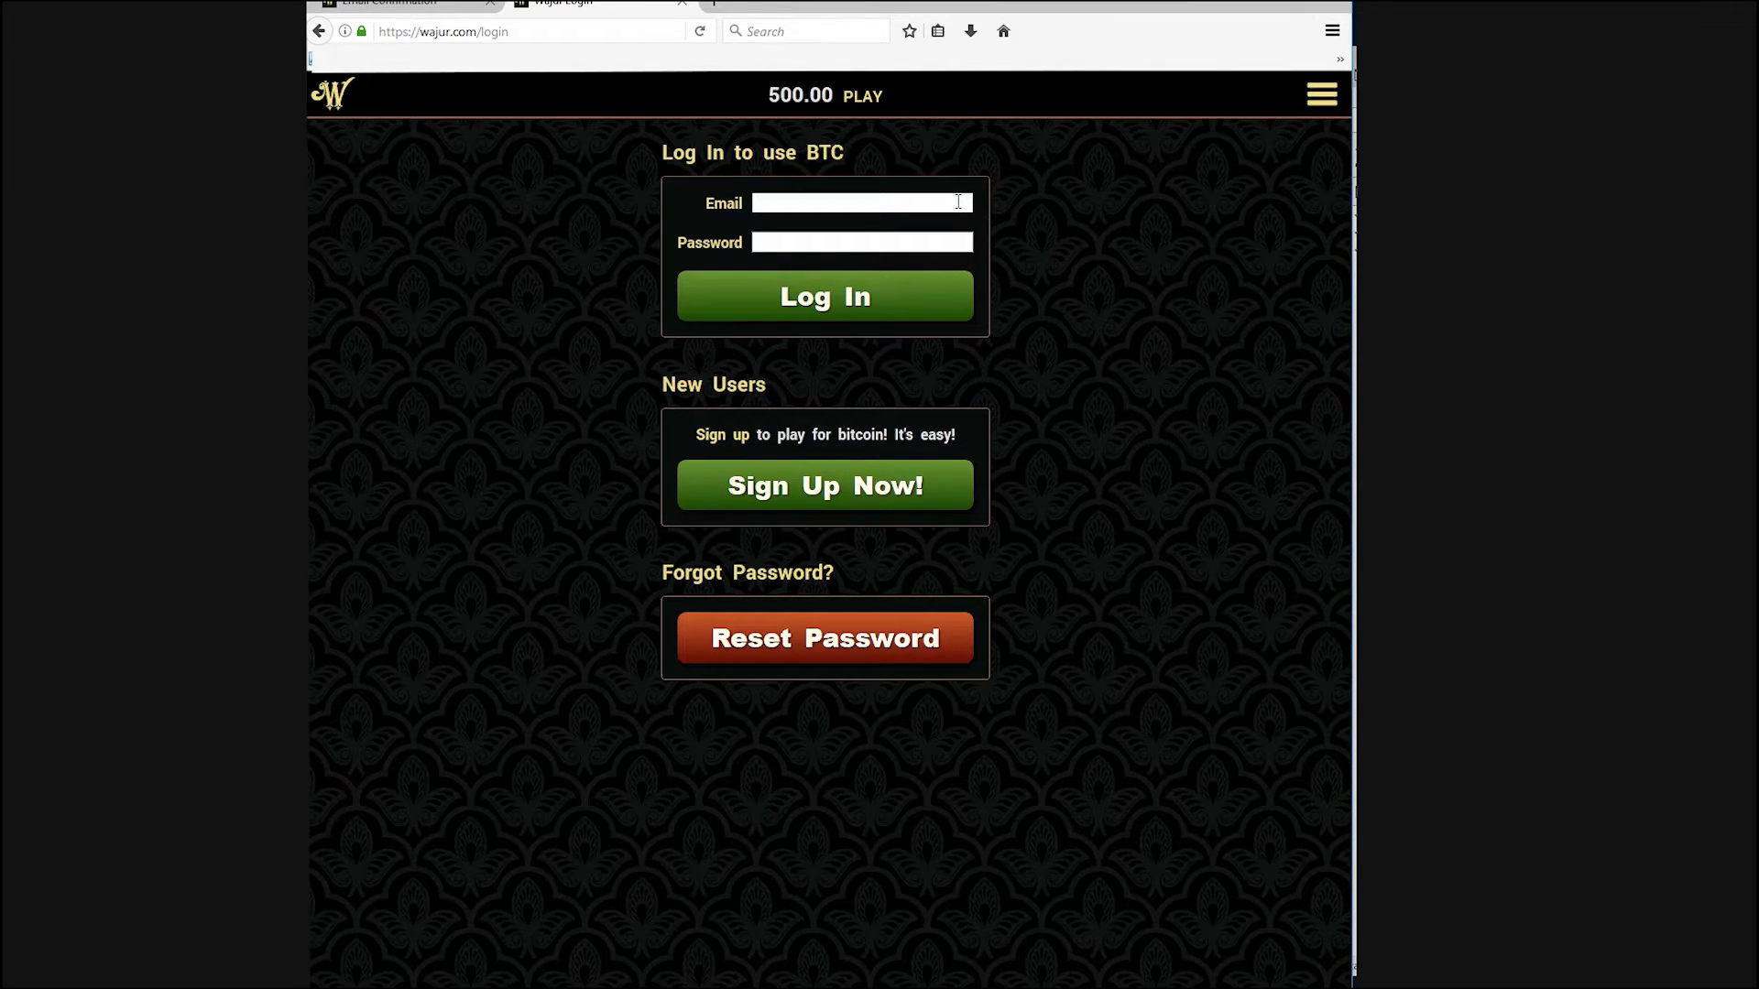
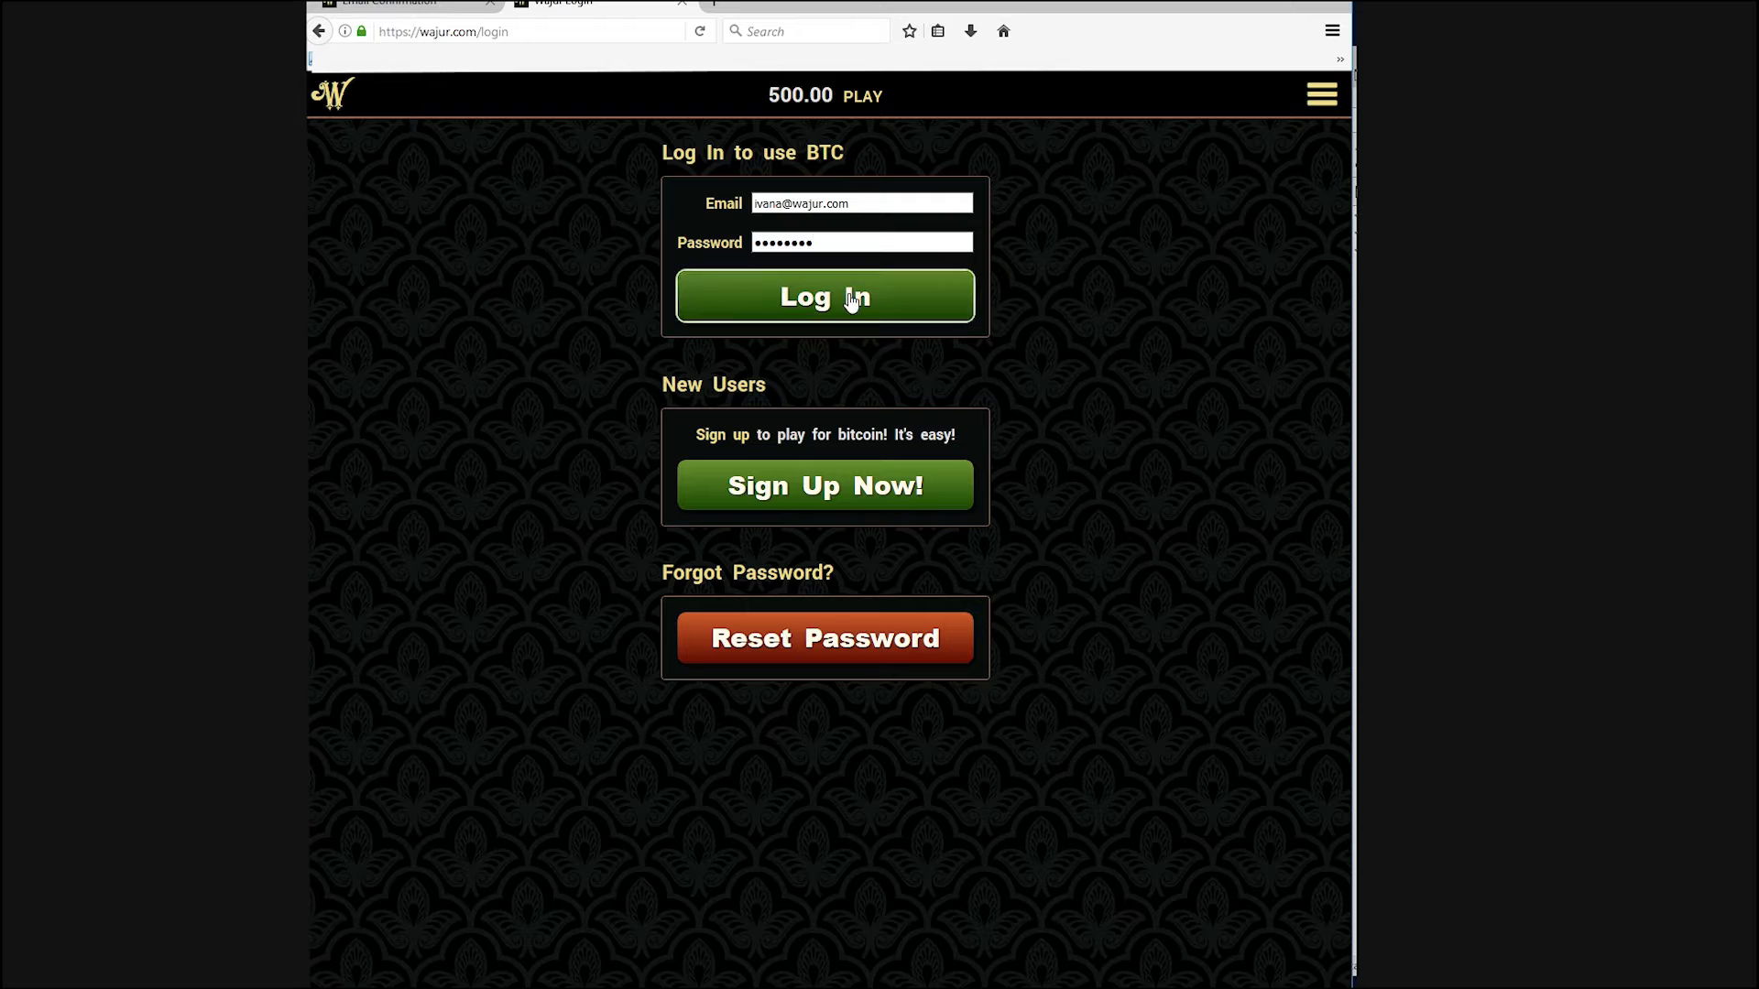
click(824, 296)
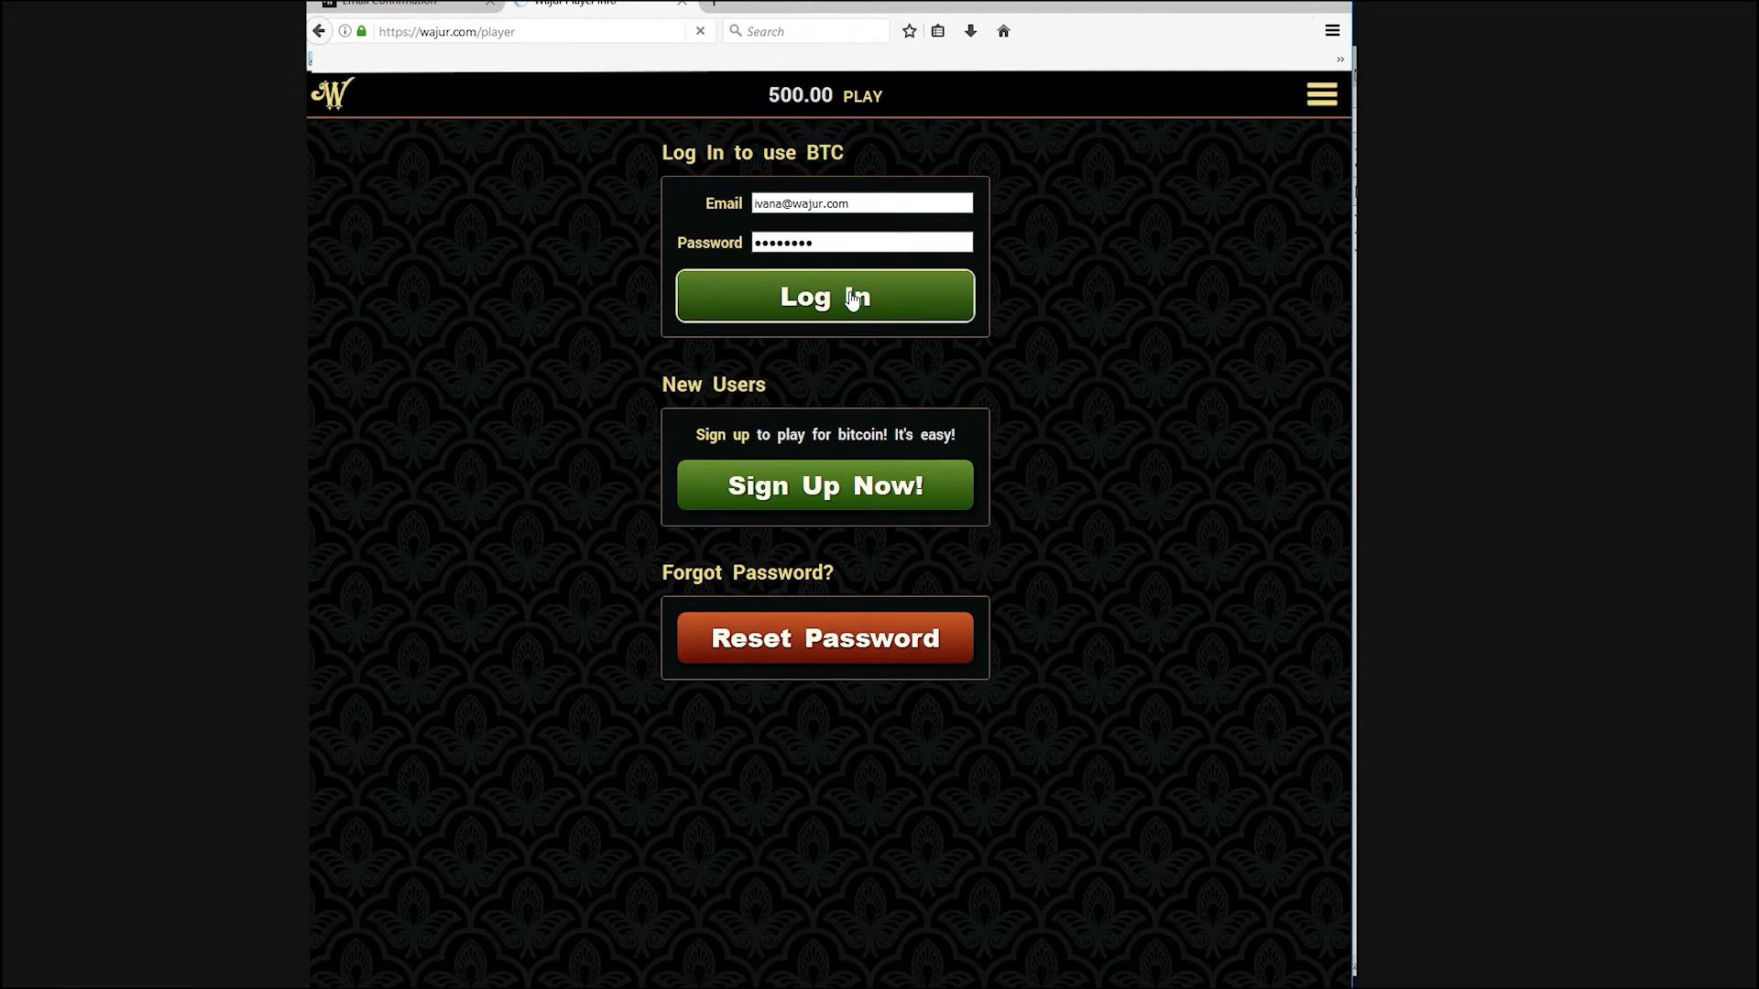
click(825, 296)
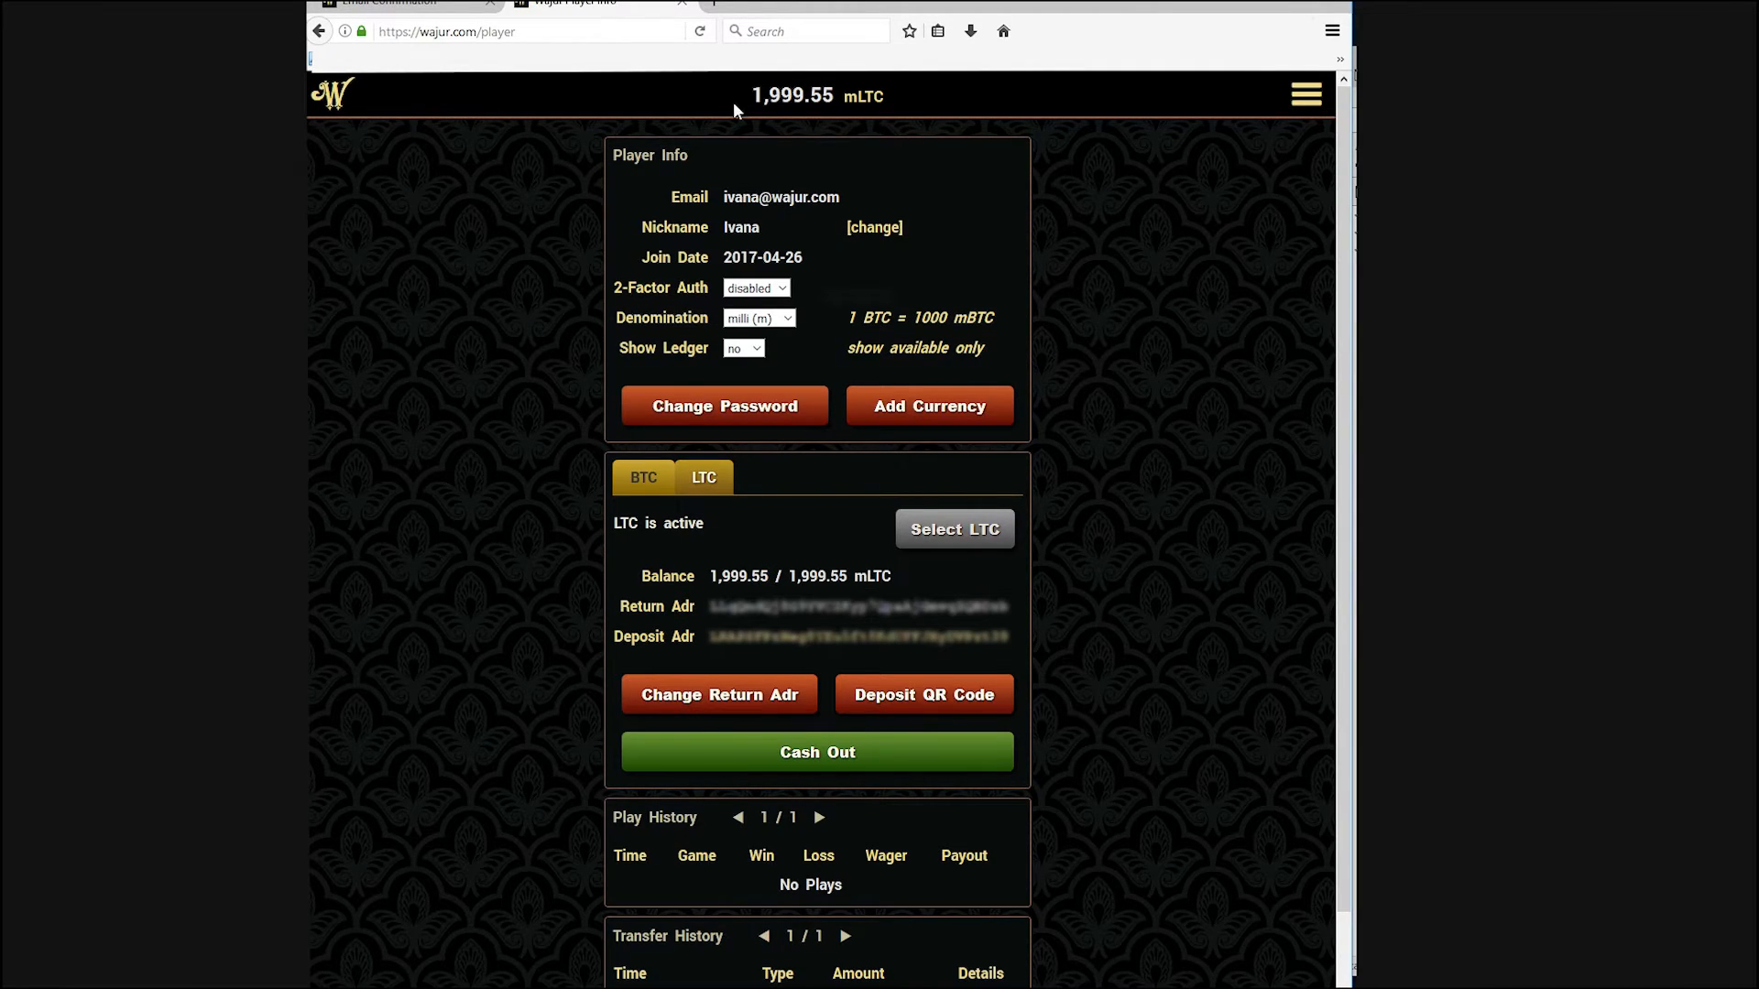
mouse_move(940, 381)
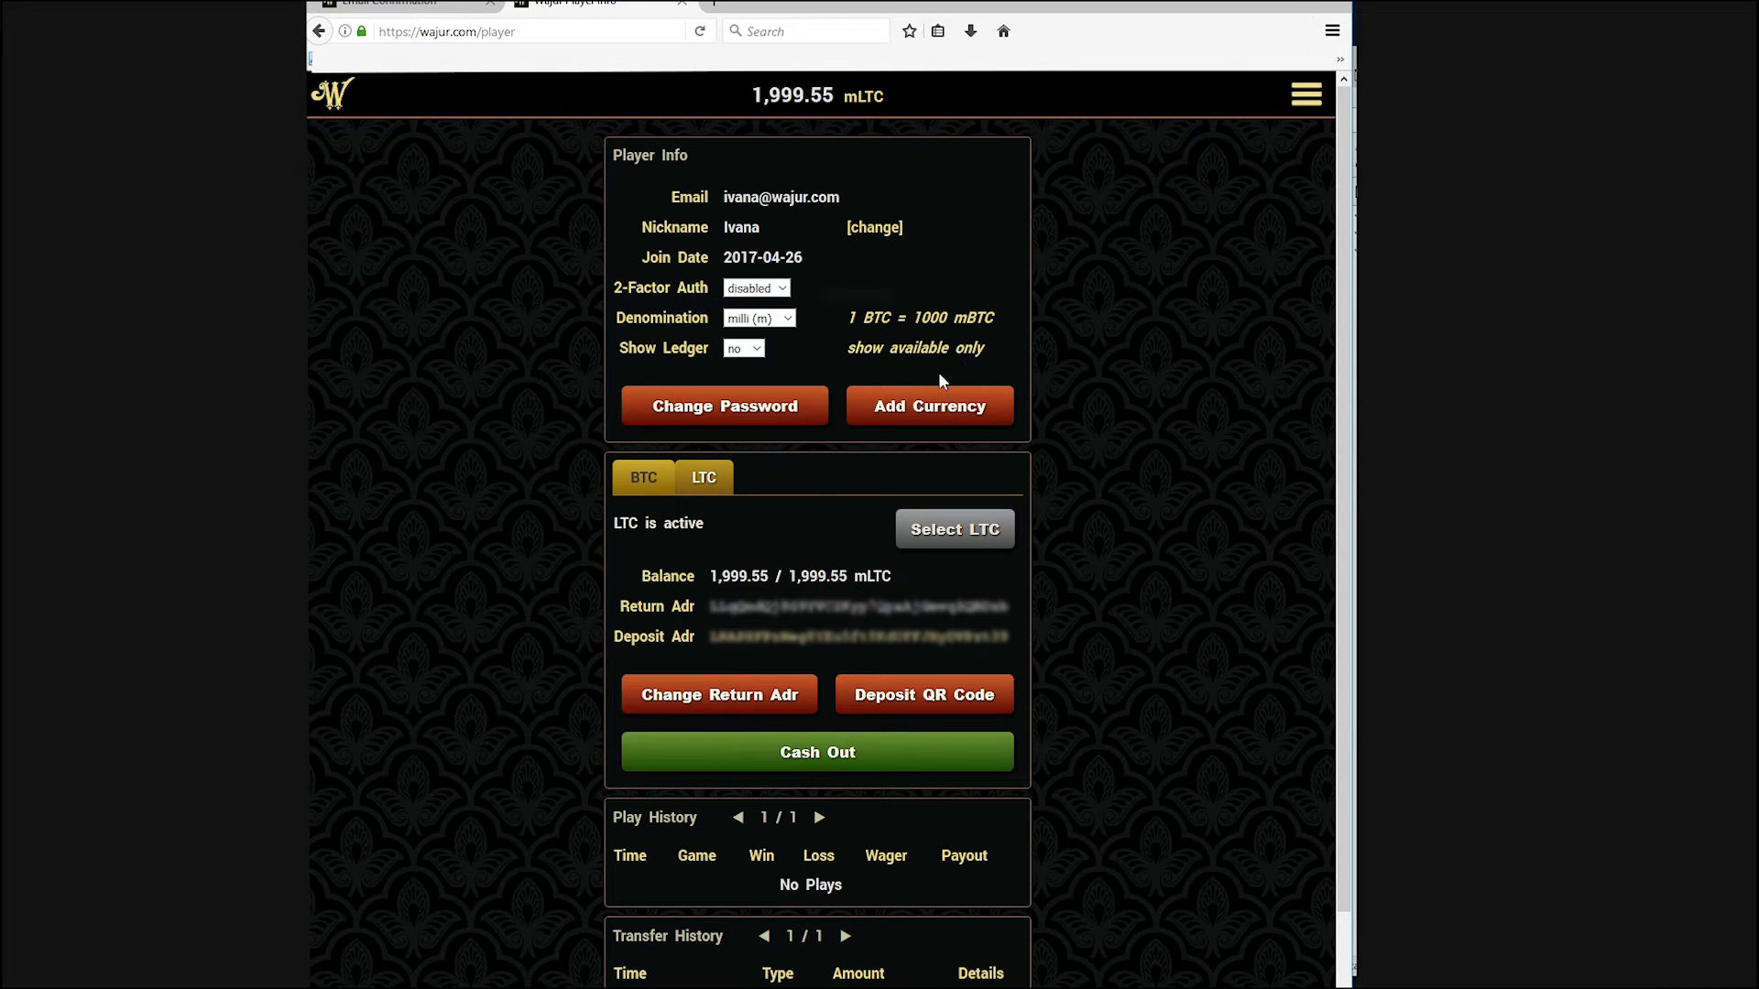
mouse_move(714, 490)
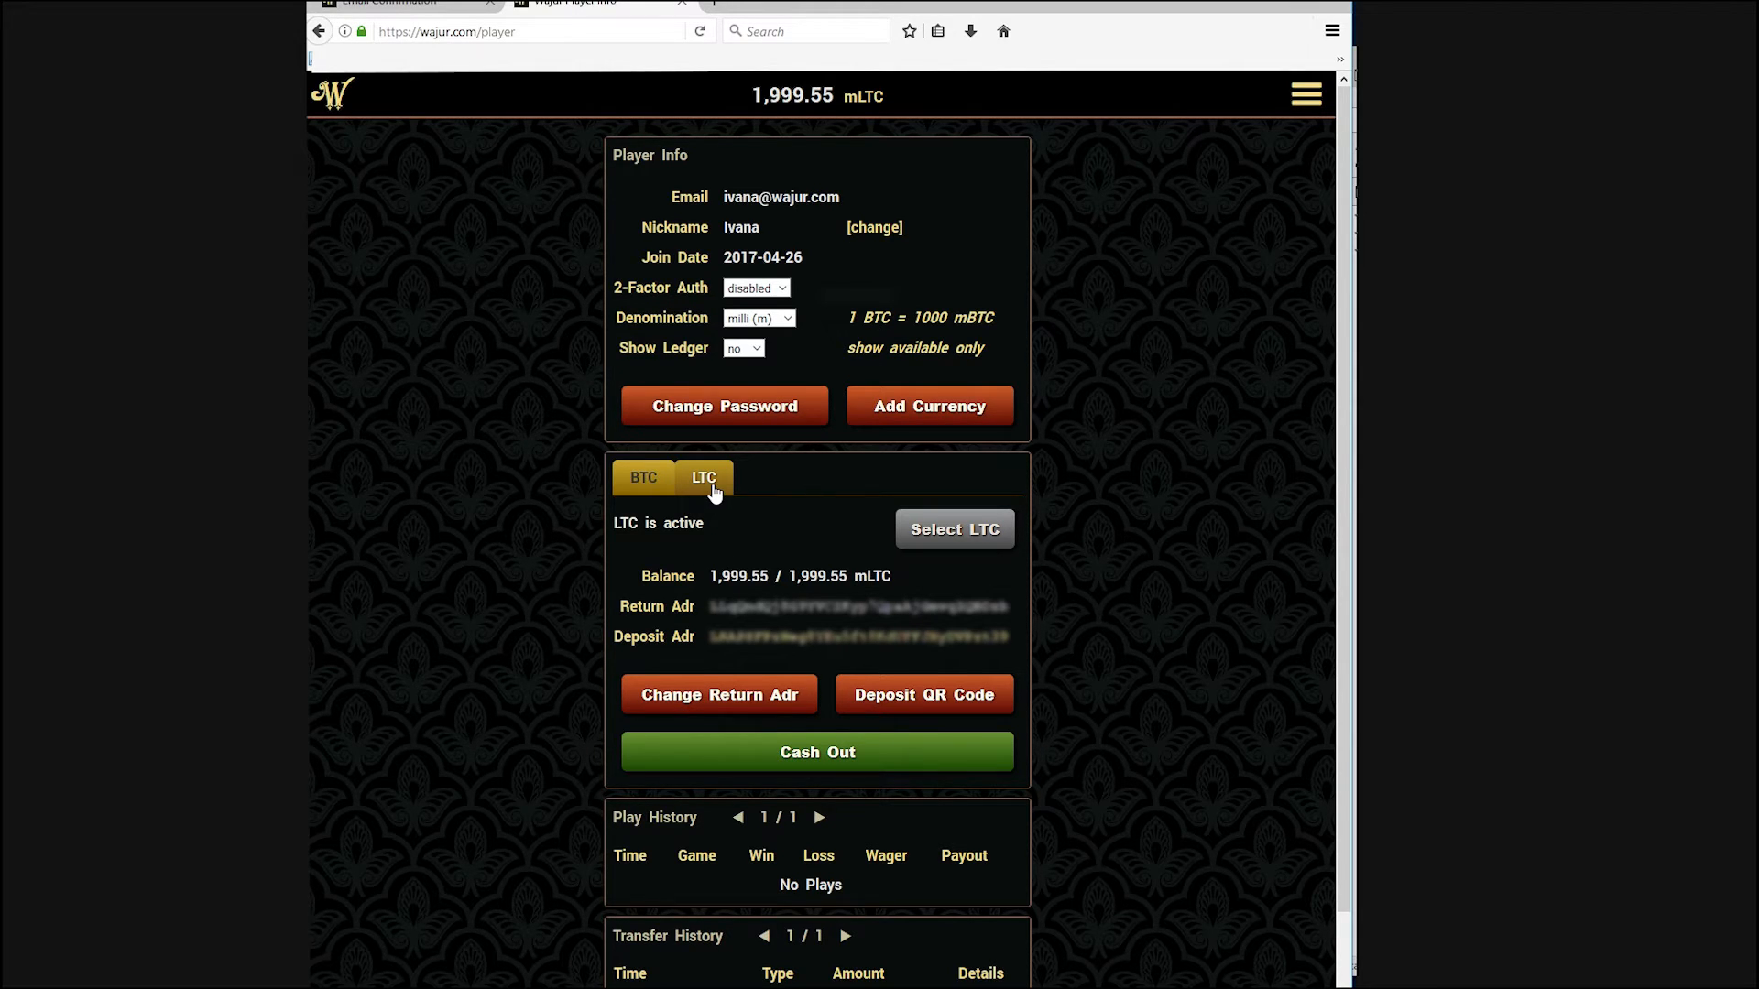
mouse_move(686, 487)
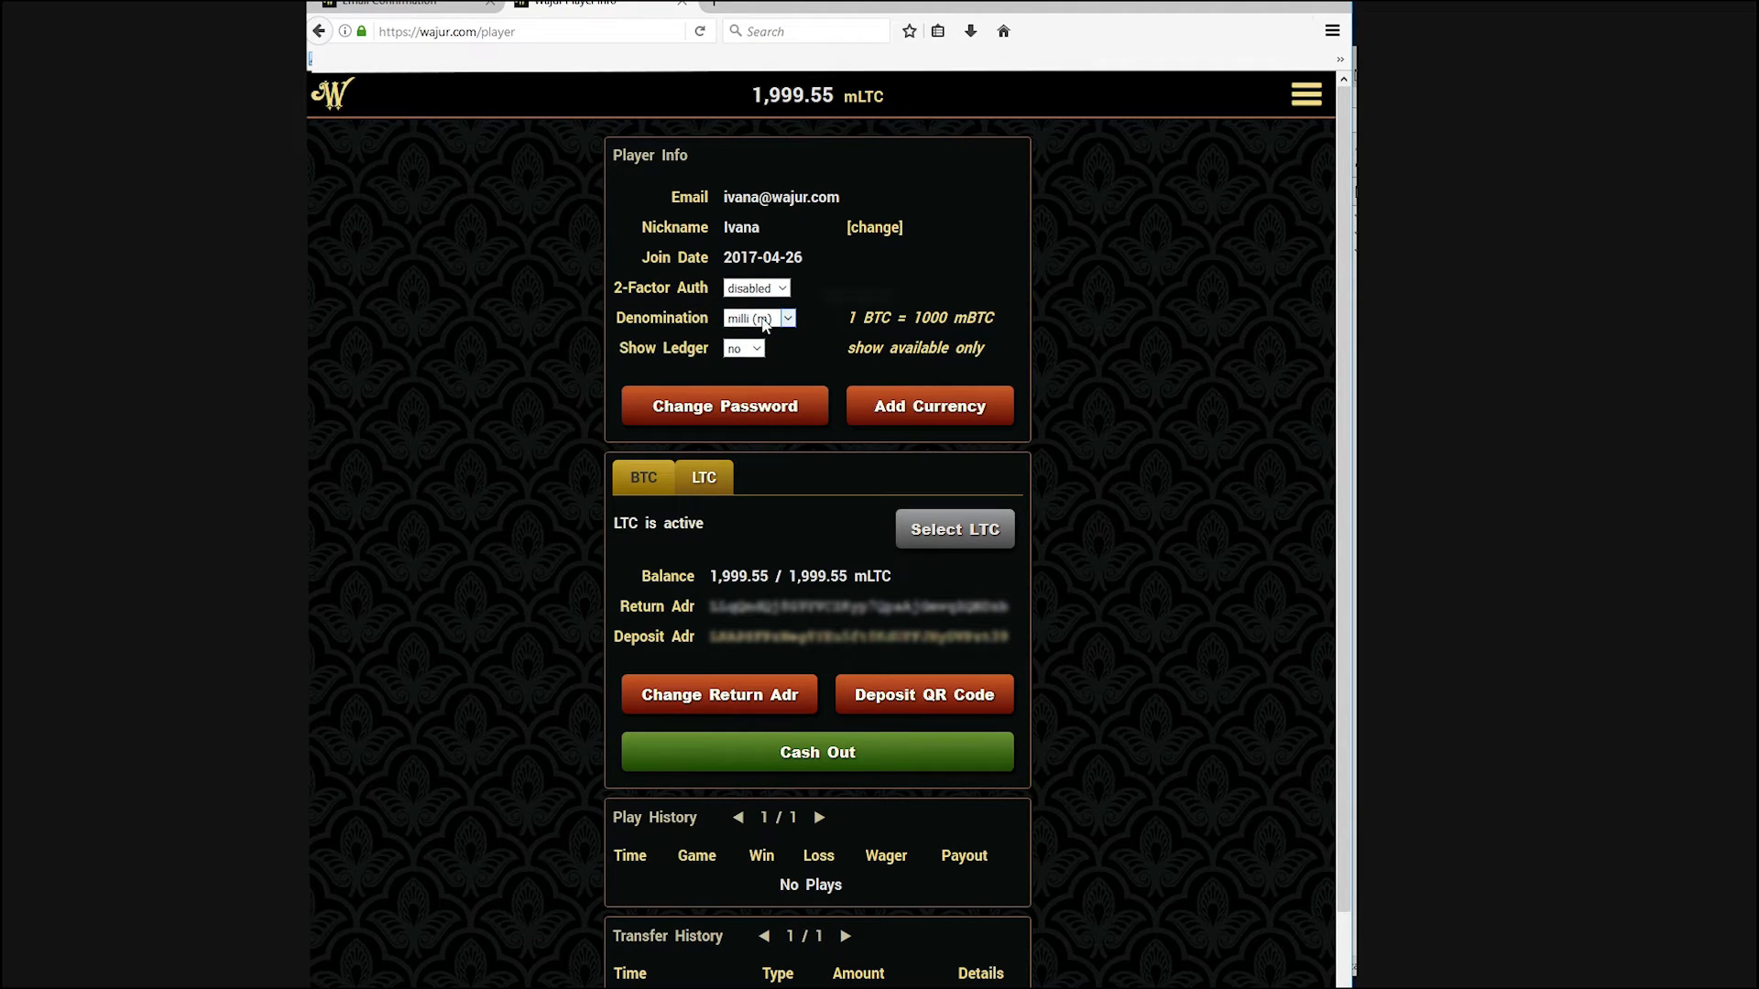
- Keep denomination at milli and set Show Ledger to yes, showing 1,999.55 / 1,999.55 mLTC
click(759, 317)
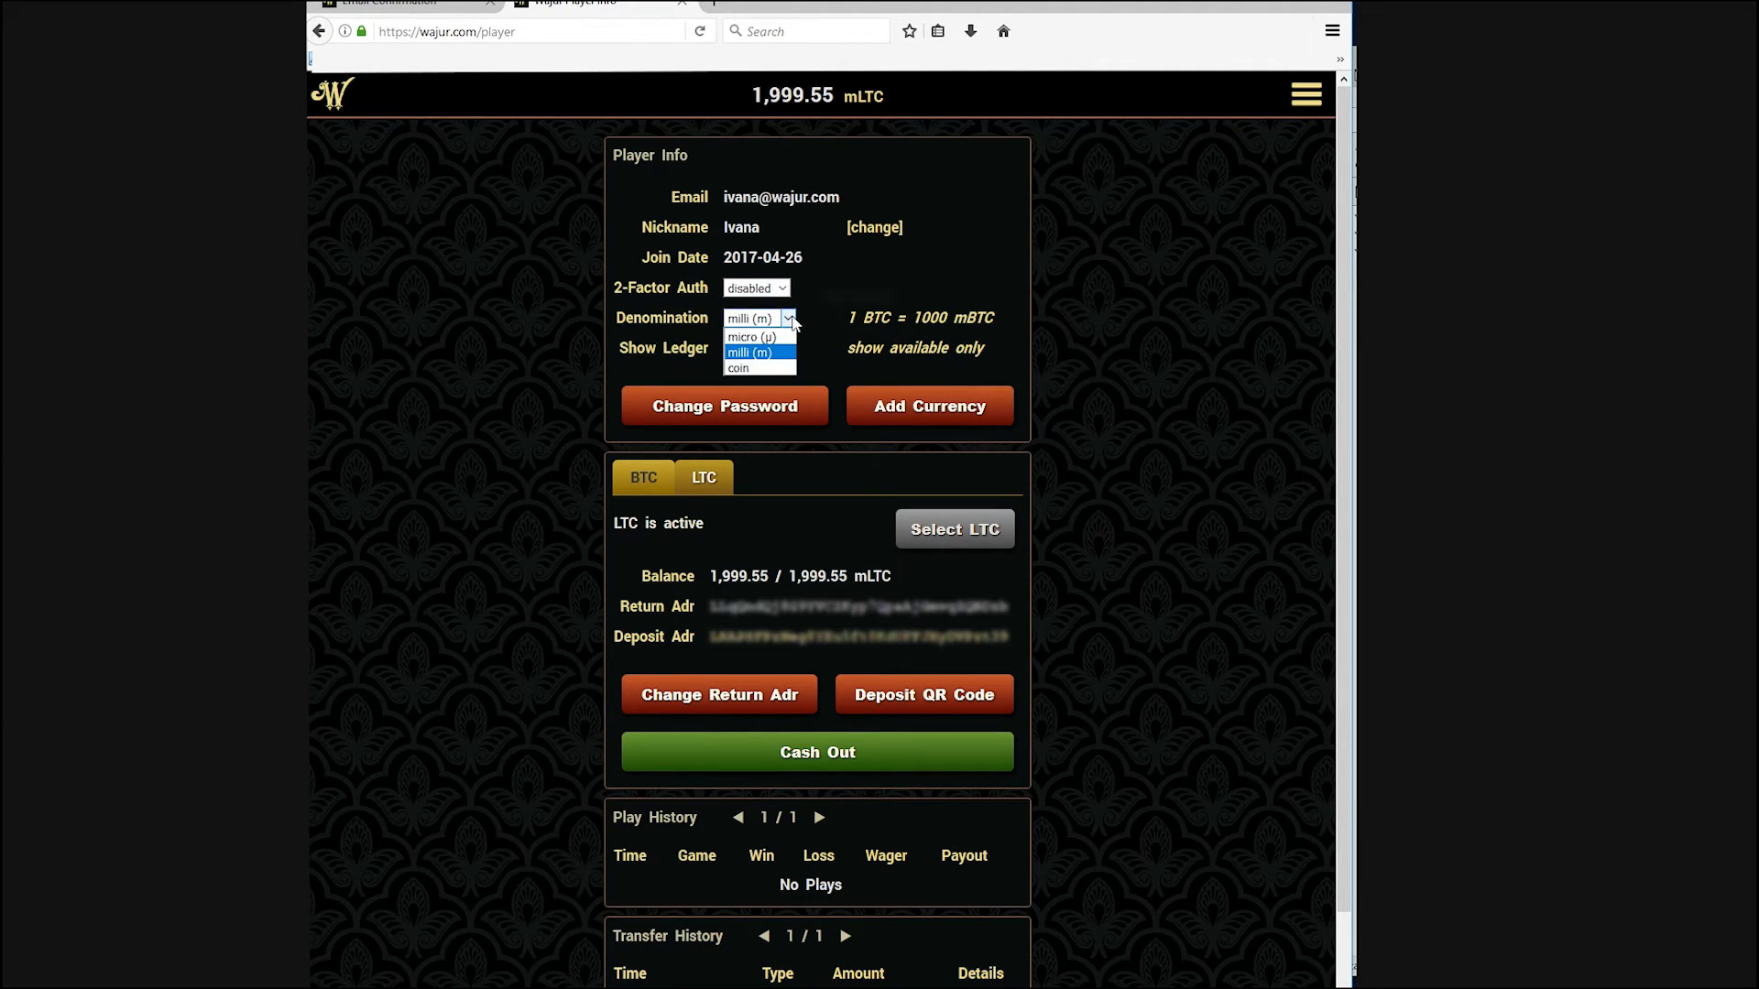
click(758, 351)
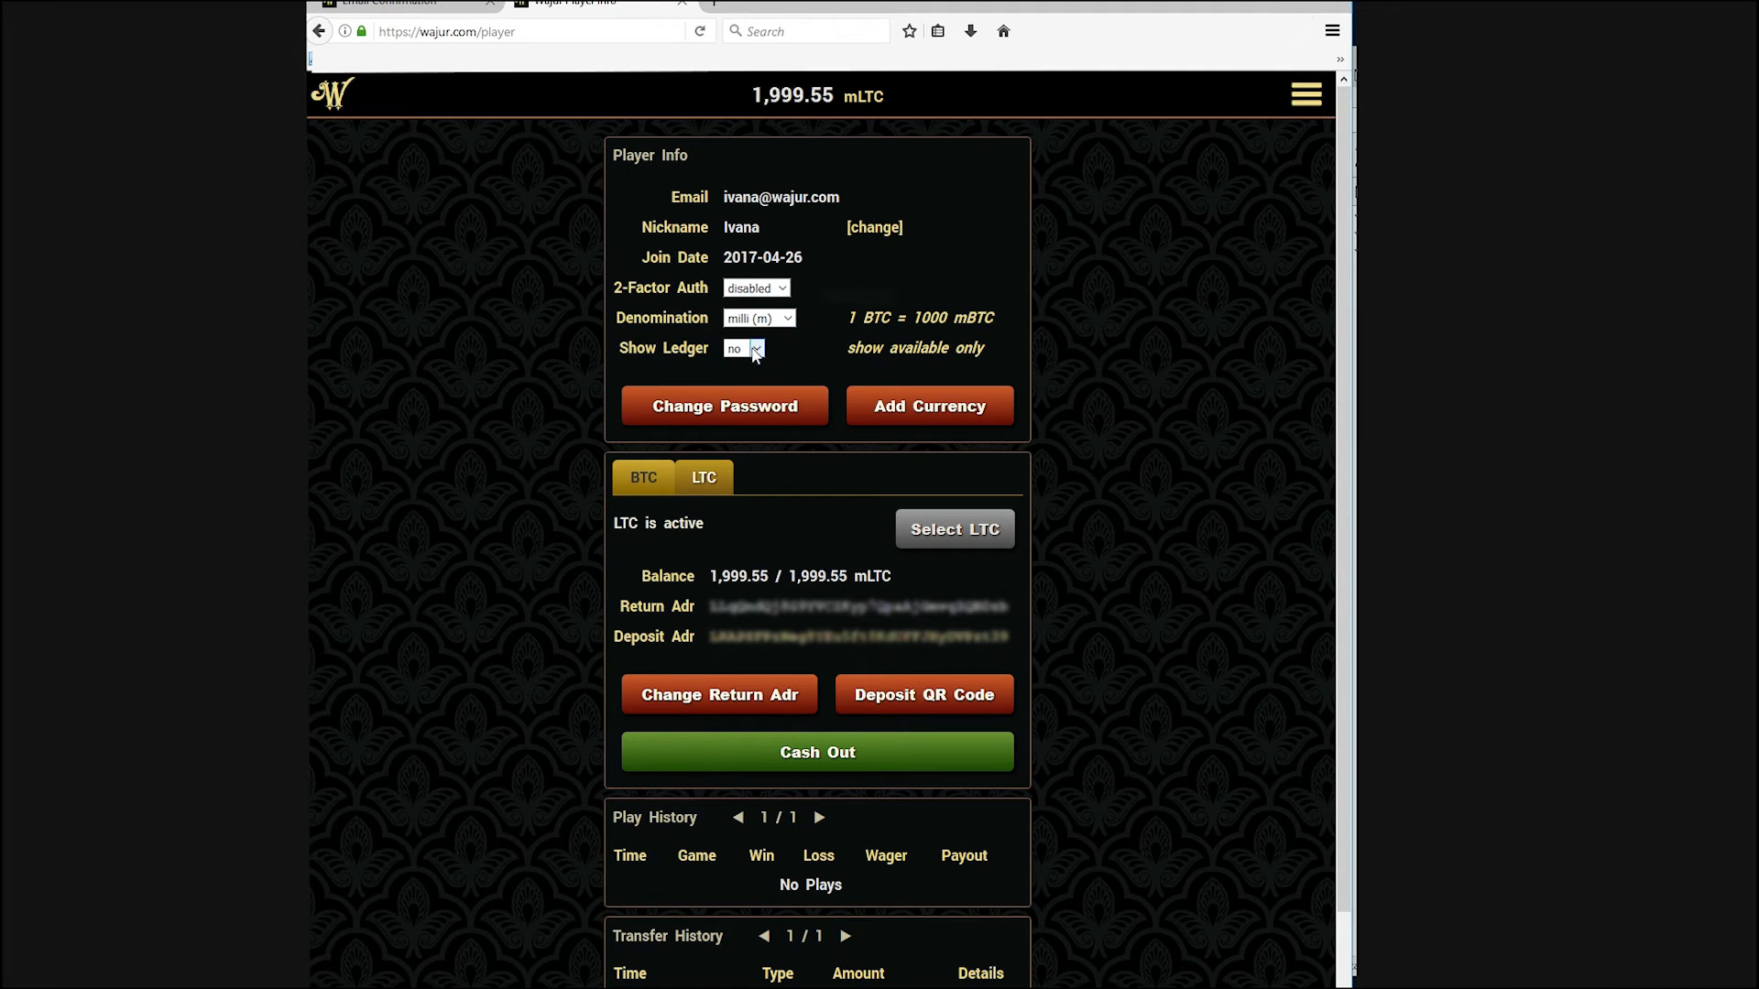
click(743, 348)
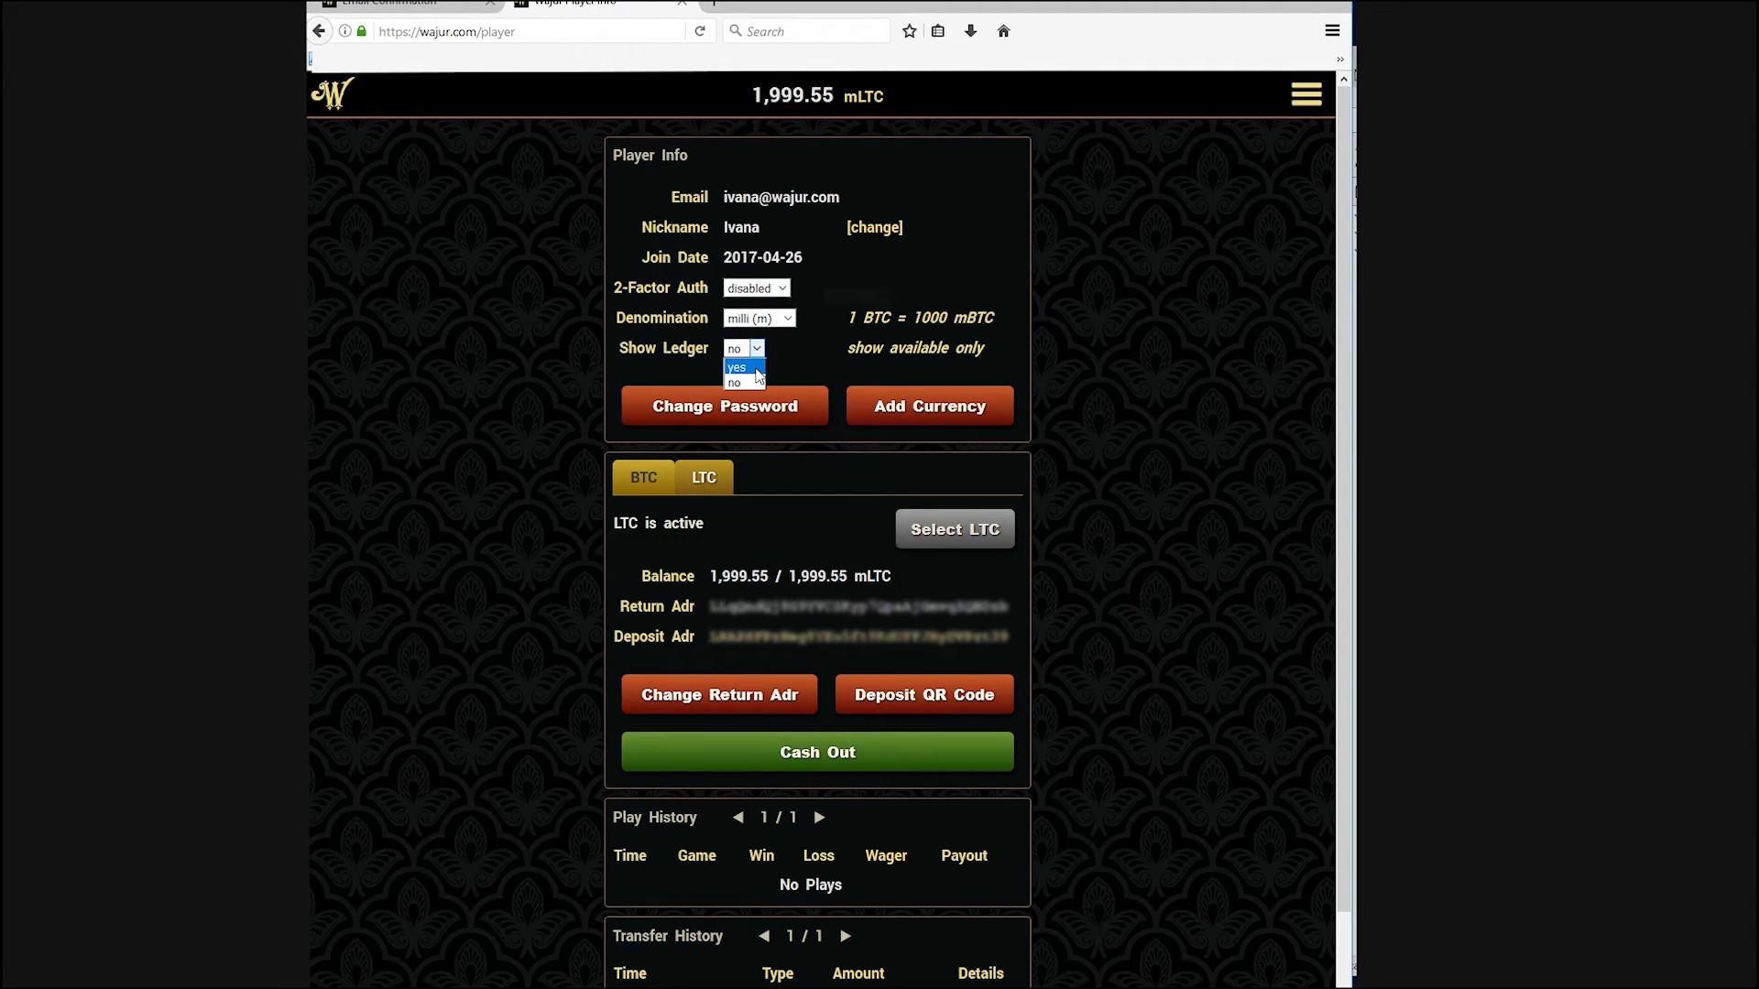
click(736, 366)
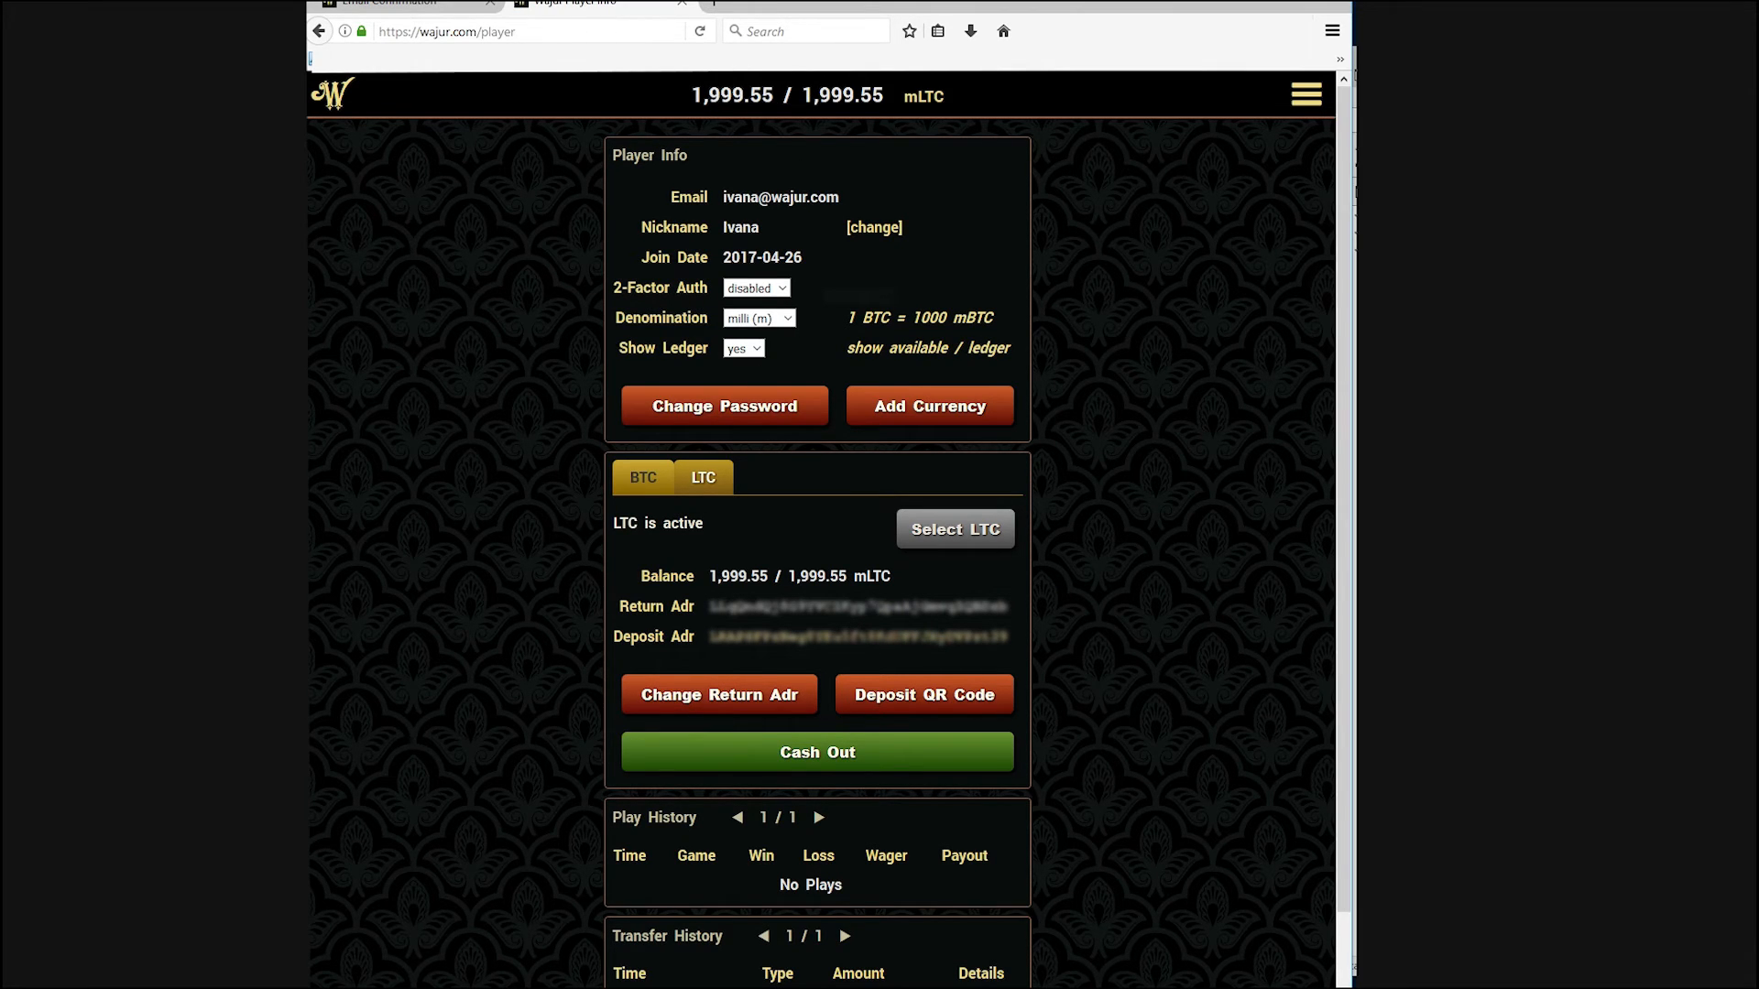
scroll(down, 3)
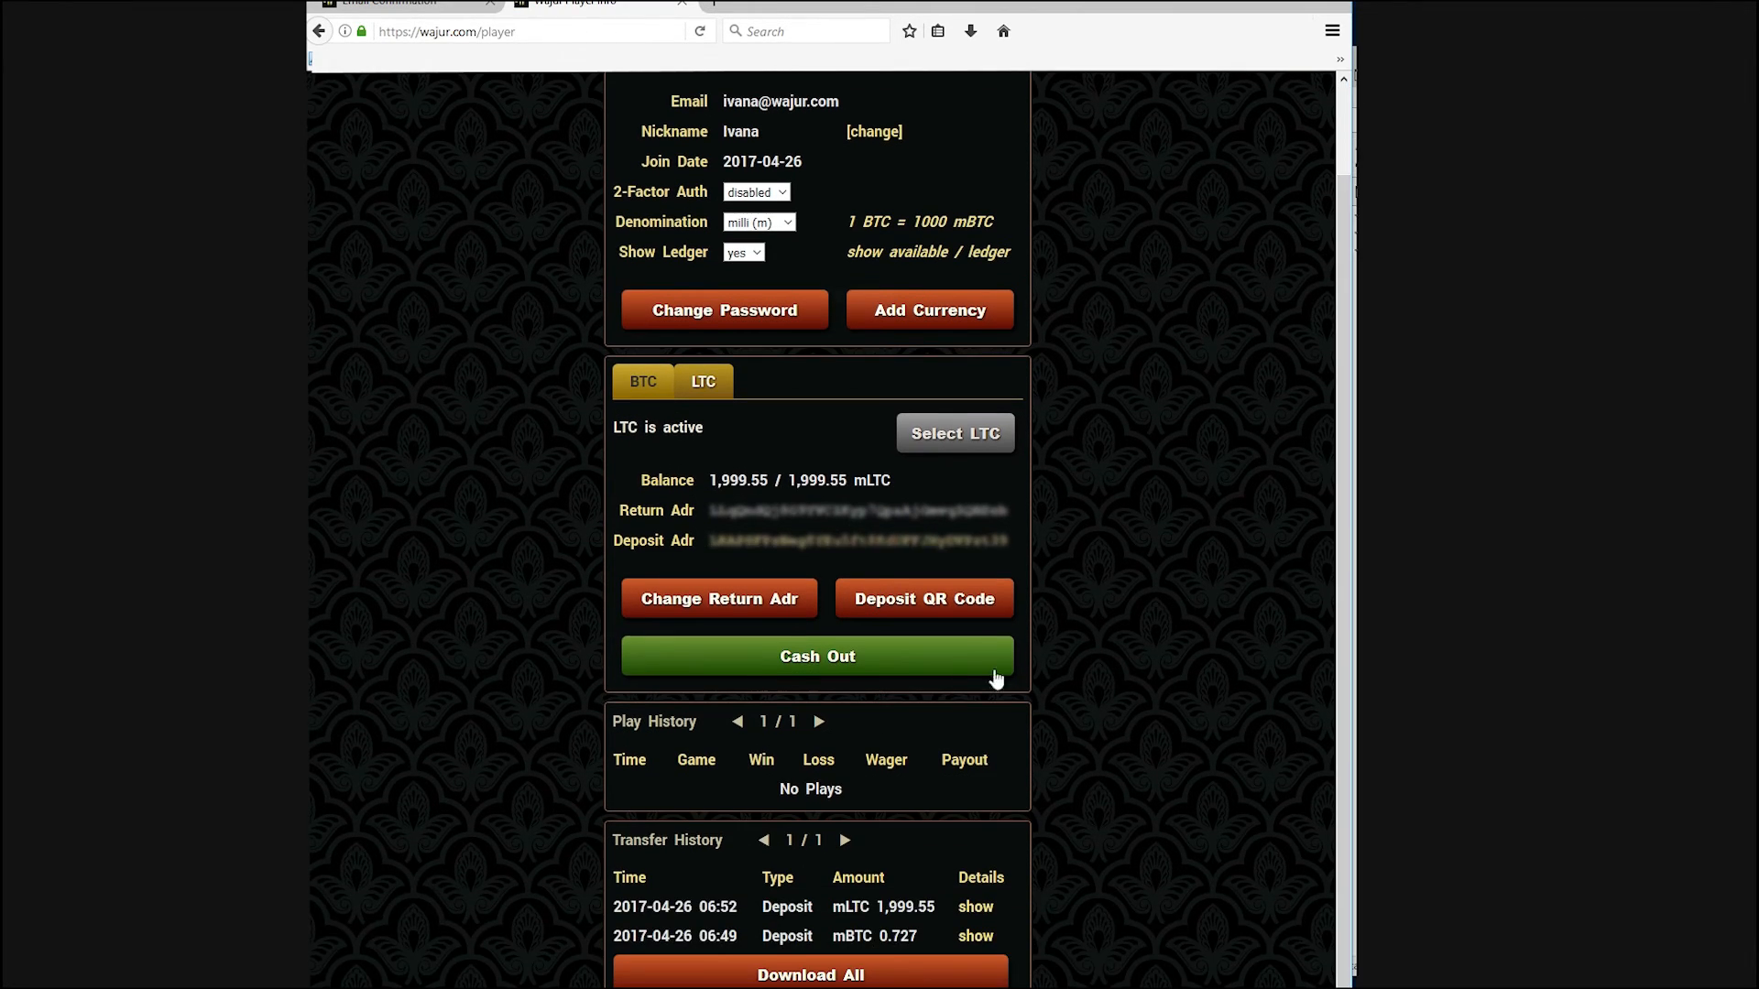
scroll(up, 3)
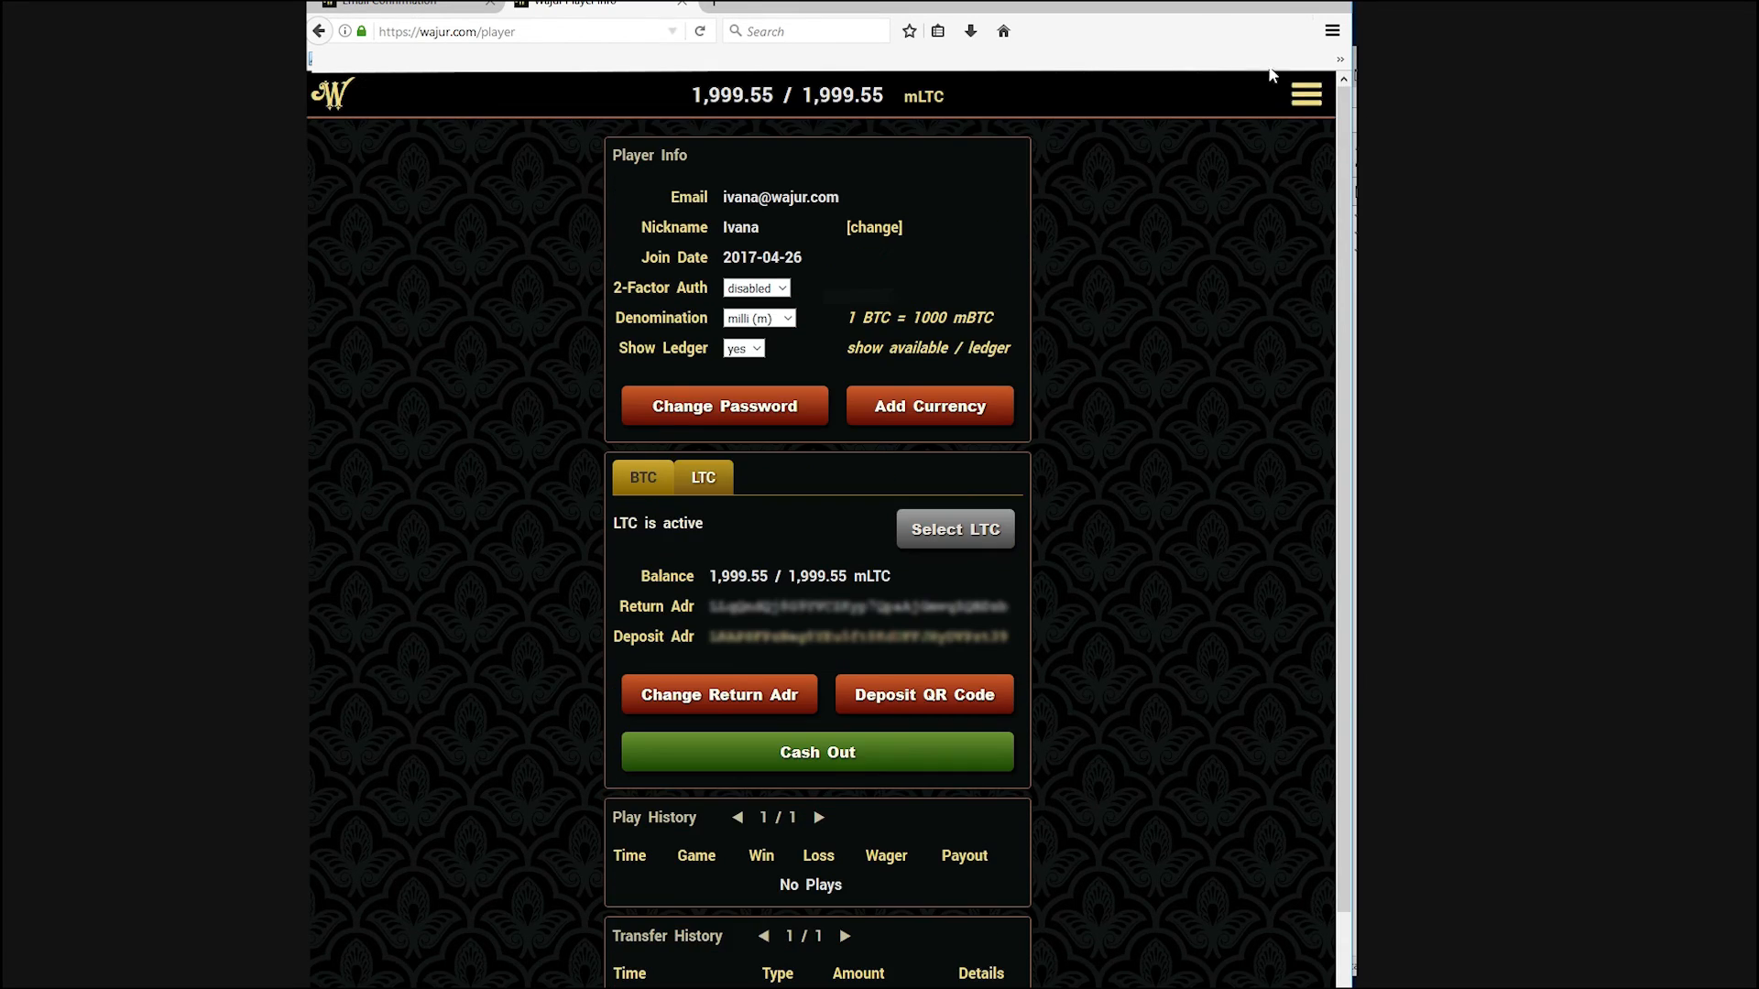
- Bring up the Help page, read through its FAQ, and reopen the site menu
click(1304, 94)
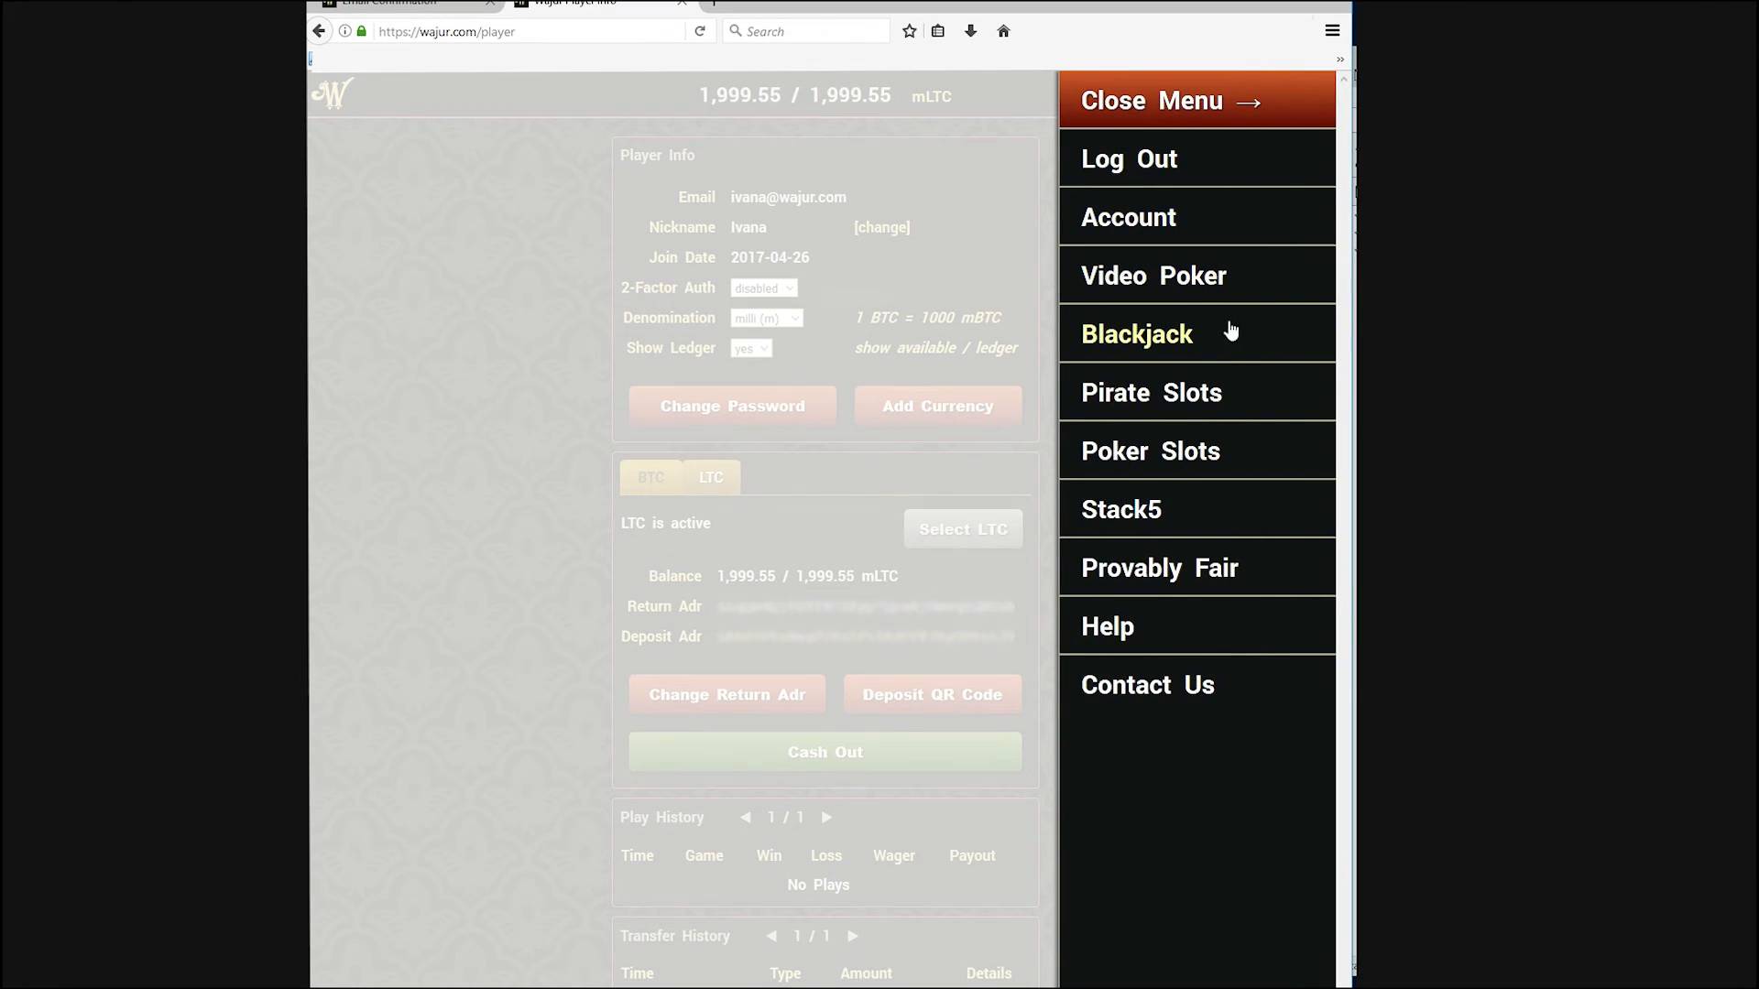
mouse_move(1198, 626)
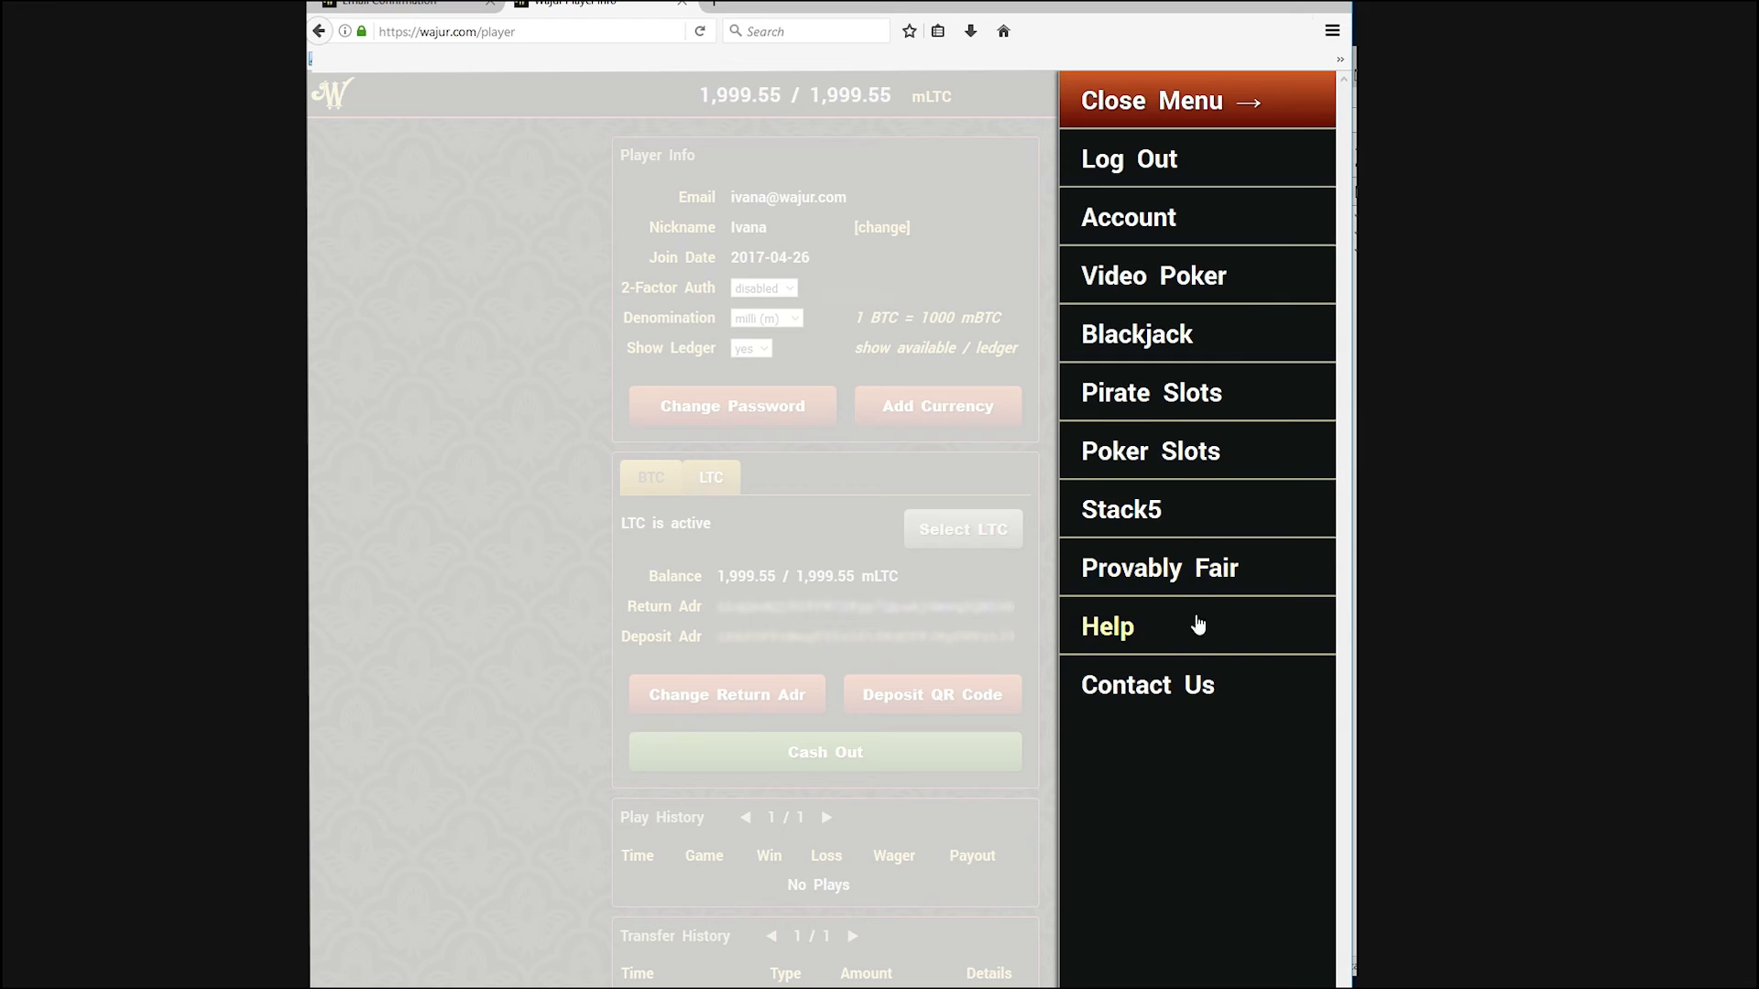
click(1107, 625)
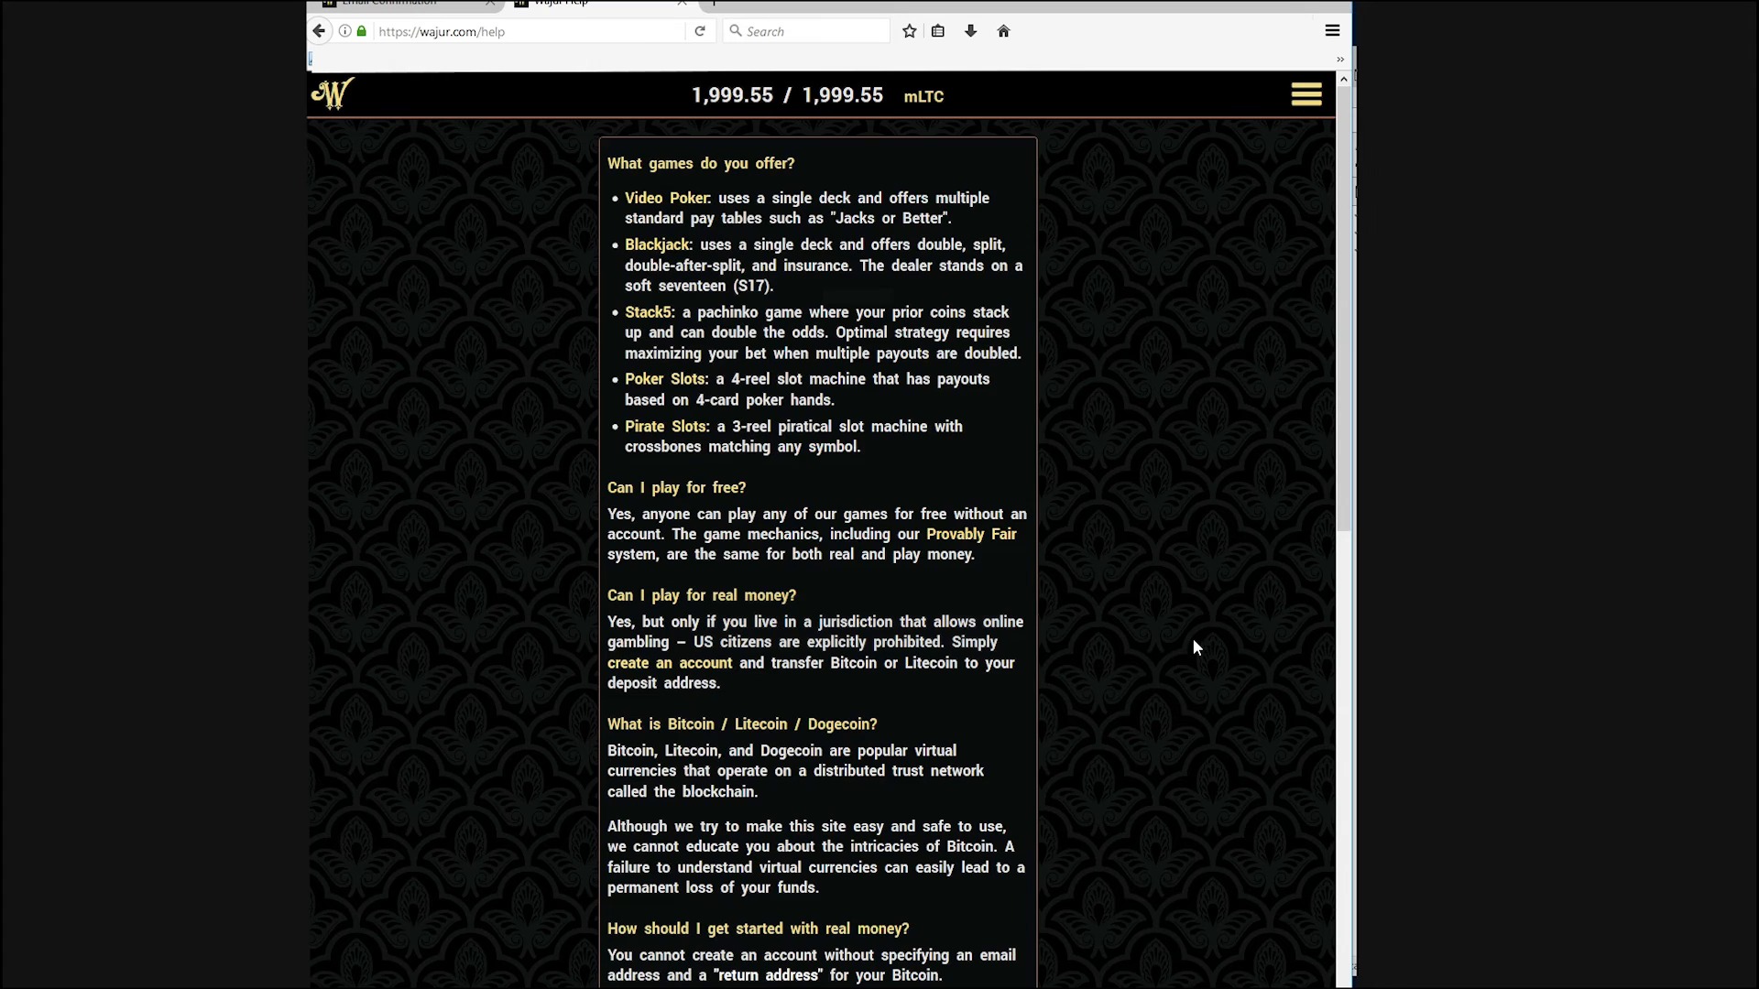
scroll(down, 3)
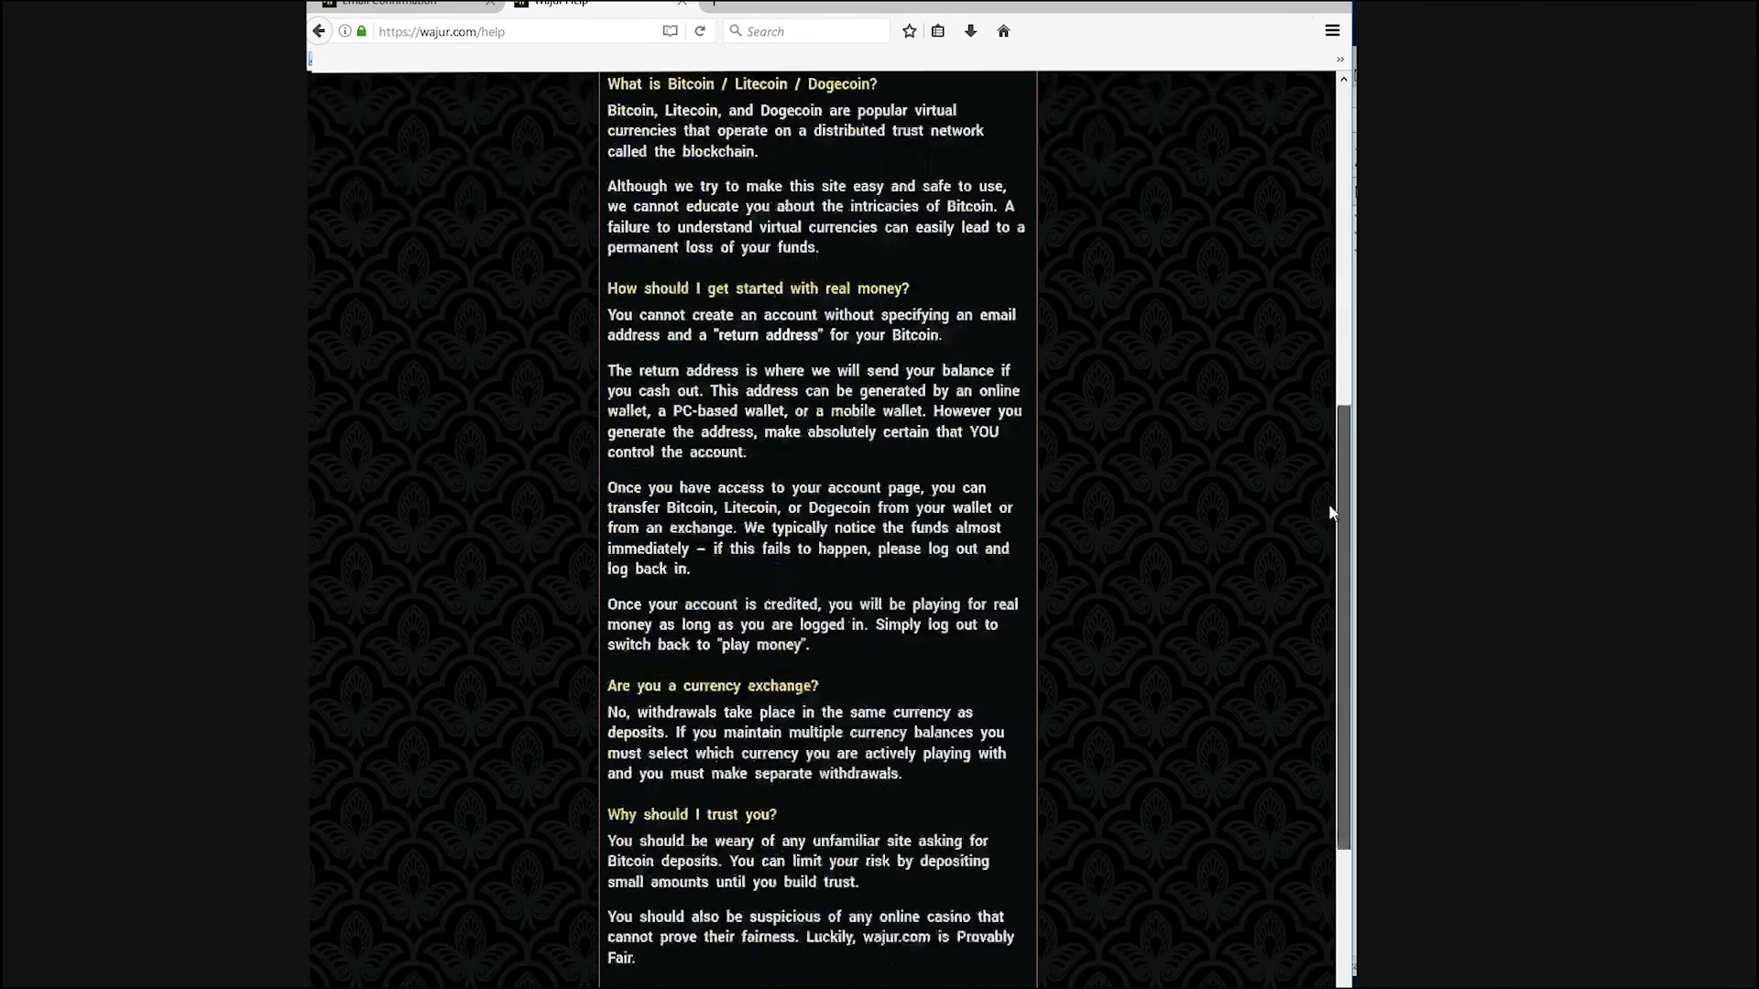
scroll(up, 3)
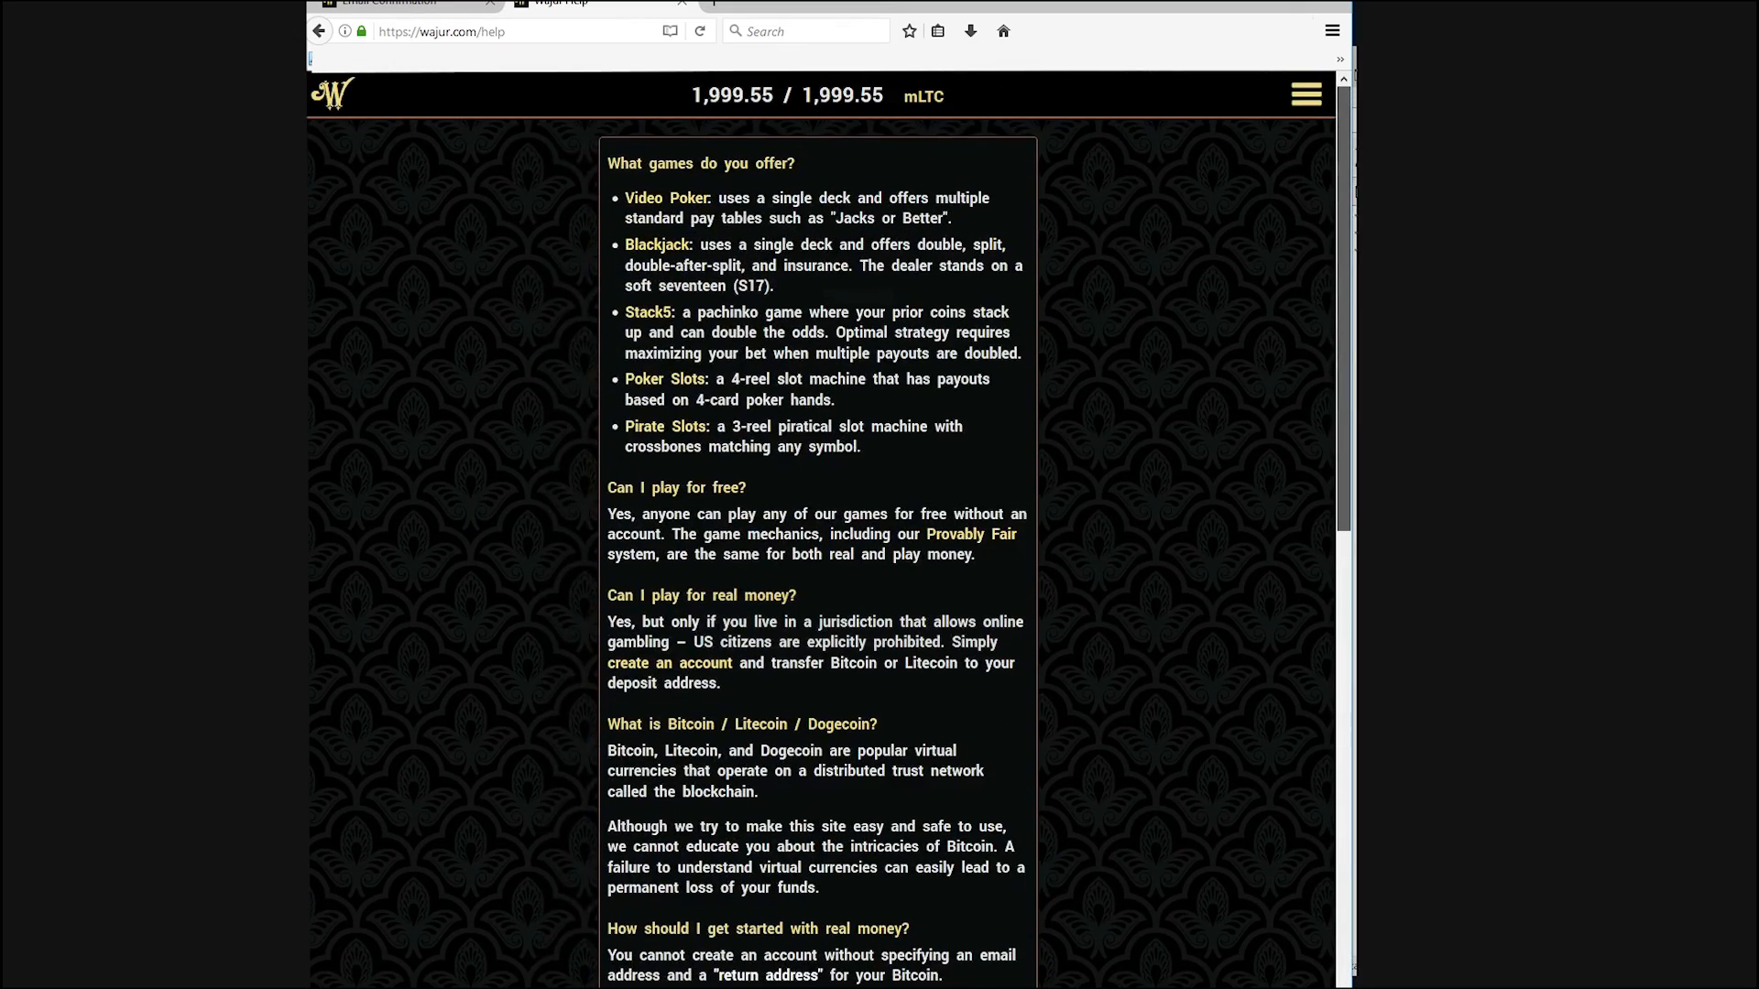
click(1304, 94)
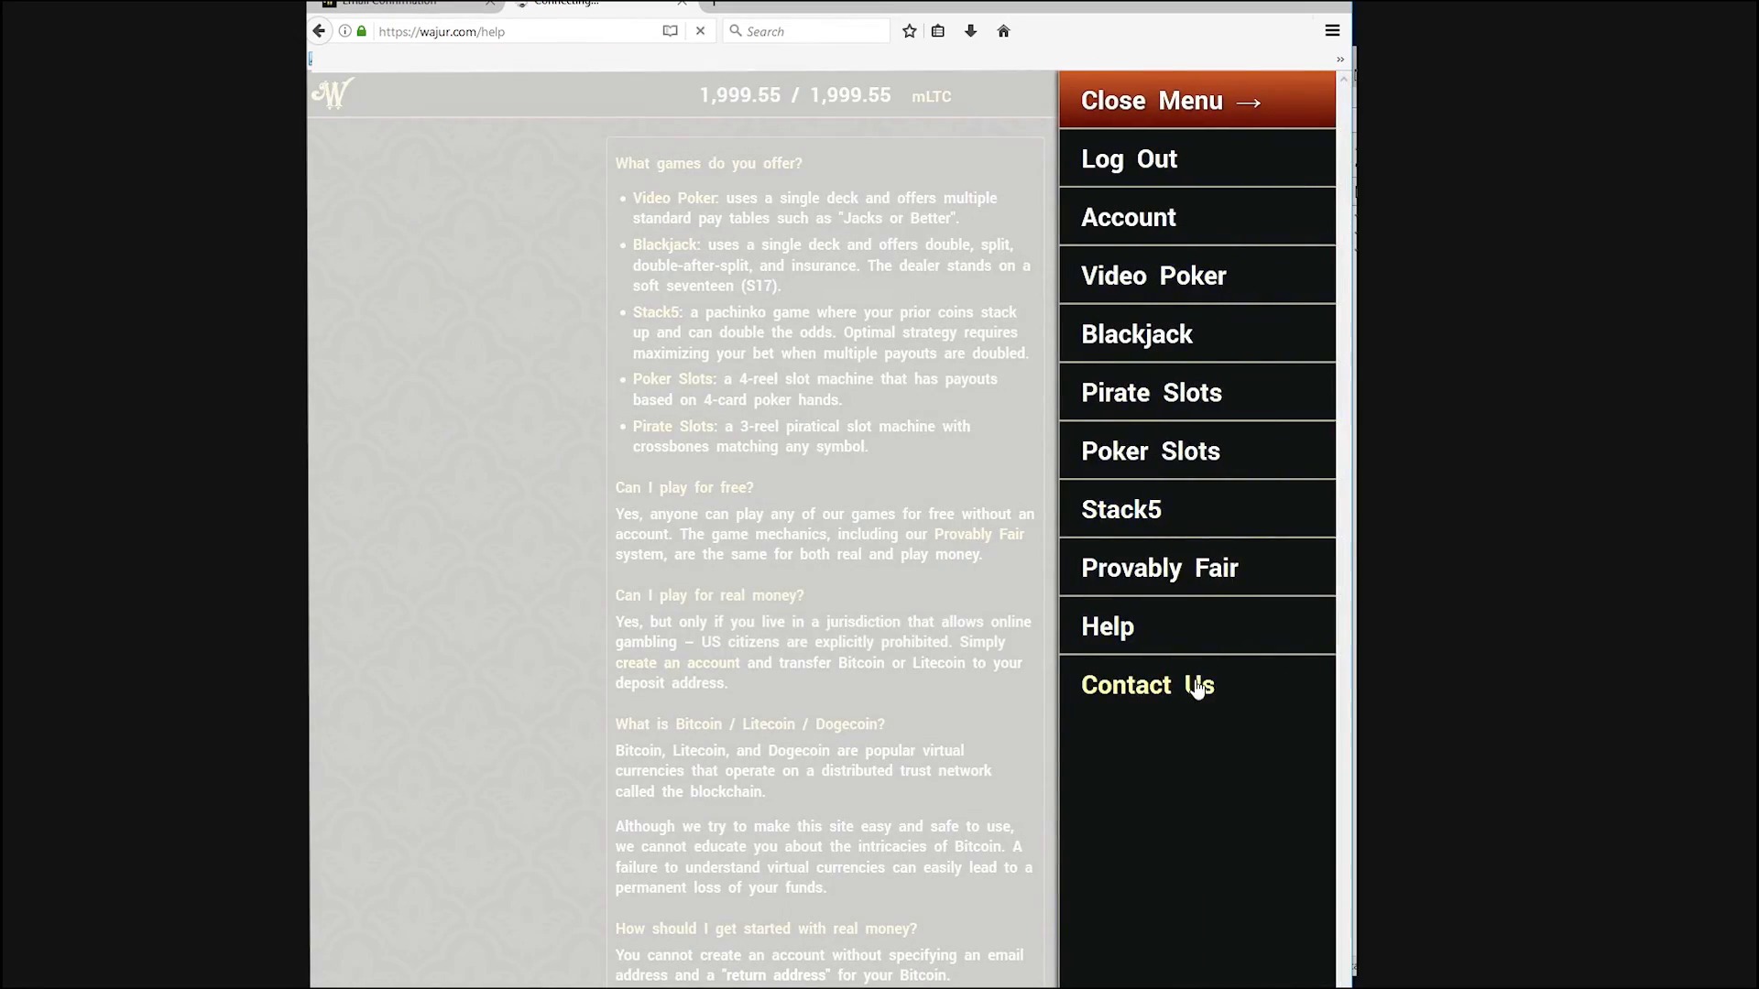